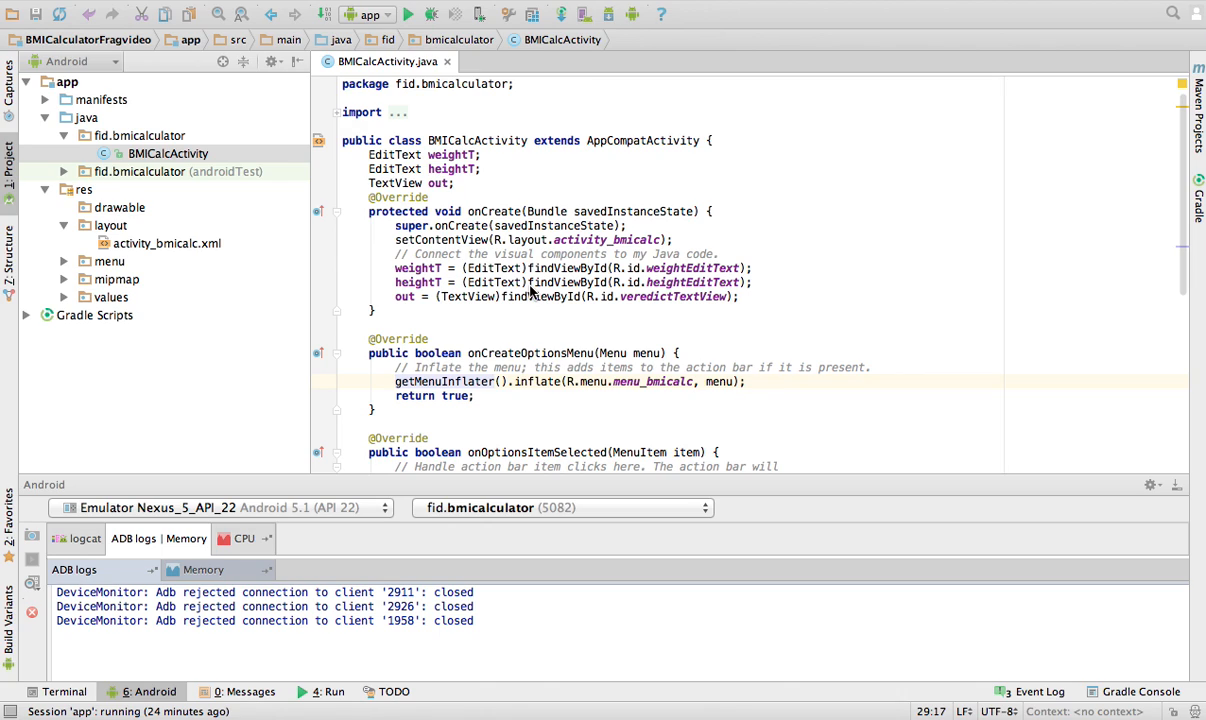
mouse_move(516, 211)
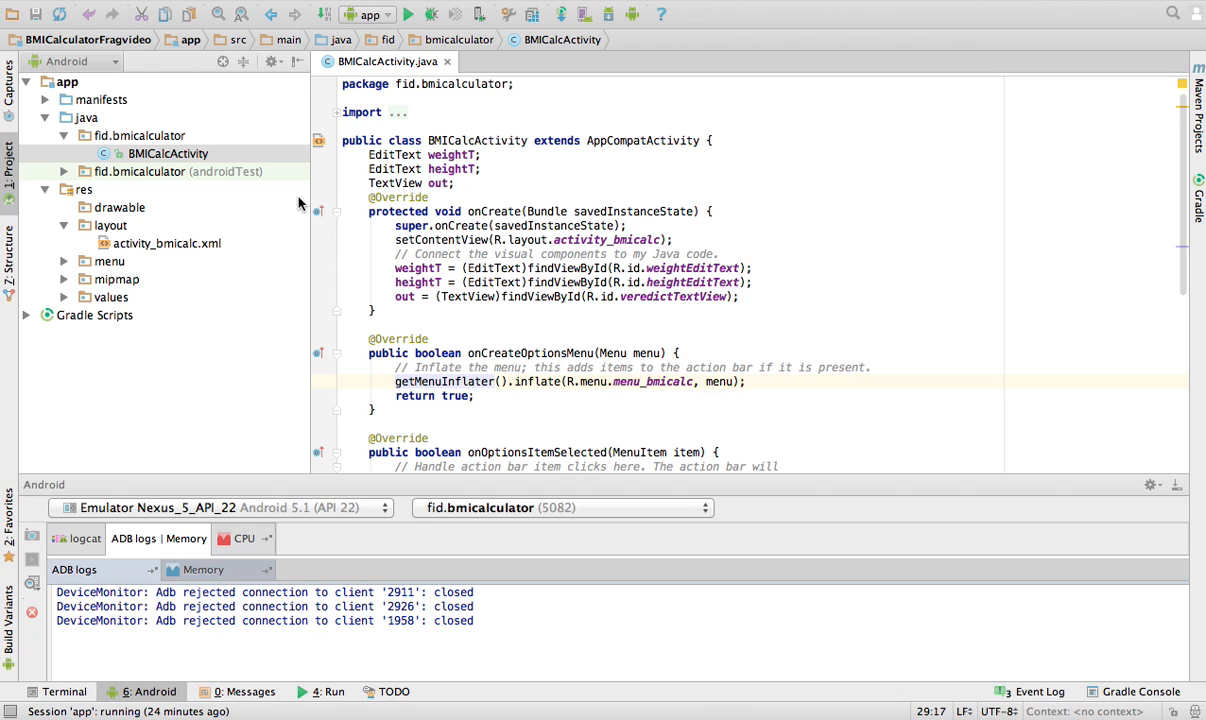
Open activity_bmicalc.xml in Design view and zoom into the weight, height and BMI preview.
left_click(167, 243)
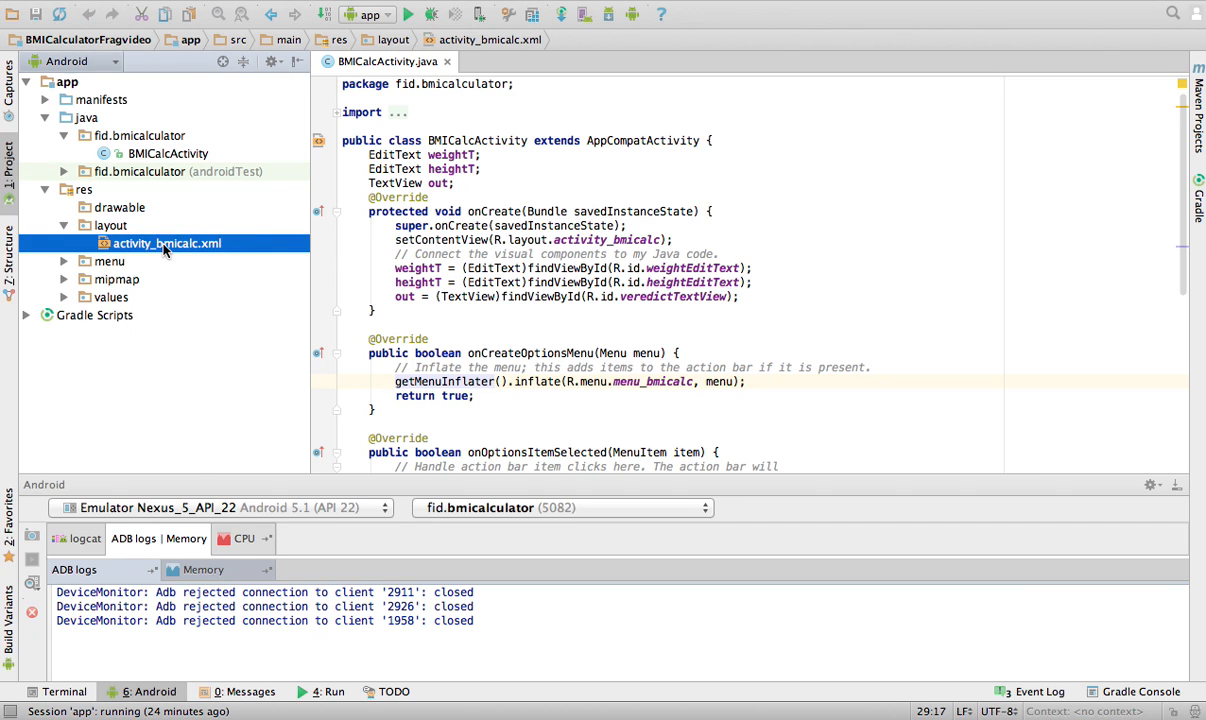
double_click(167, 243)
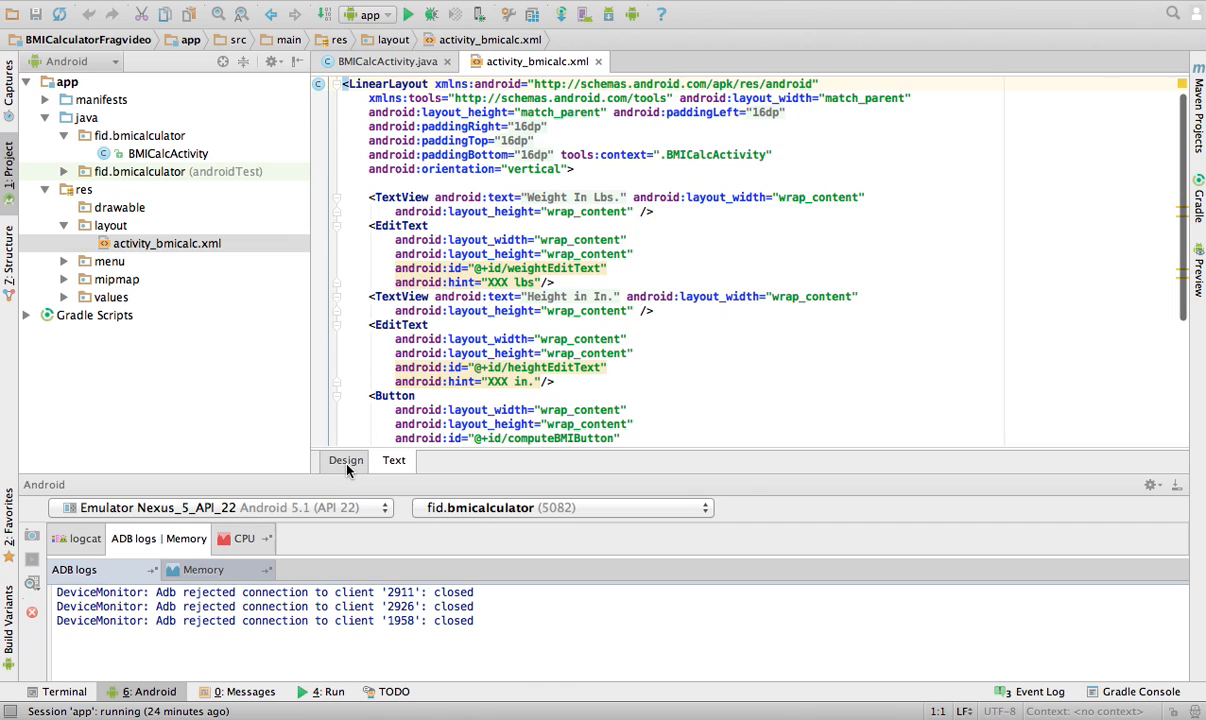
left_click(345, 460)
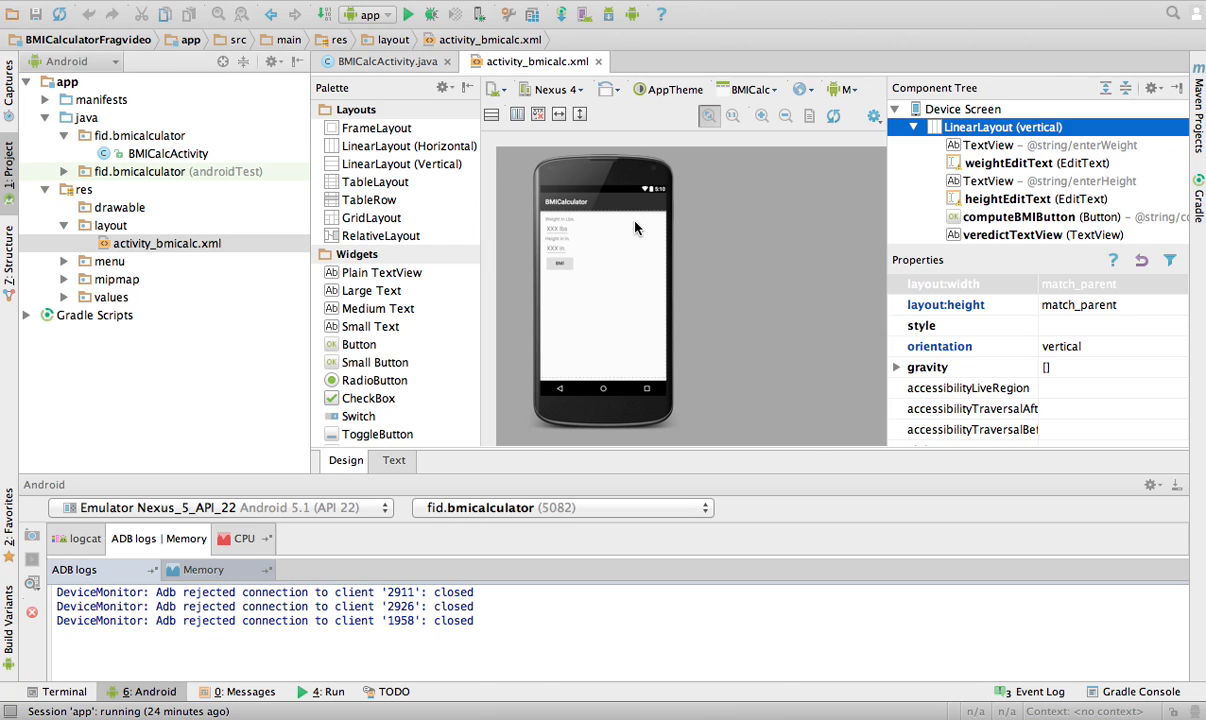
mouse_move(600, 233)
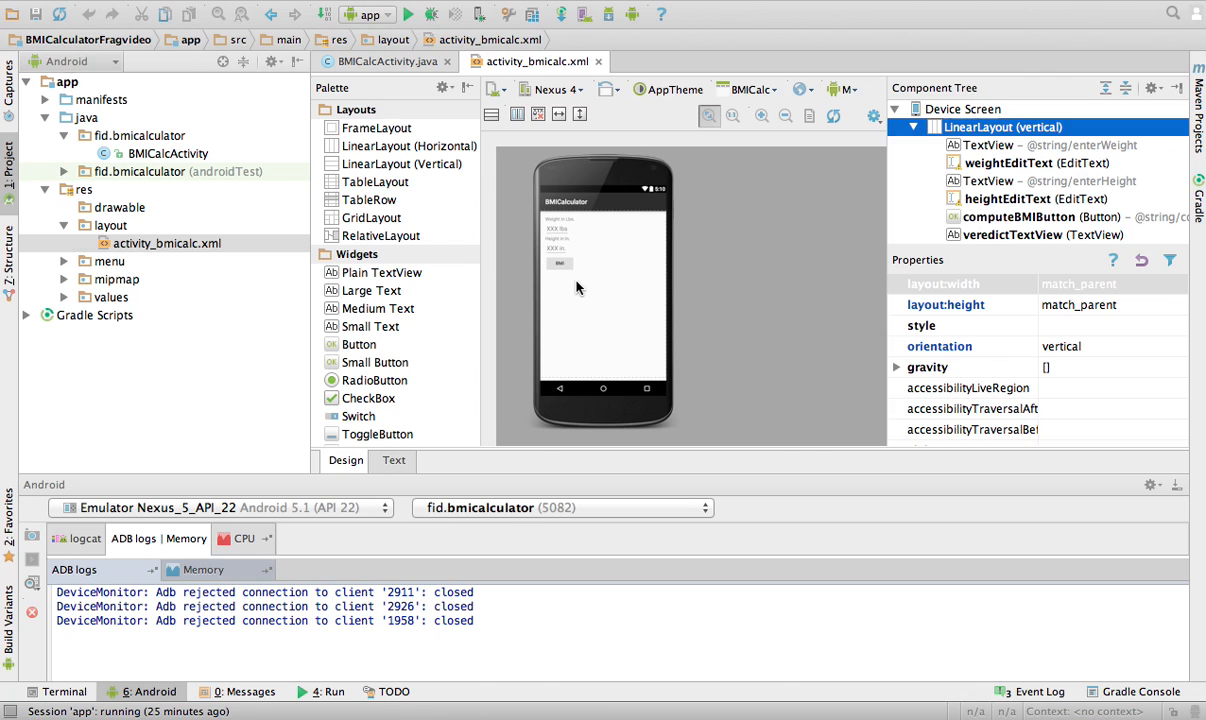
left_click(762, 115)
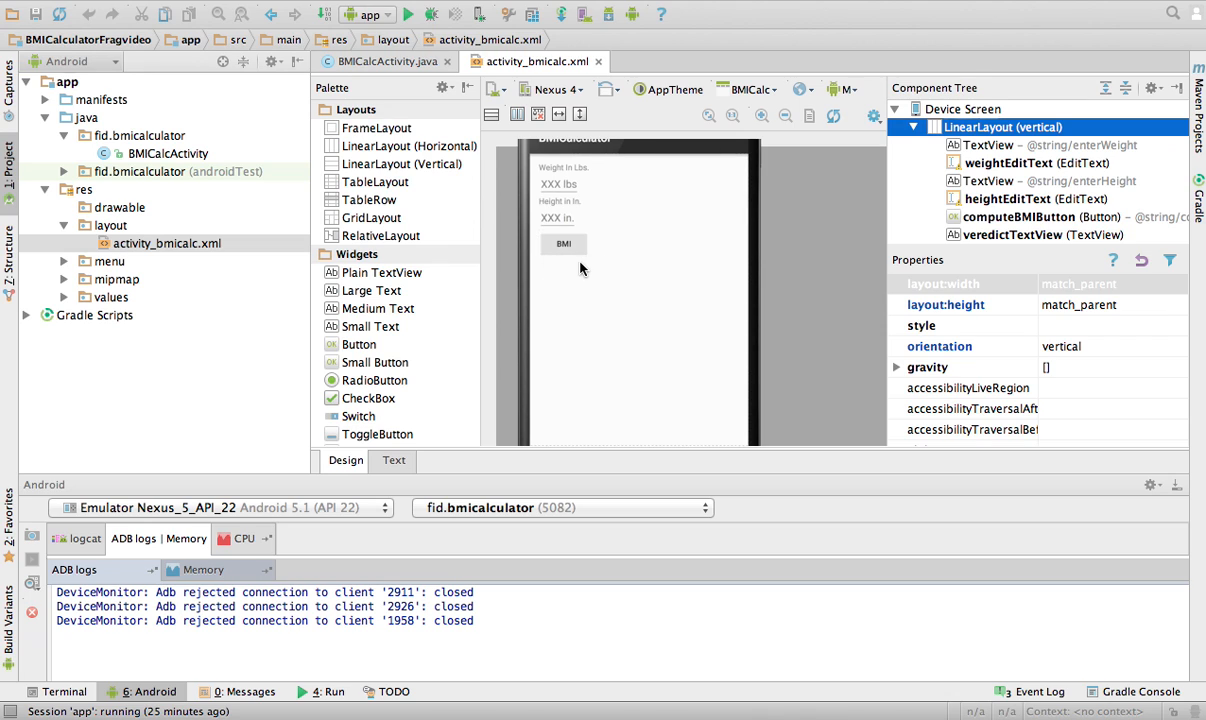
left_click(393, 460)
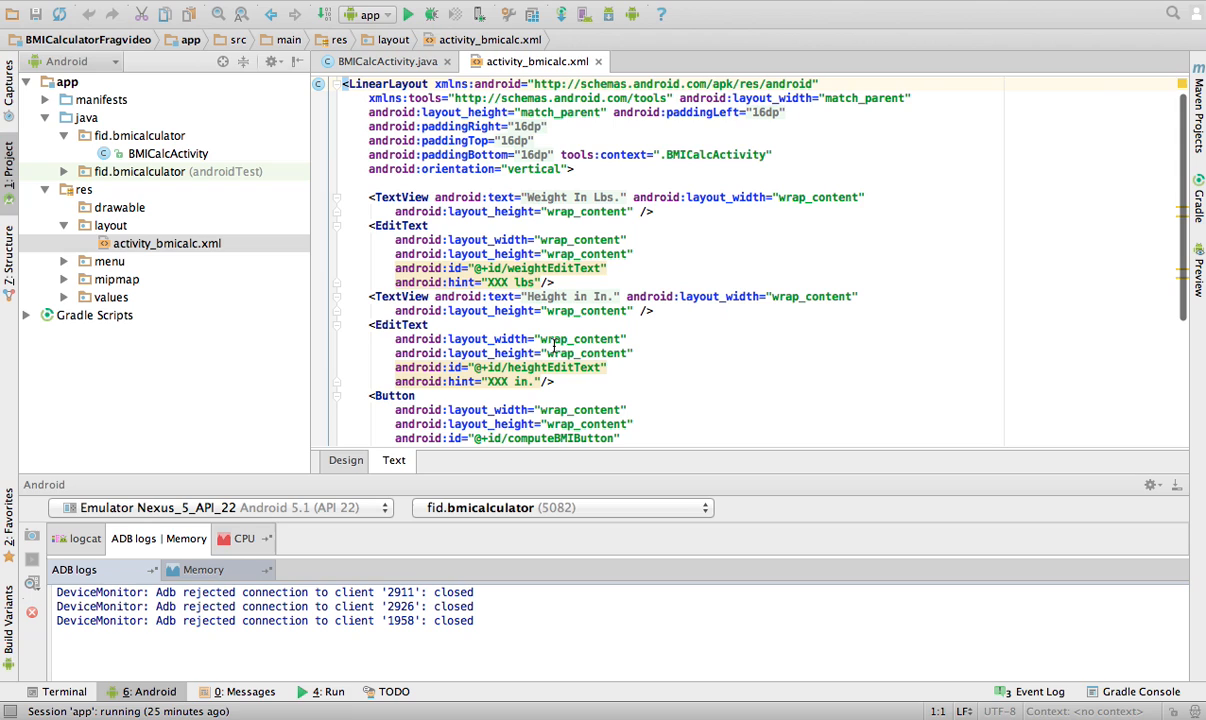
mouse_move(444, 78)
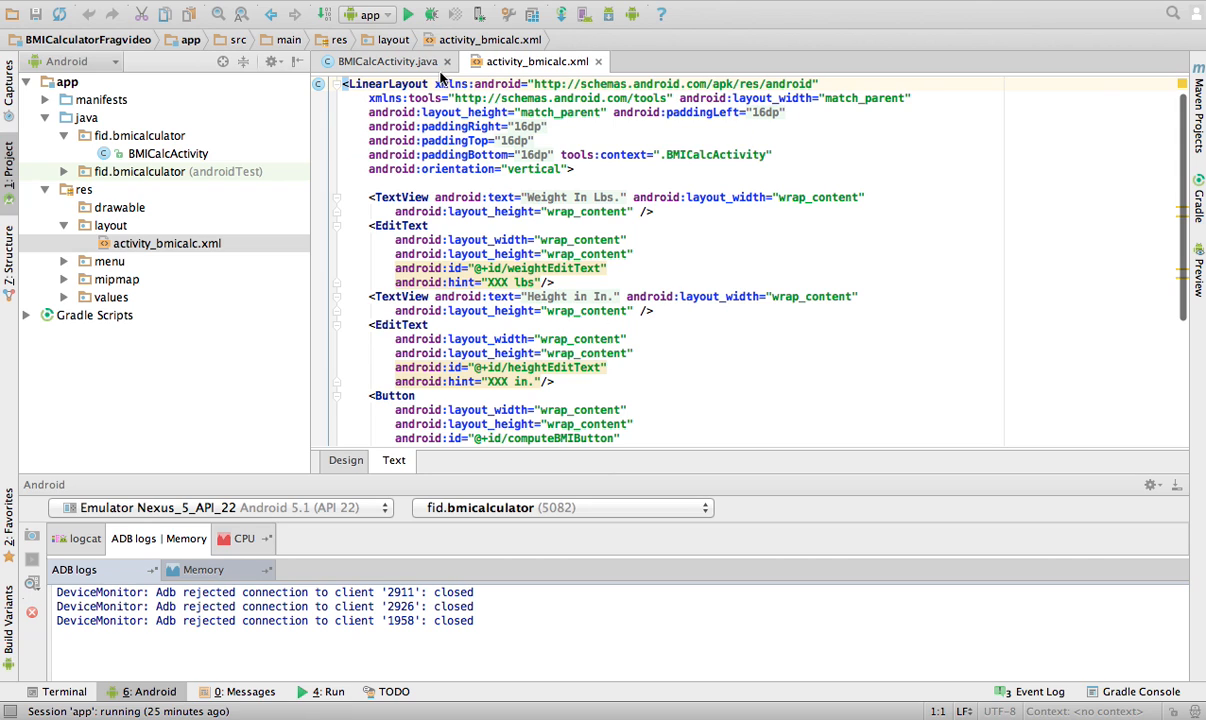
double_click(385, 83)
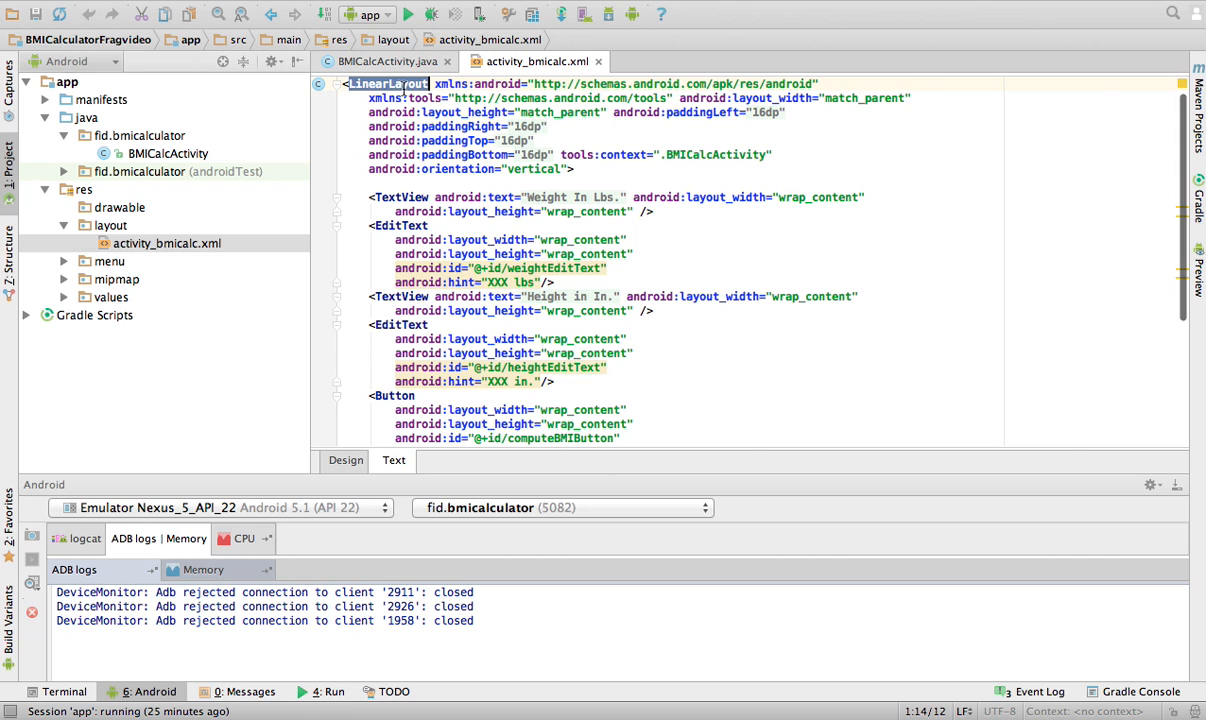
scroll("down", 3)
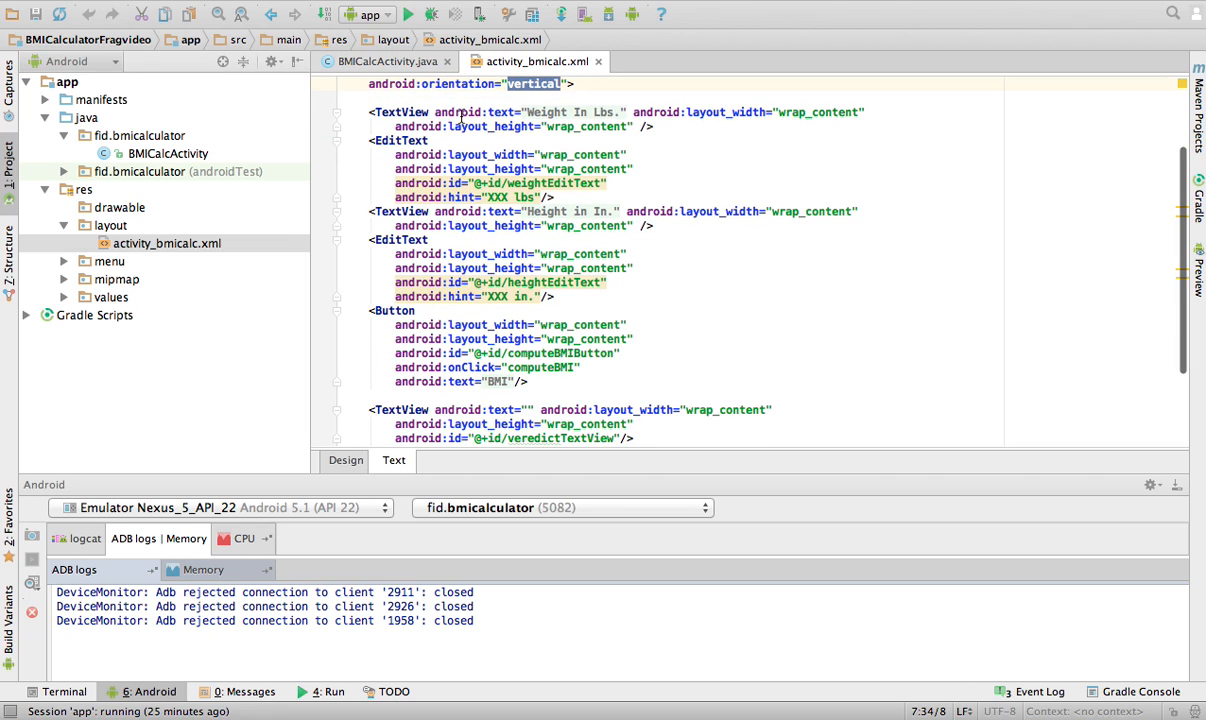
mouse_move(411, 183)
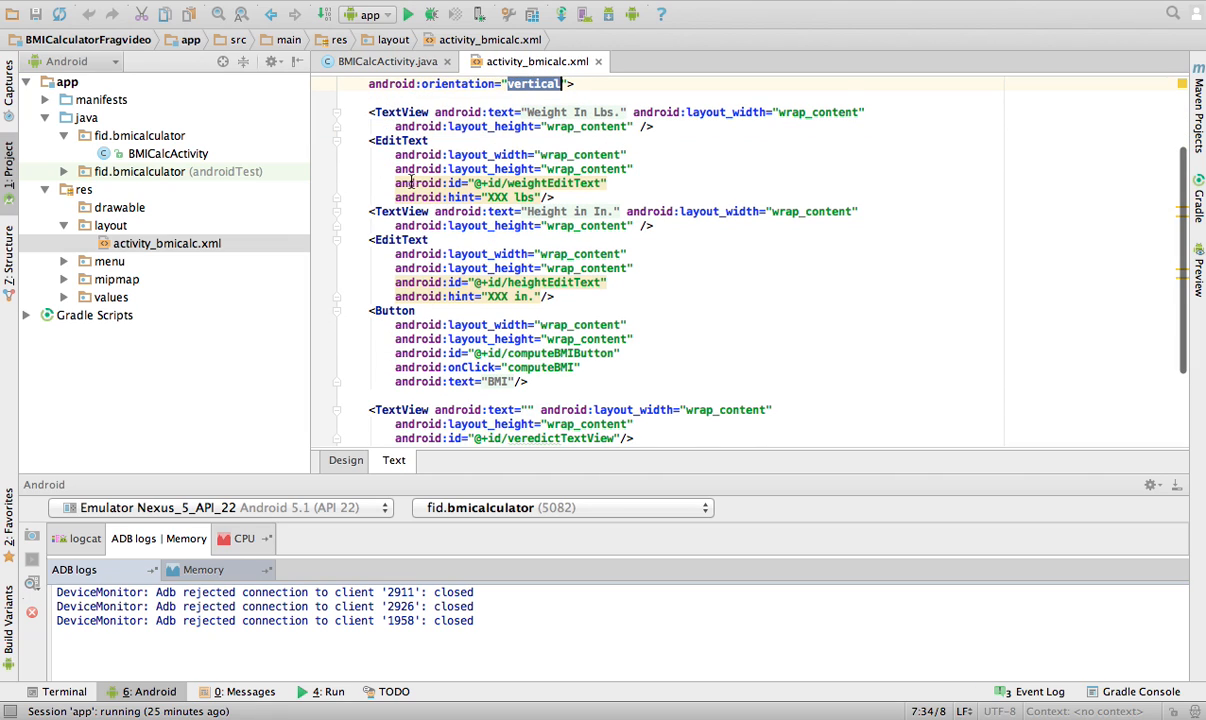
mouse_move(434, 243)
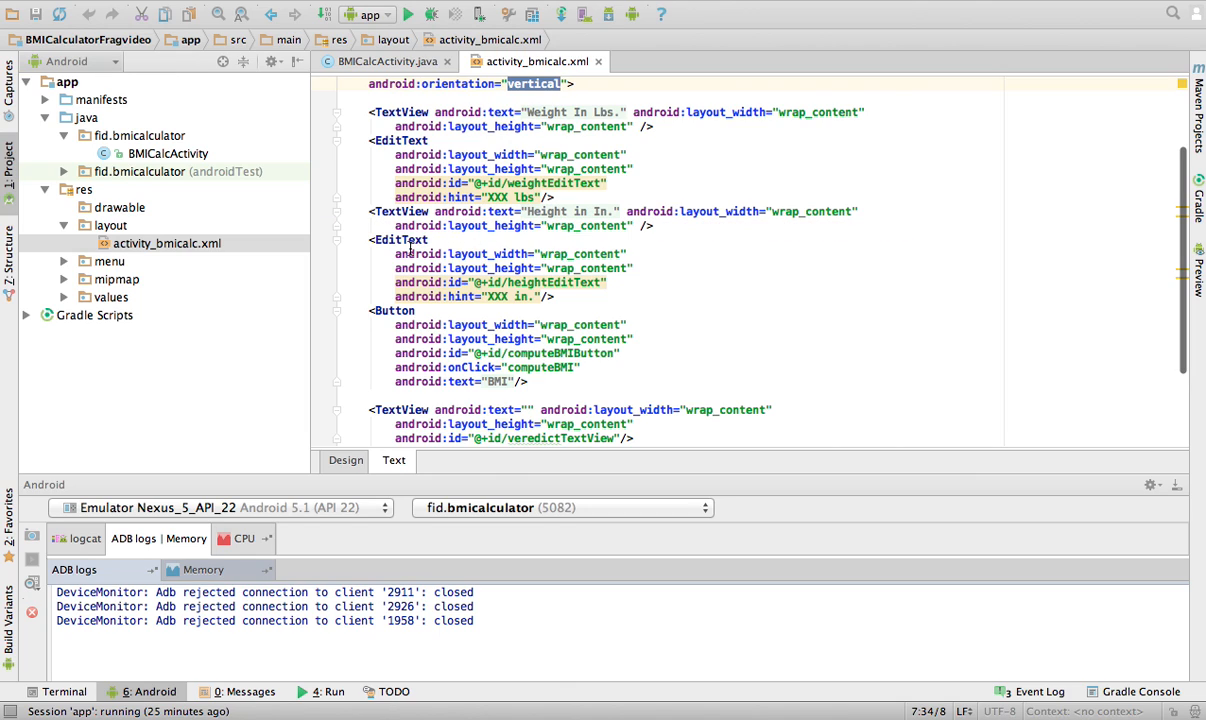
scroll("down", 3)
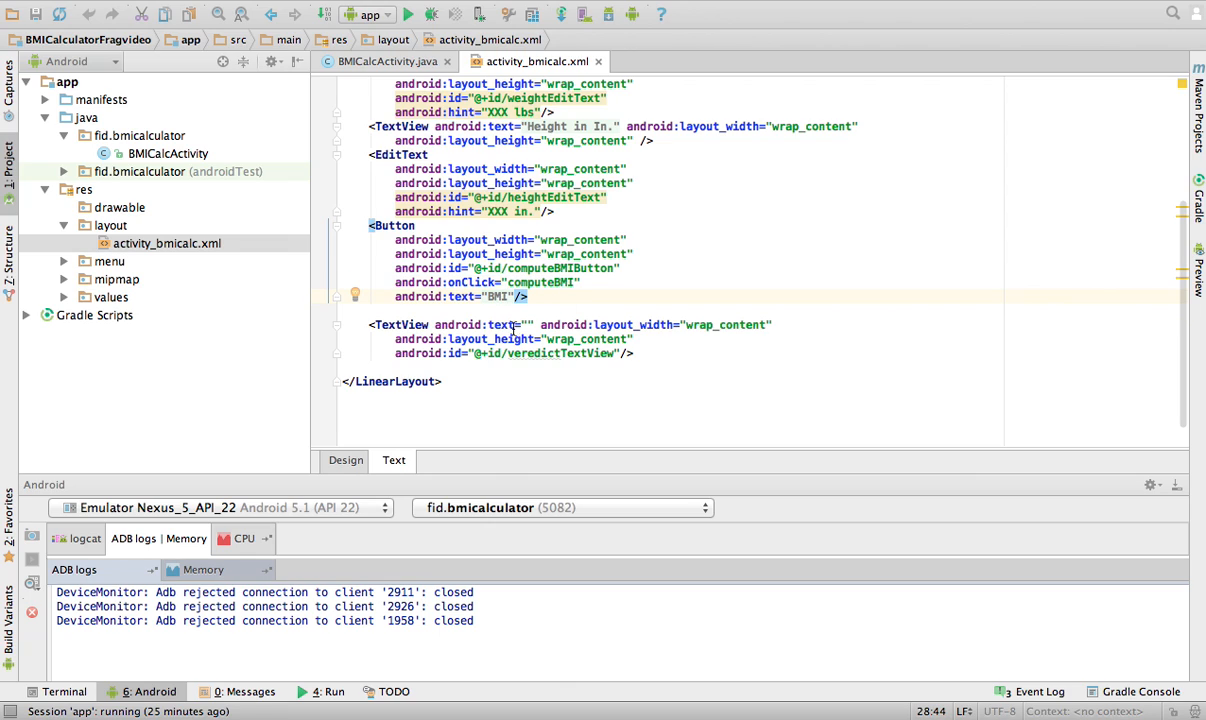
double_click(503, 324)
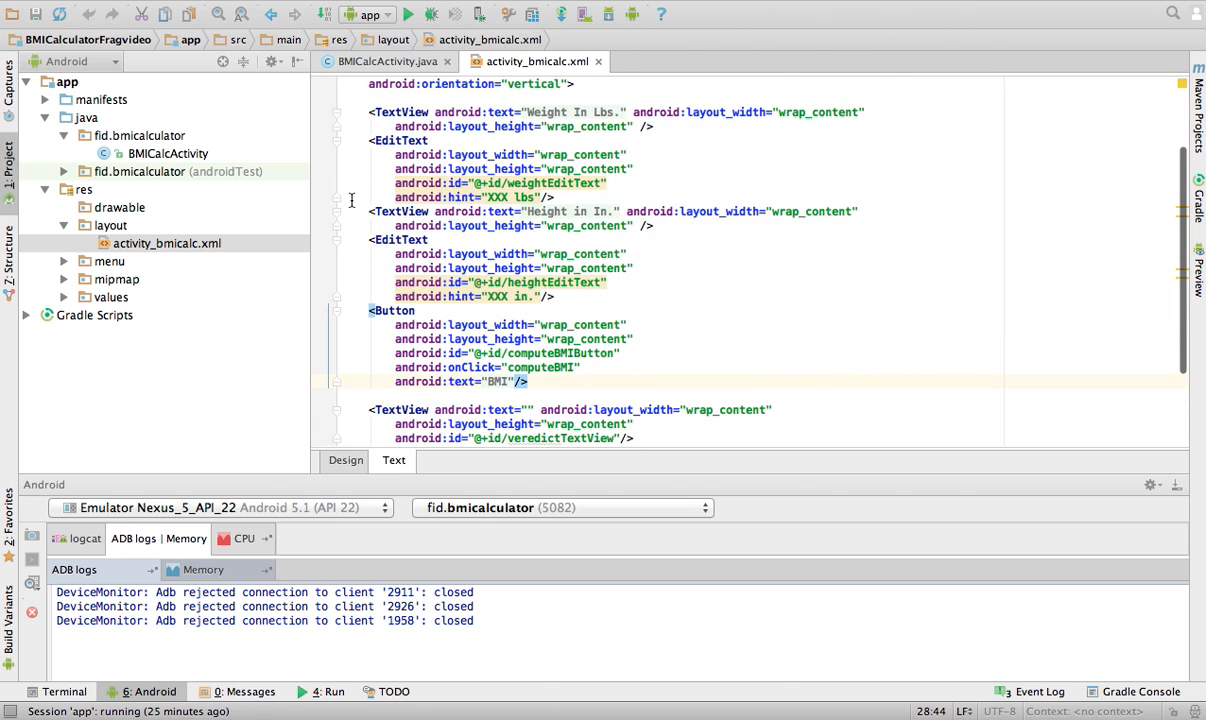
mouse_move(180, 155)
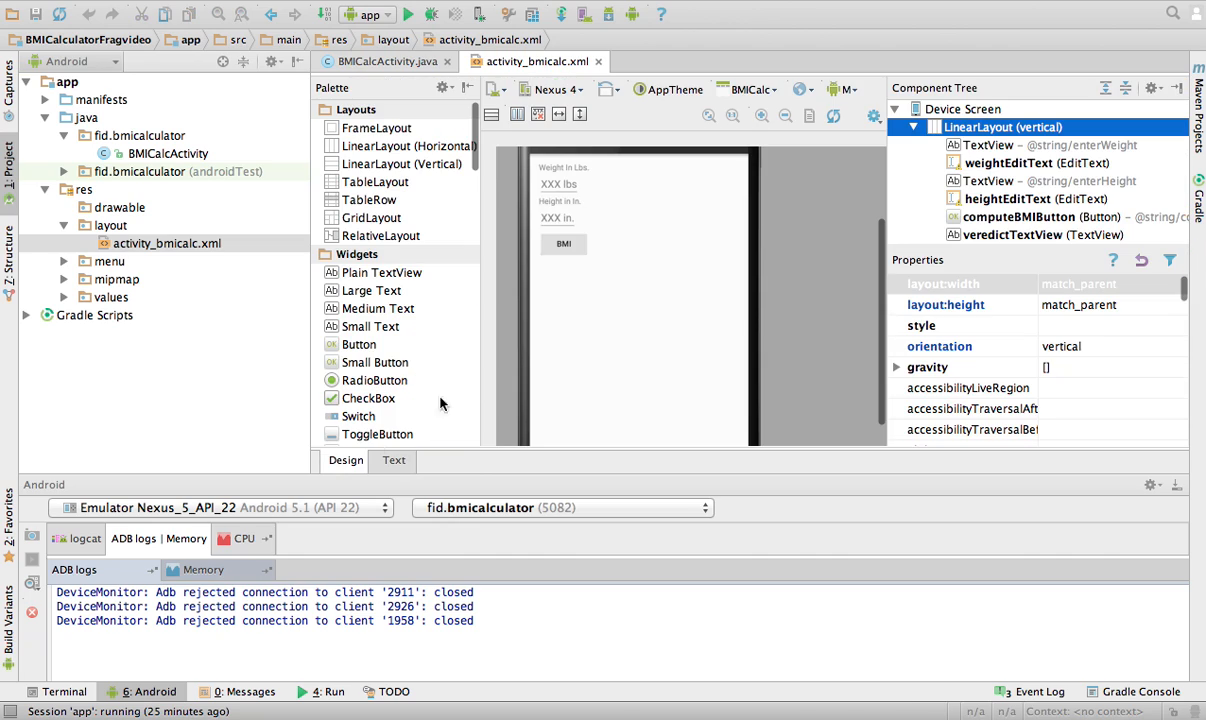
Compare BMICalcActivity.java with the activity_bmicalc layout's XML source.
left_click(557, 185)
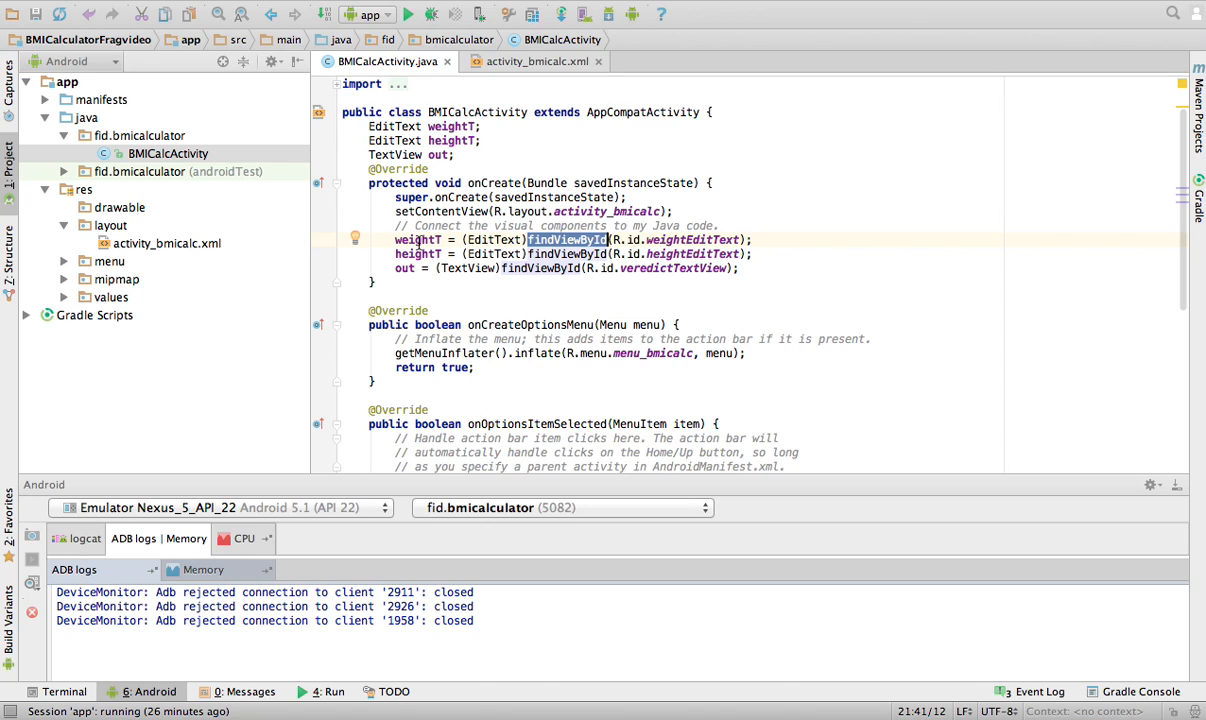
mouse_move(420, 242)
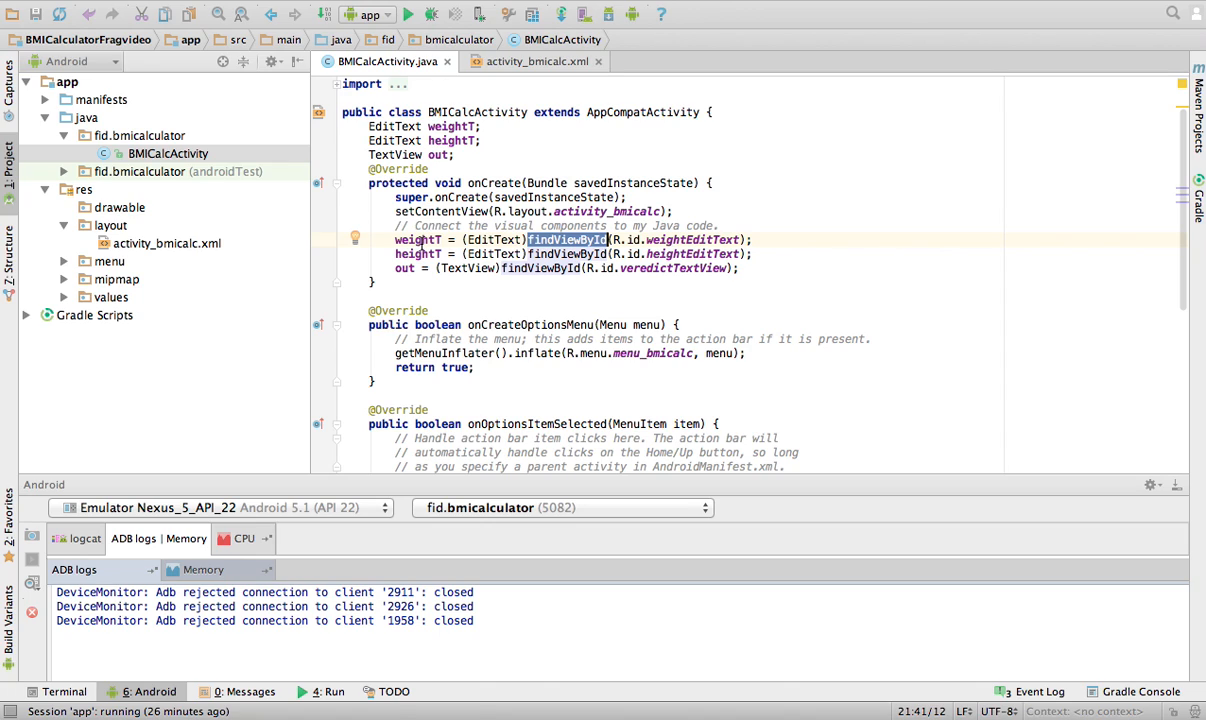
mouse_move(424, 247)
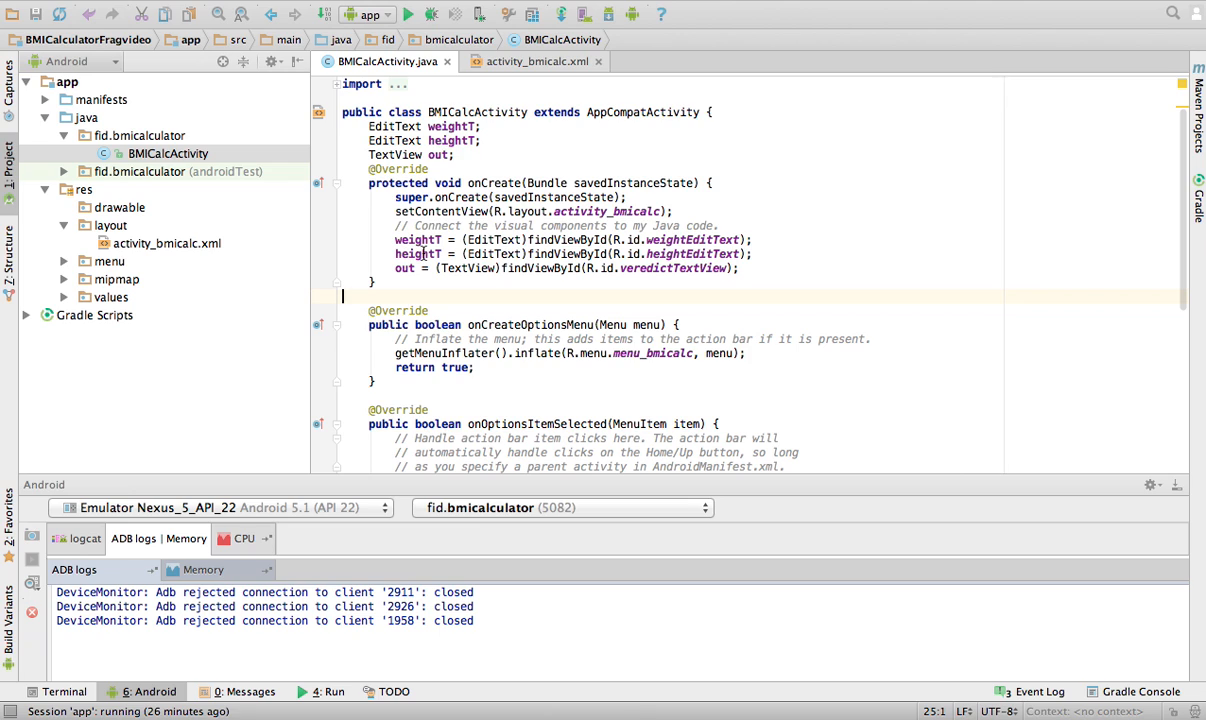
mouse_move(508, 264)
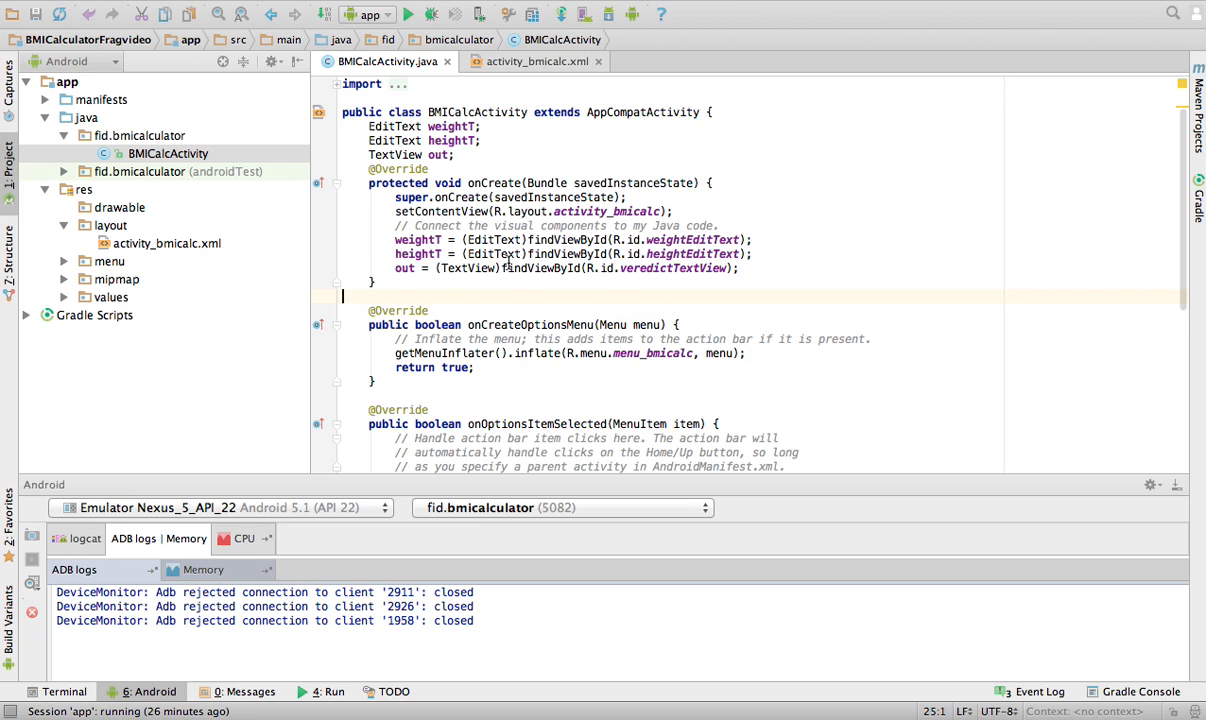
scroll("down", 3)
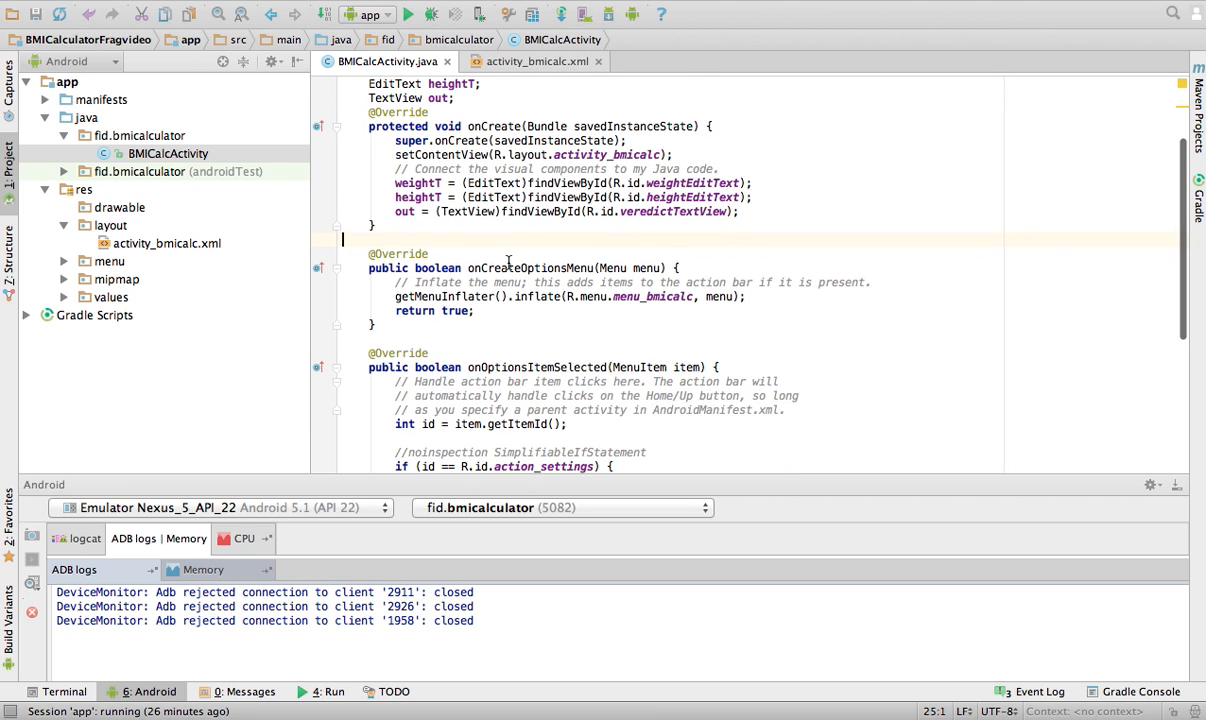
left_click(537, 61)
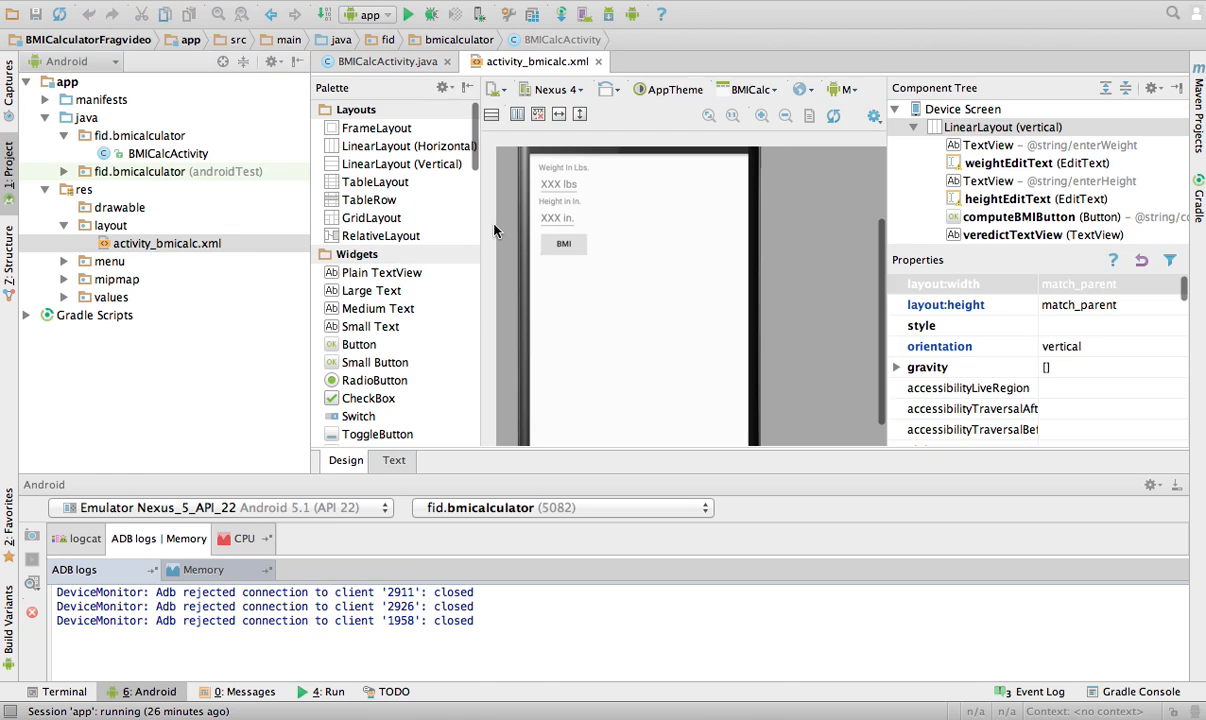
left_click(393, 460)
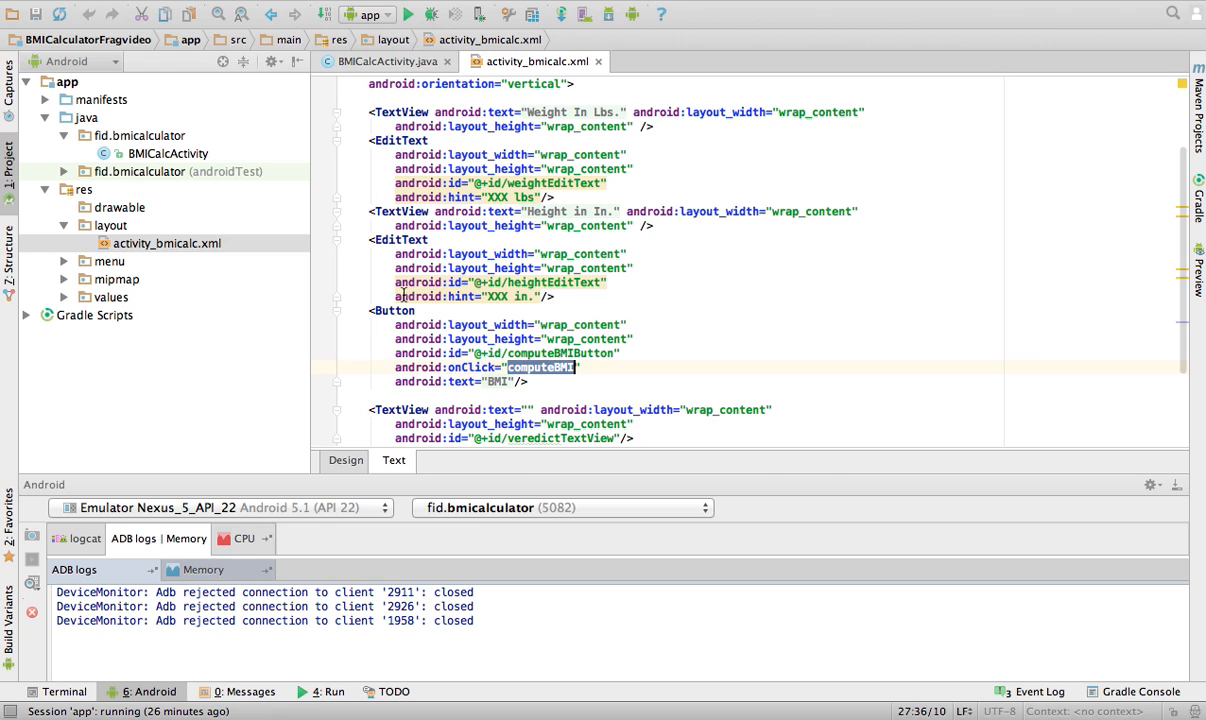
left_click(388, 61)
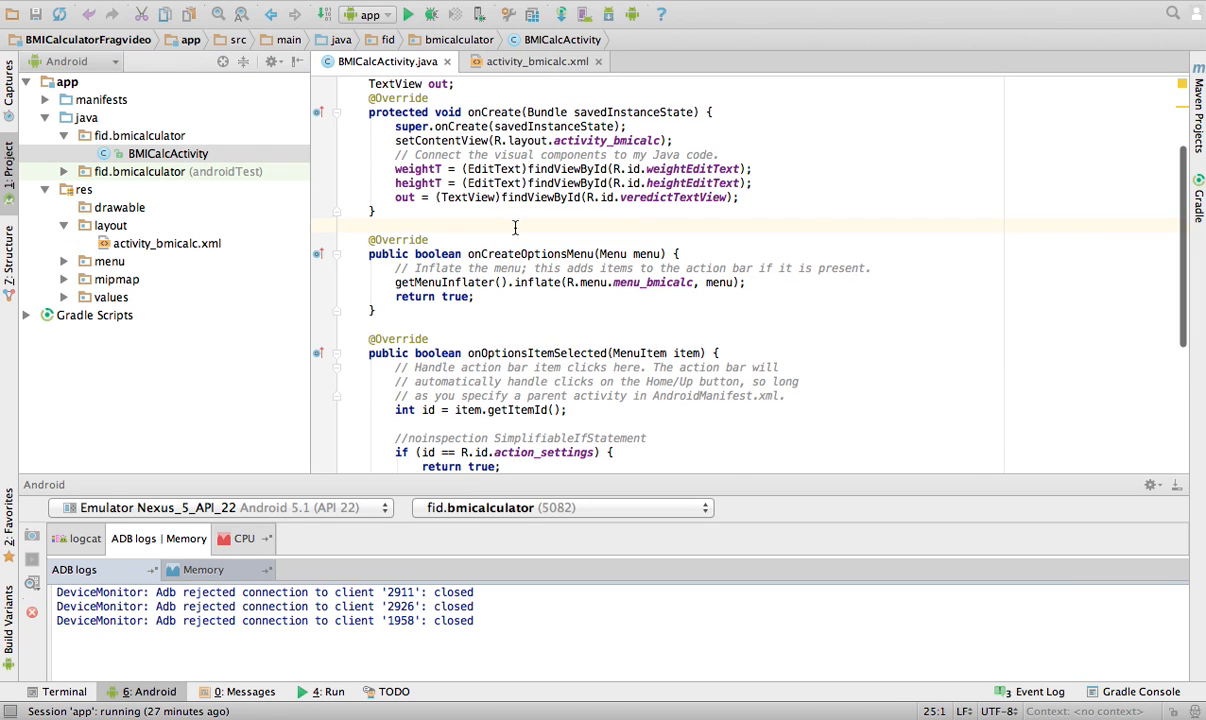
Scroll to computeBMI and highlight the method name, weight variable and out TextView.
scroll("down", 3)
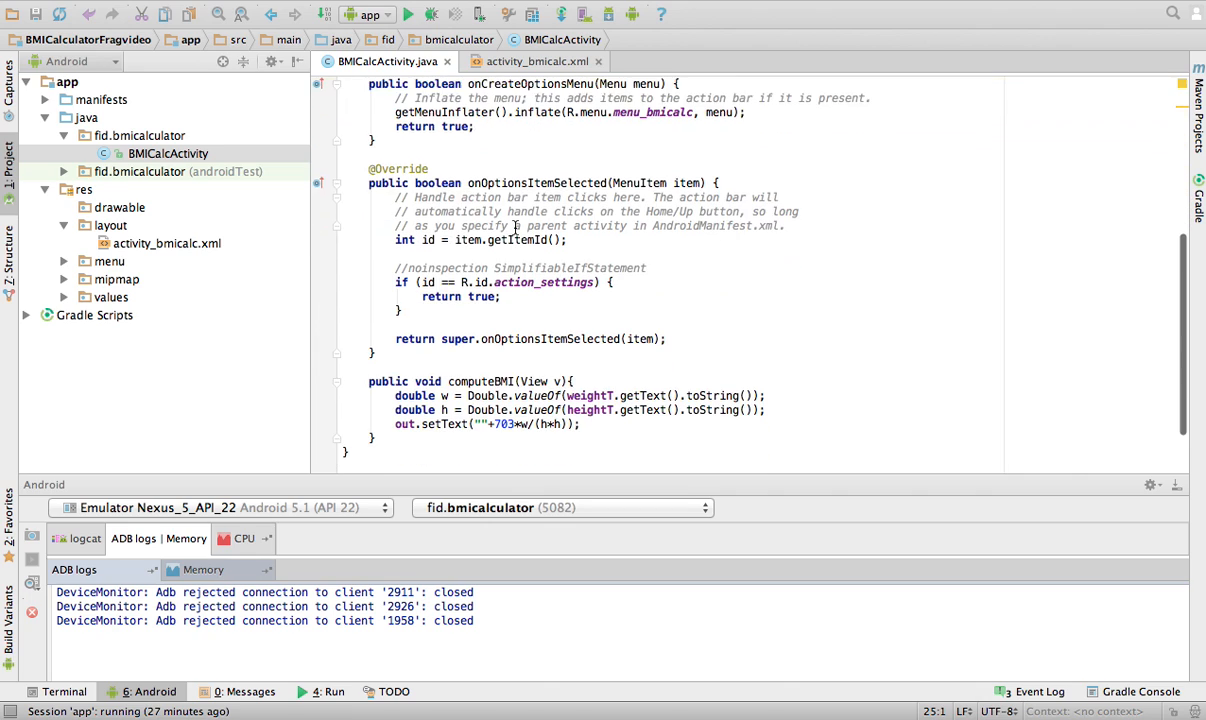
double_click(472, 310)
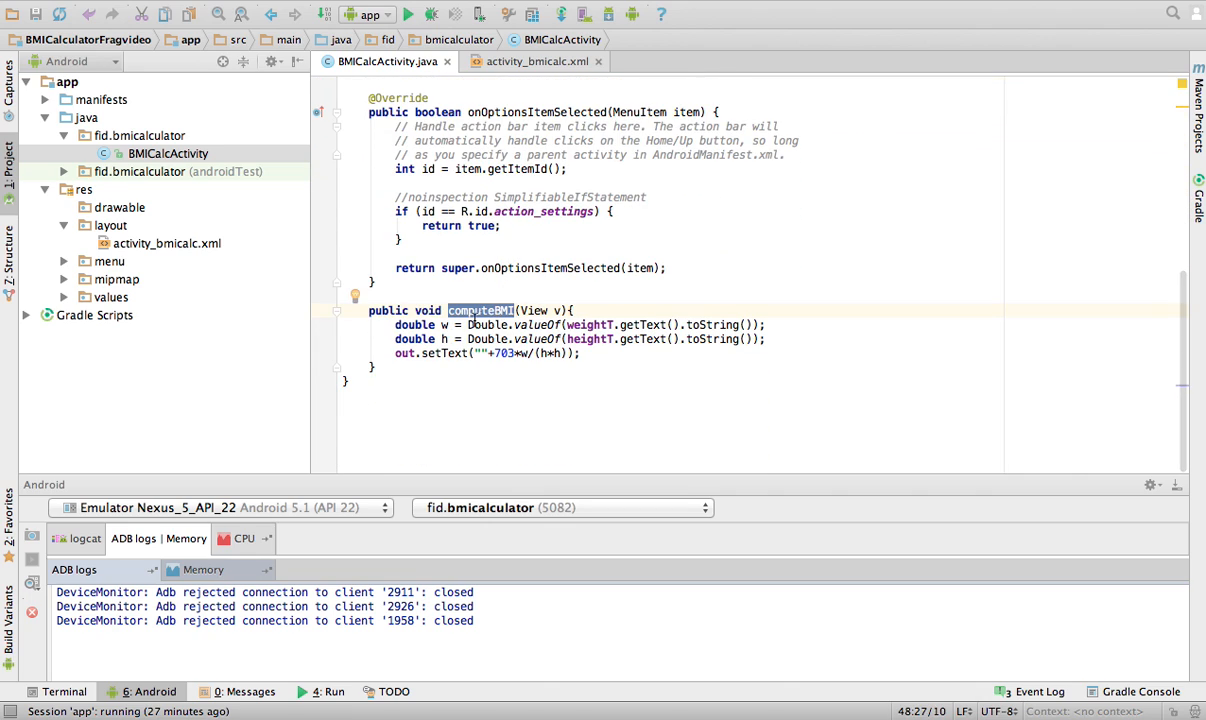
left_click(443, 324)
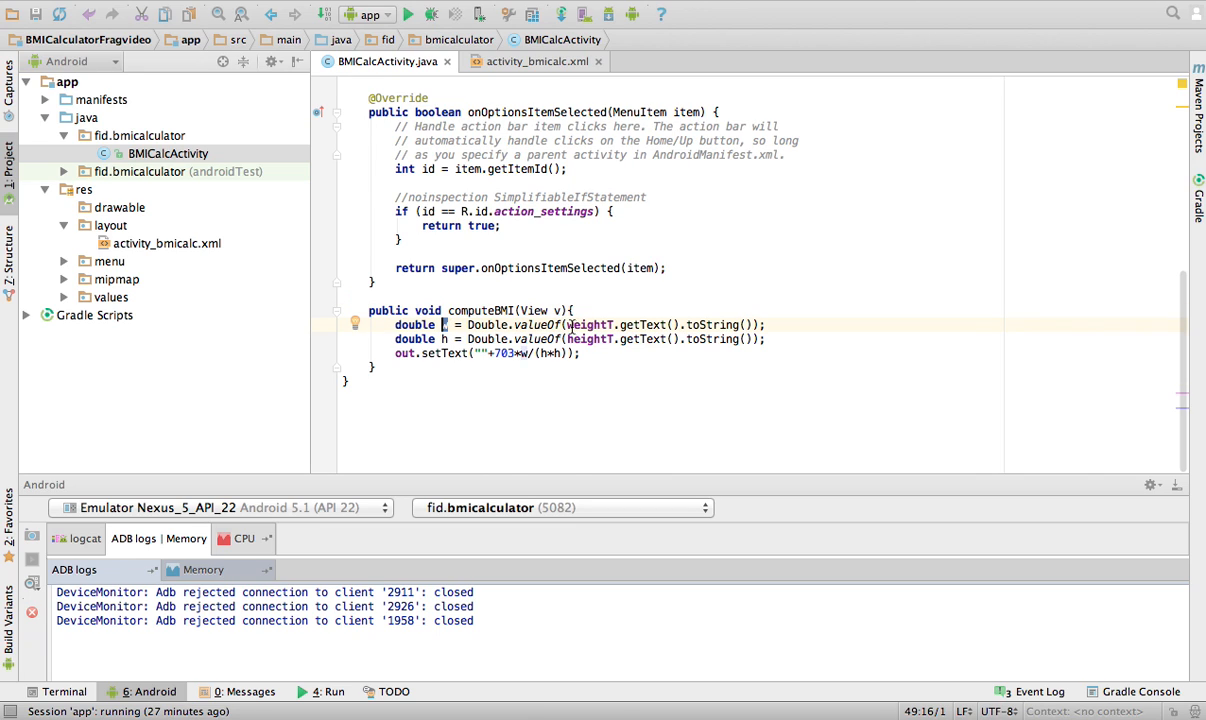
double_click(590, 324)
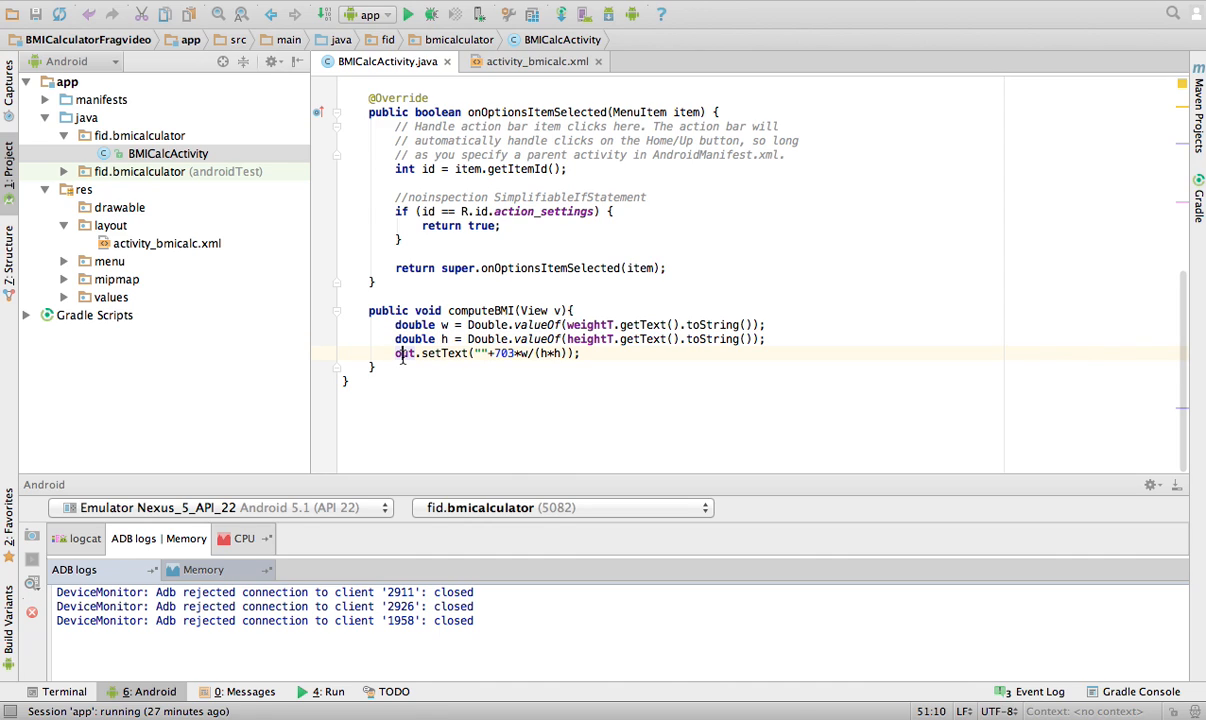
double_click(405, 353)
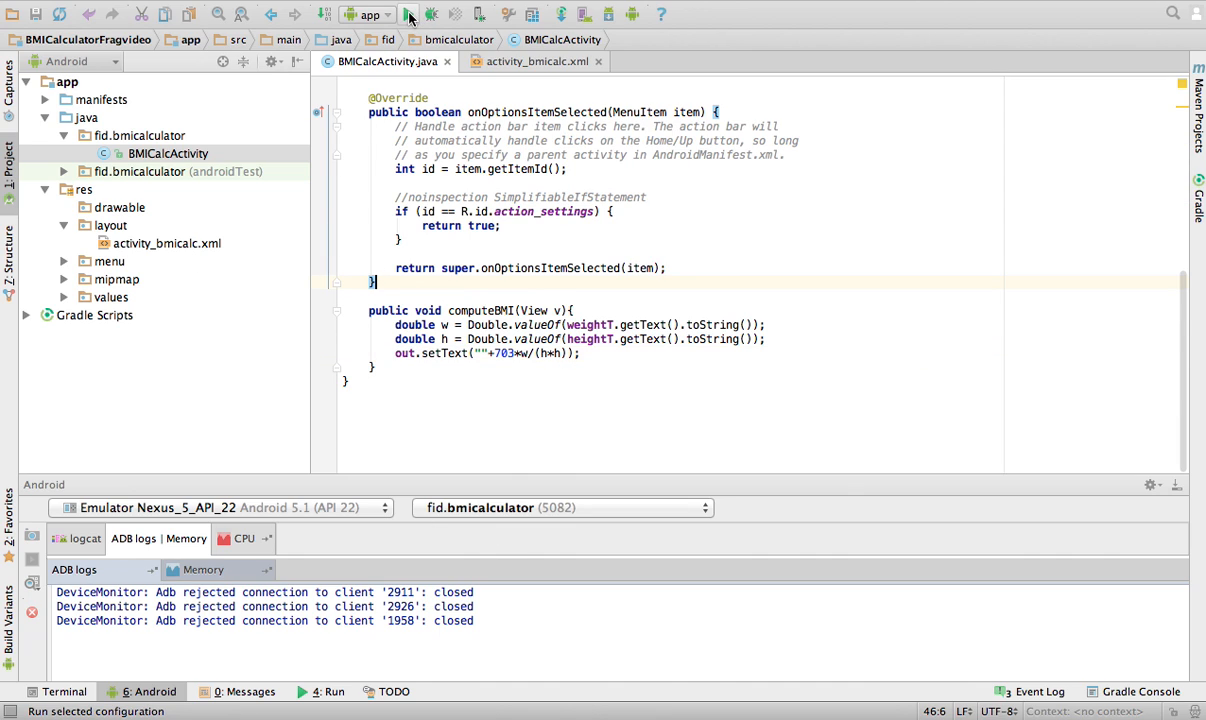
Run the app on the emulator and compute BMI 25.101869355177485 for 170 lbs, 69 in.
left_click(408, 14)
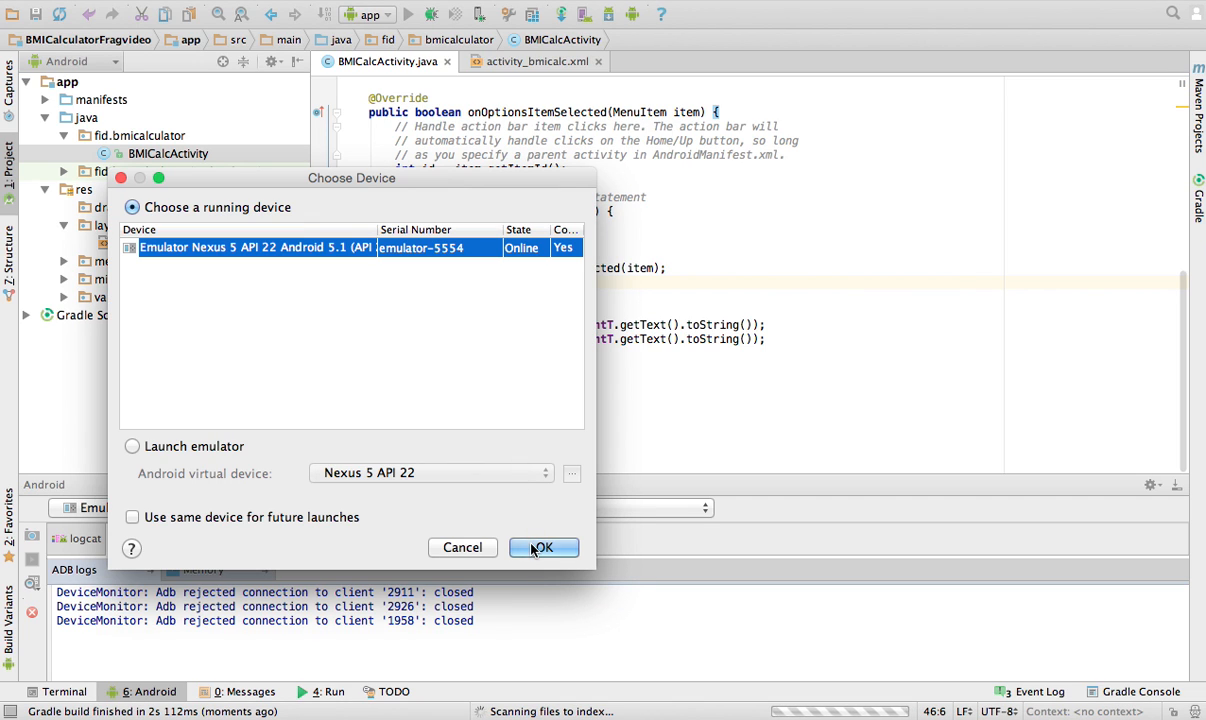
left_click(543, 547)
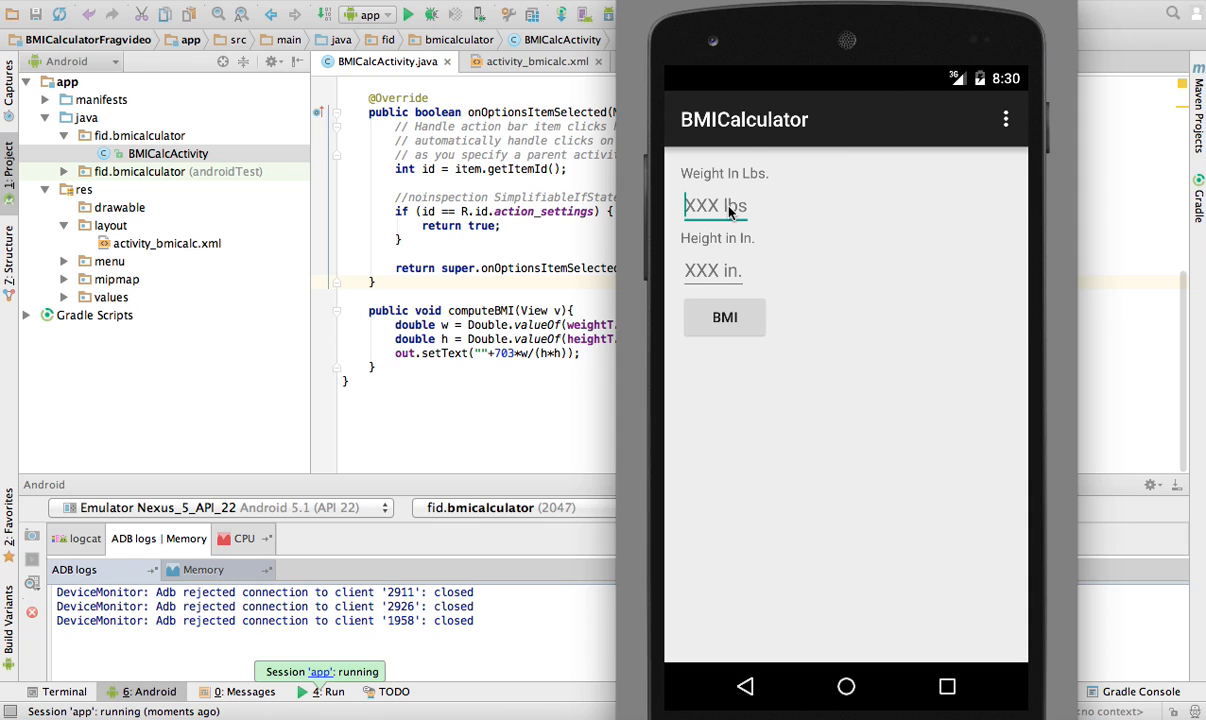
type("170")
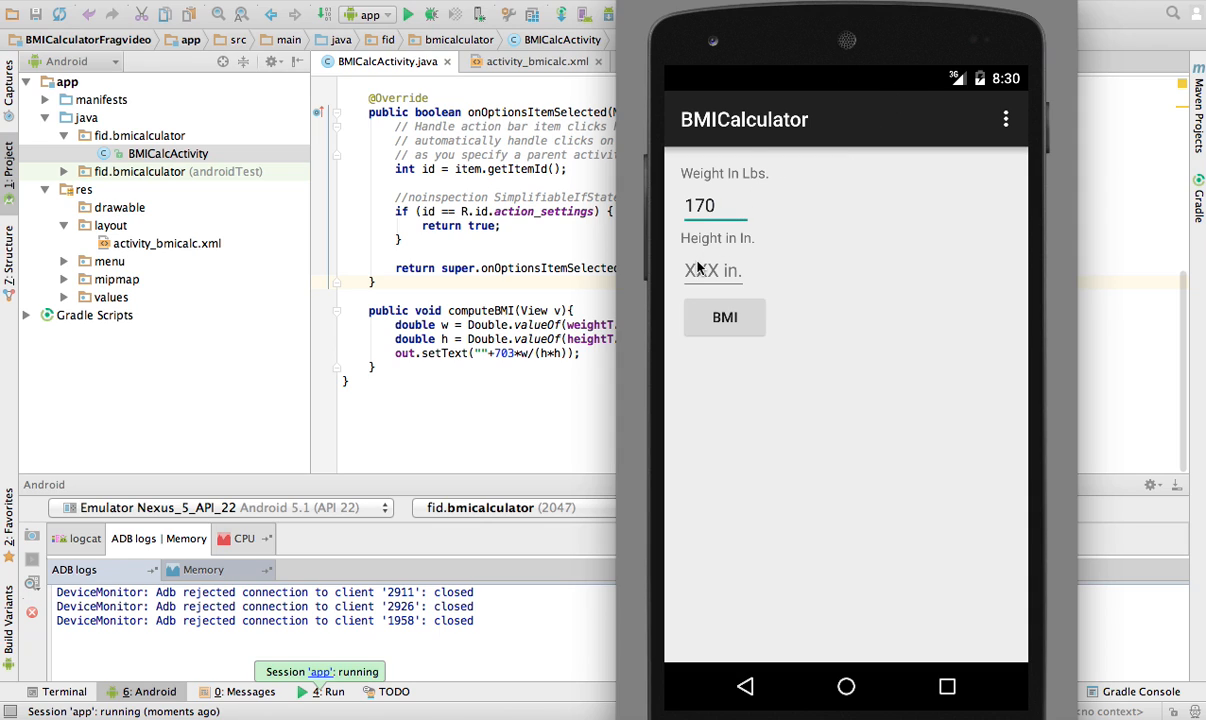
type("59")
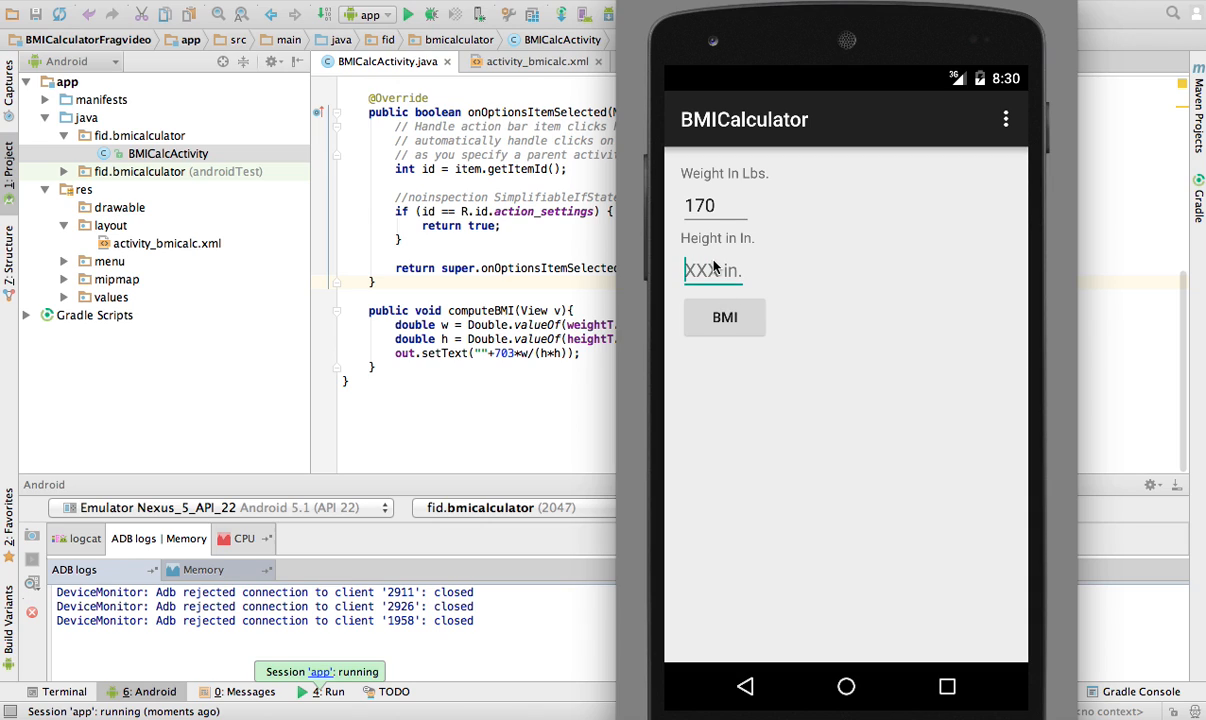
left_click(724, 317)
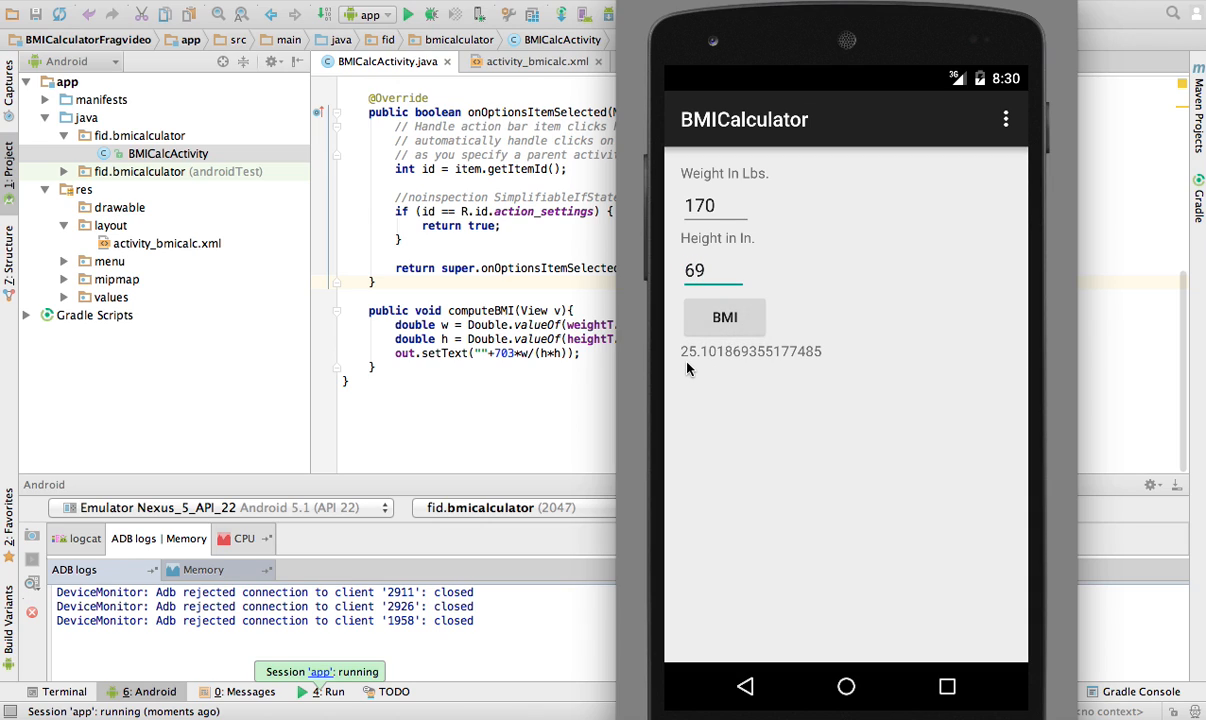
mouse_move(707, 368)
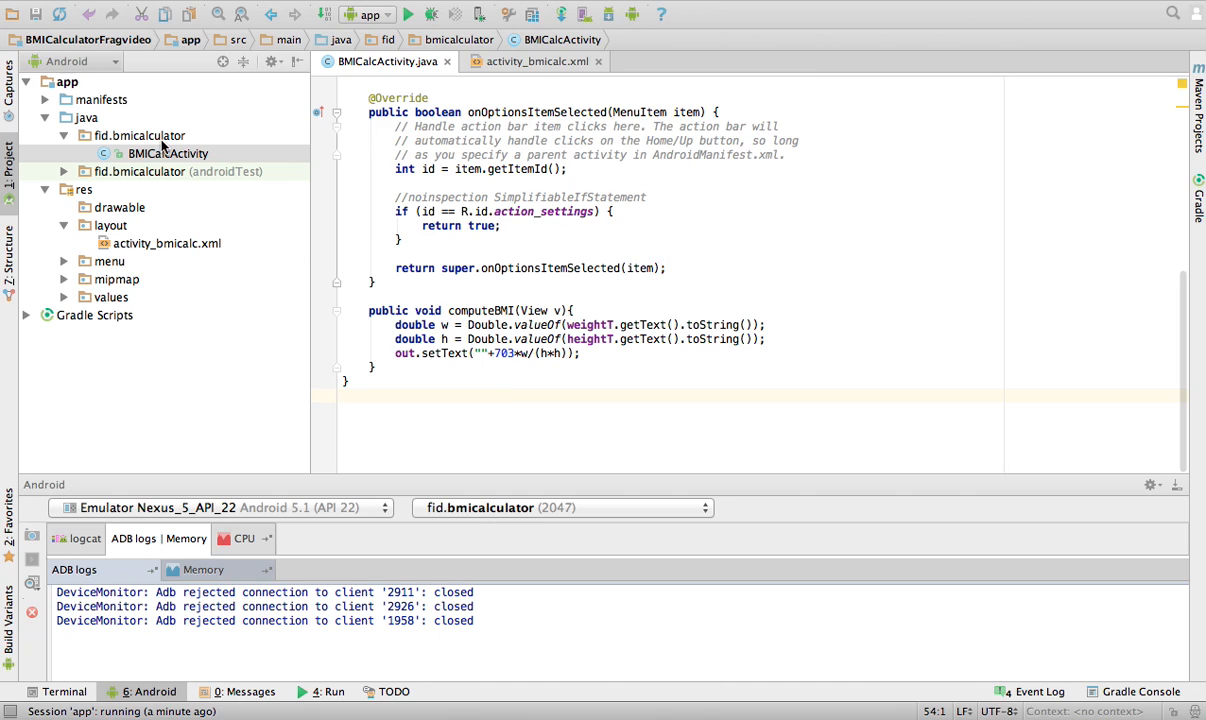
Select the fid.bmicalculator package and bring up its context menu.
left_click(139, 135)
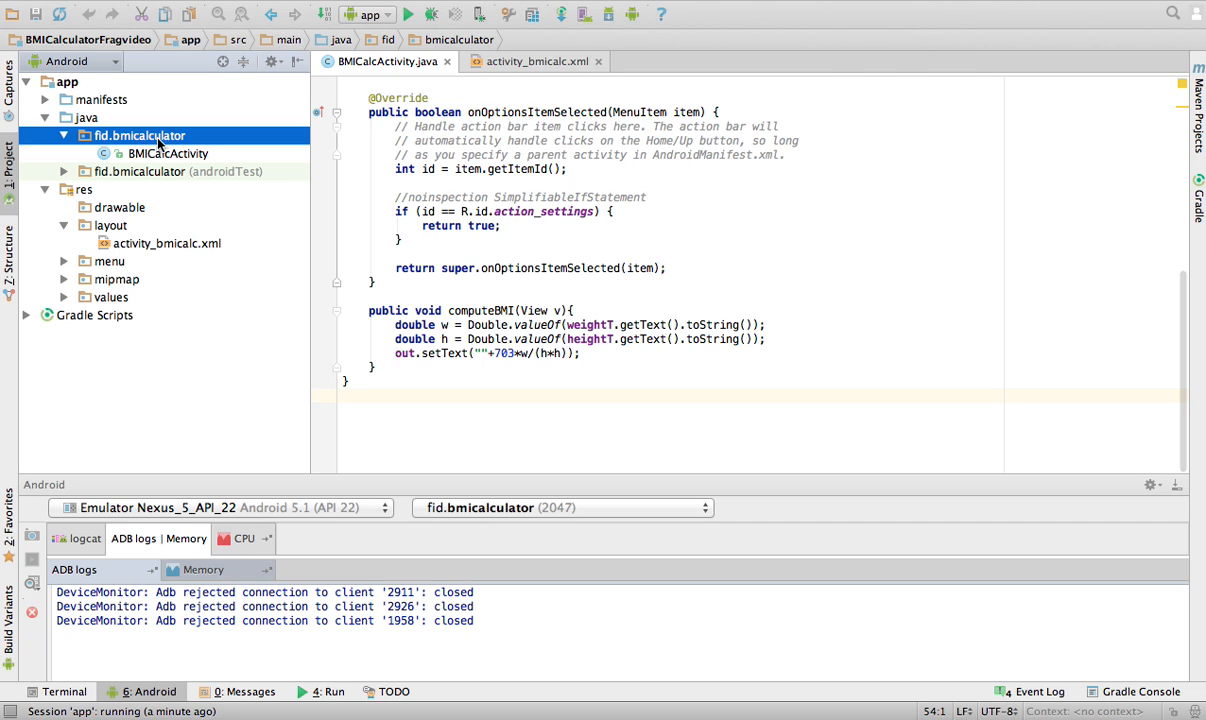
right_click(139, 135)
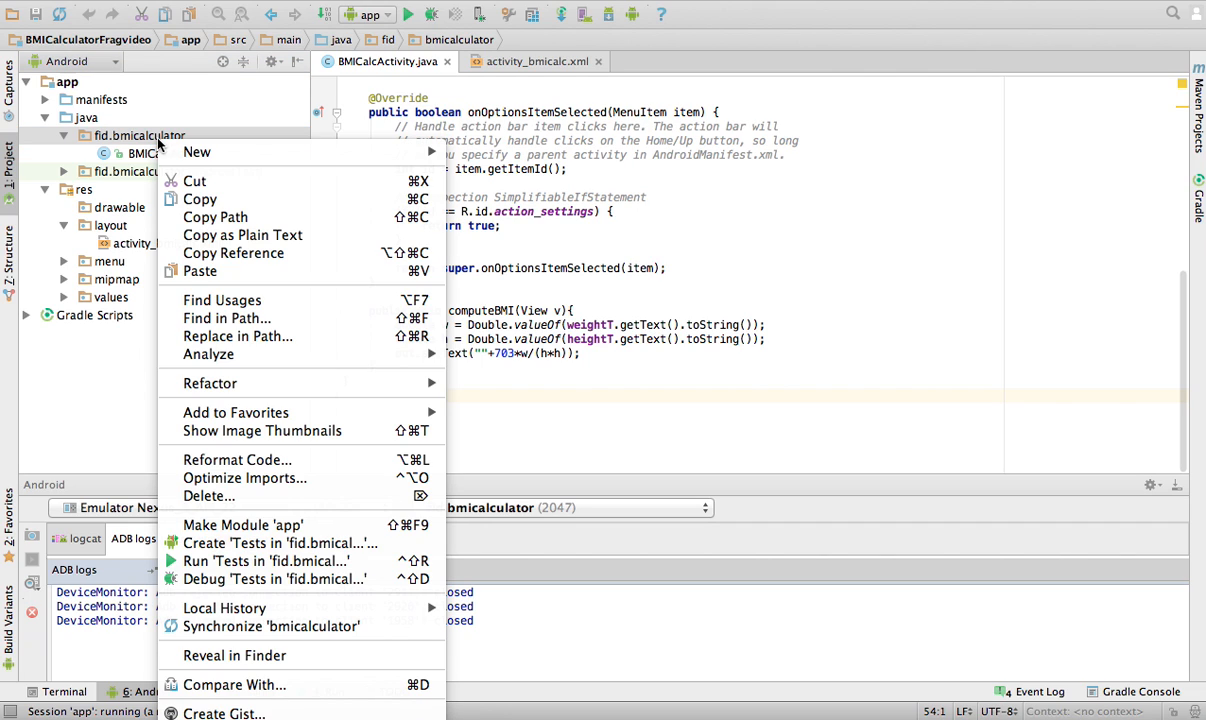
mouse_move(167, 146)
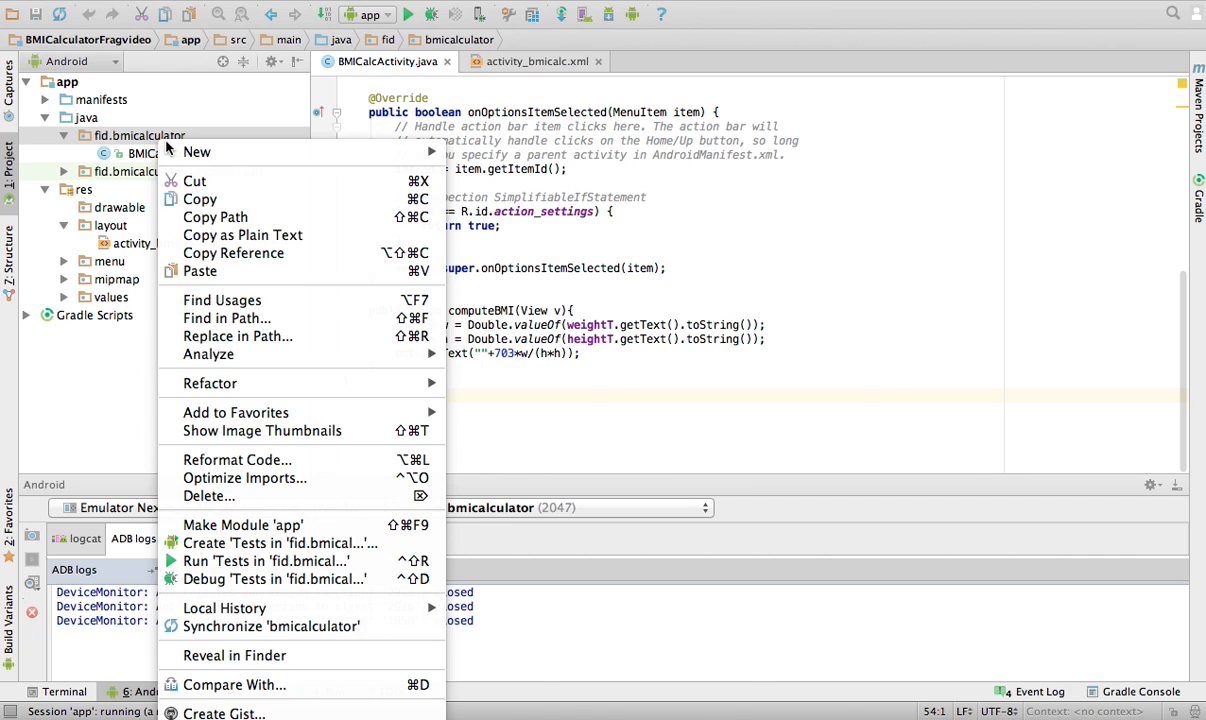
mouse_move(197, 152)
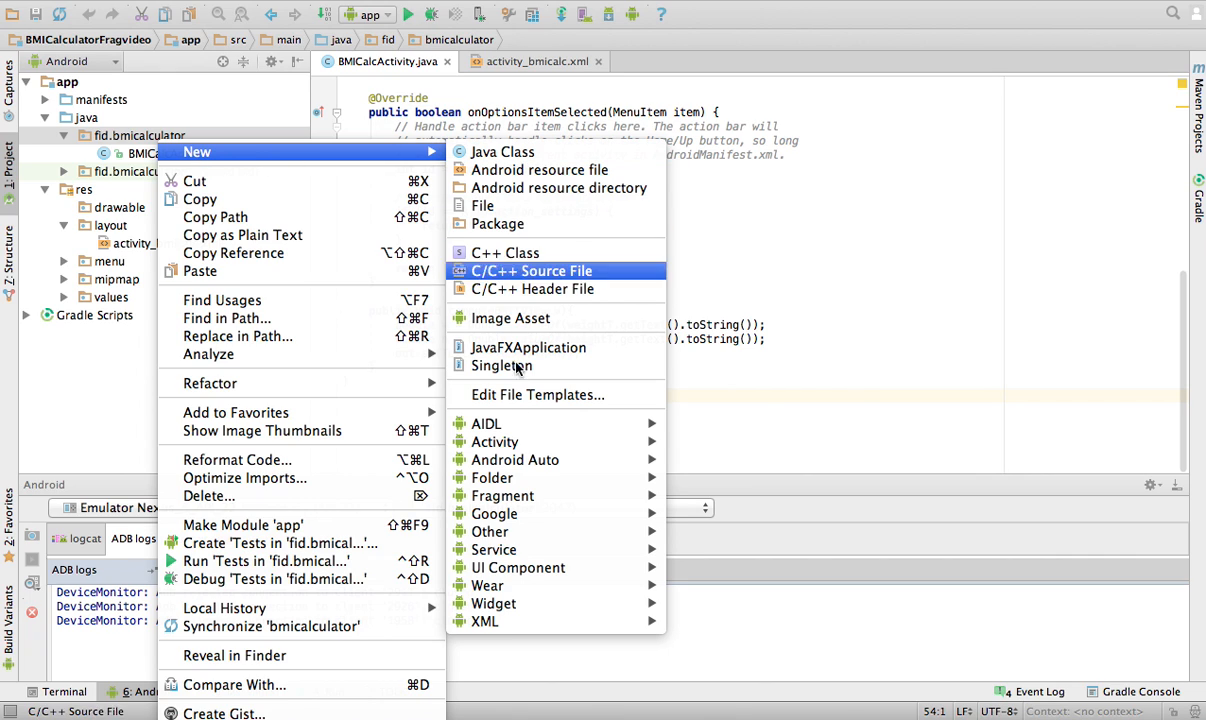
mouse_move(502, 495)
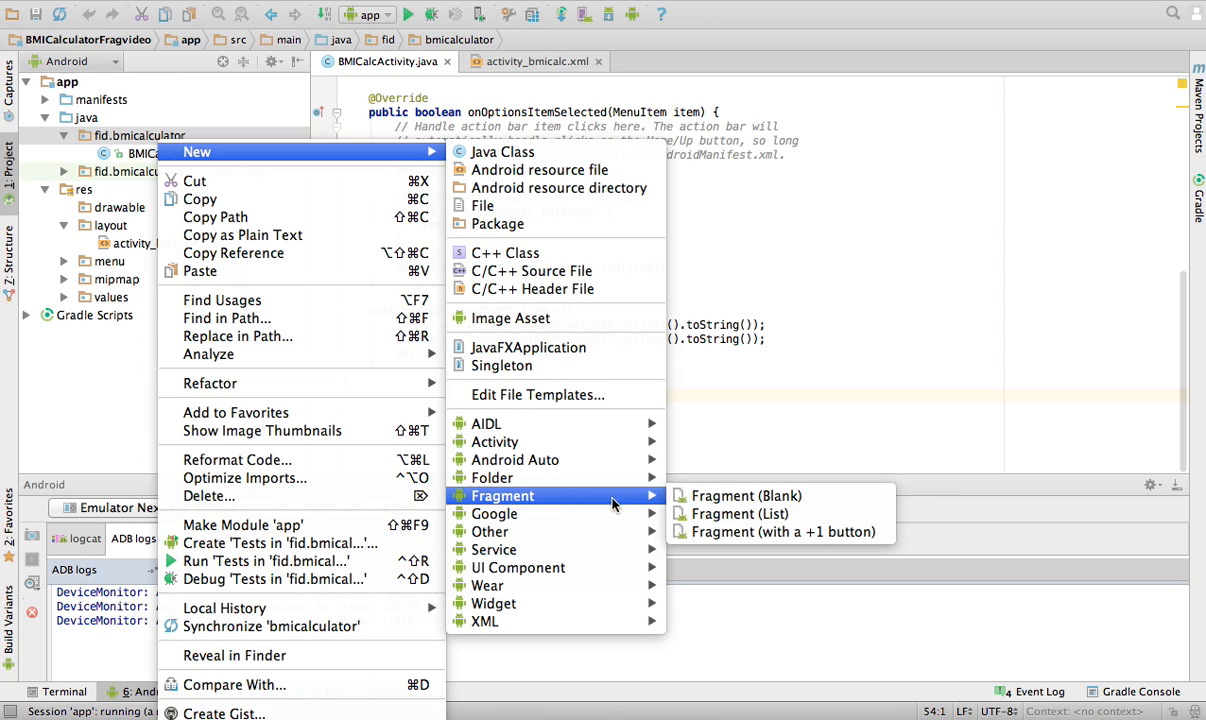
mouse_move(745, 495)
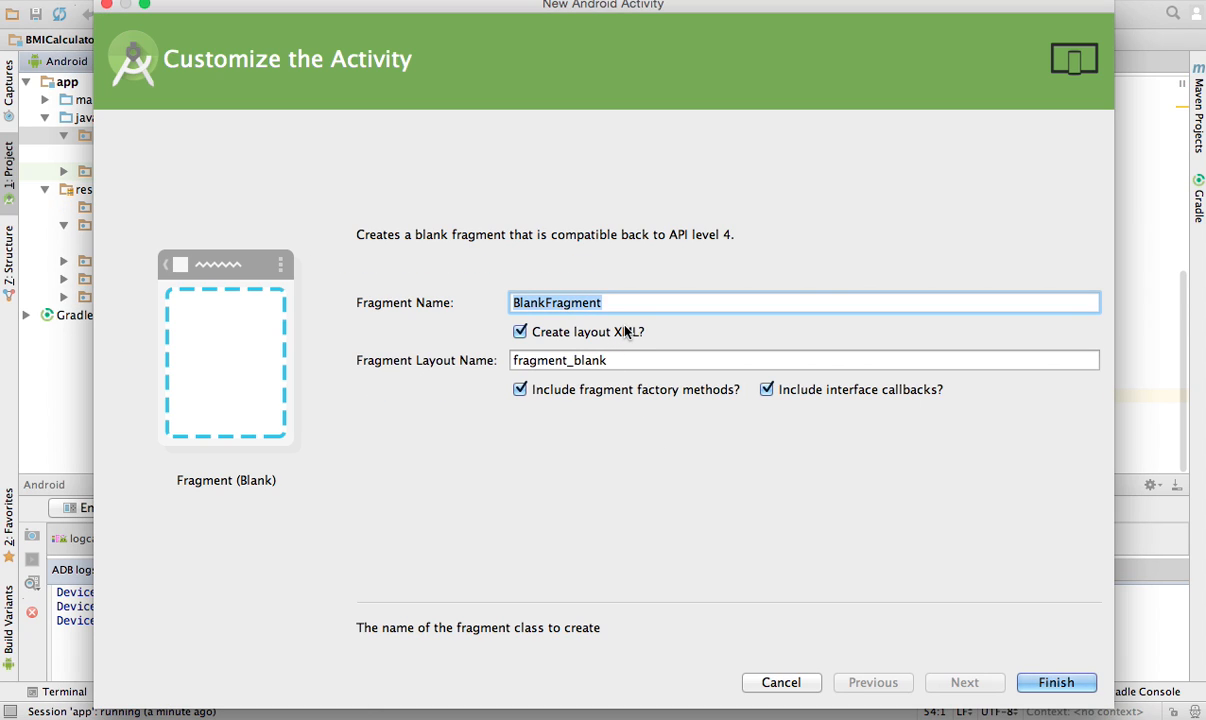
Name the new blank fragment BMIFragment and finish the wizard.
type("B")
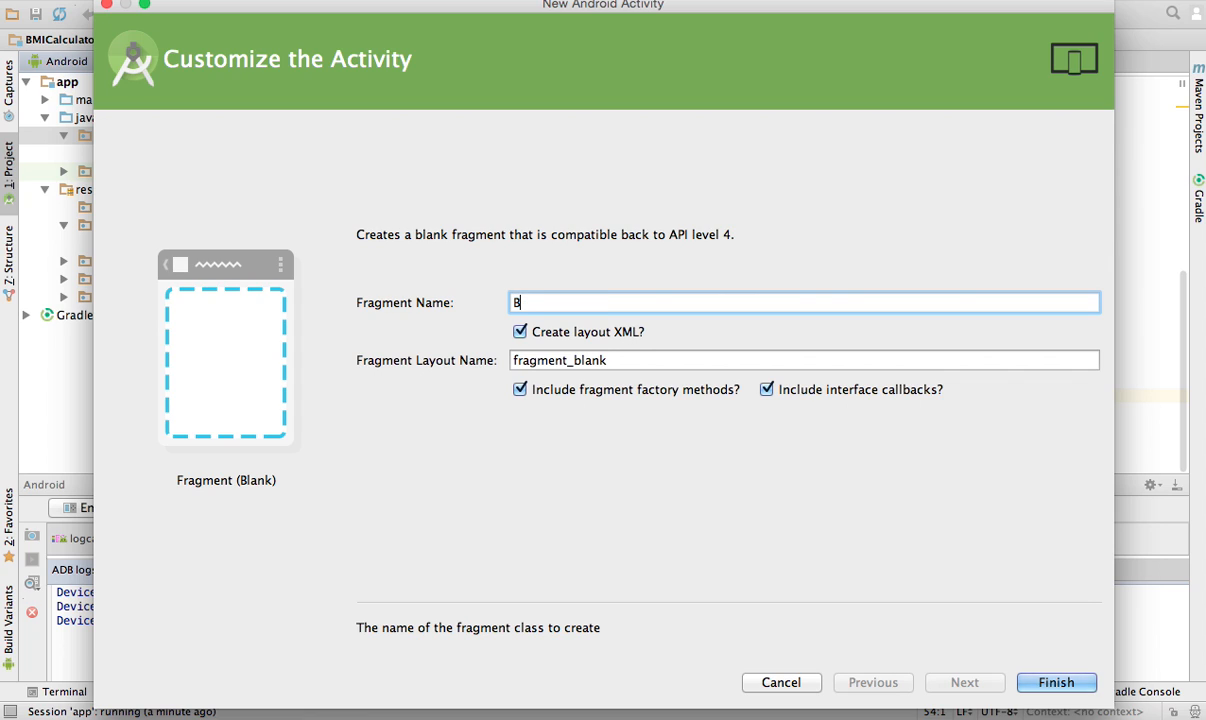
type("MIFragm")
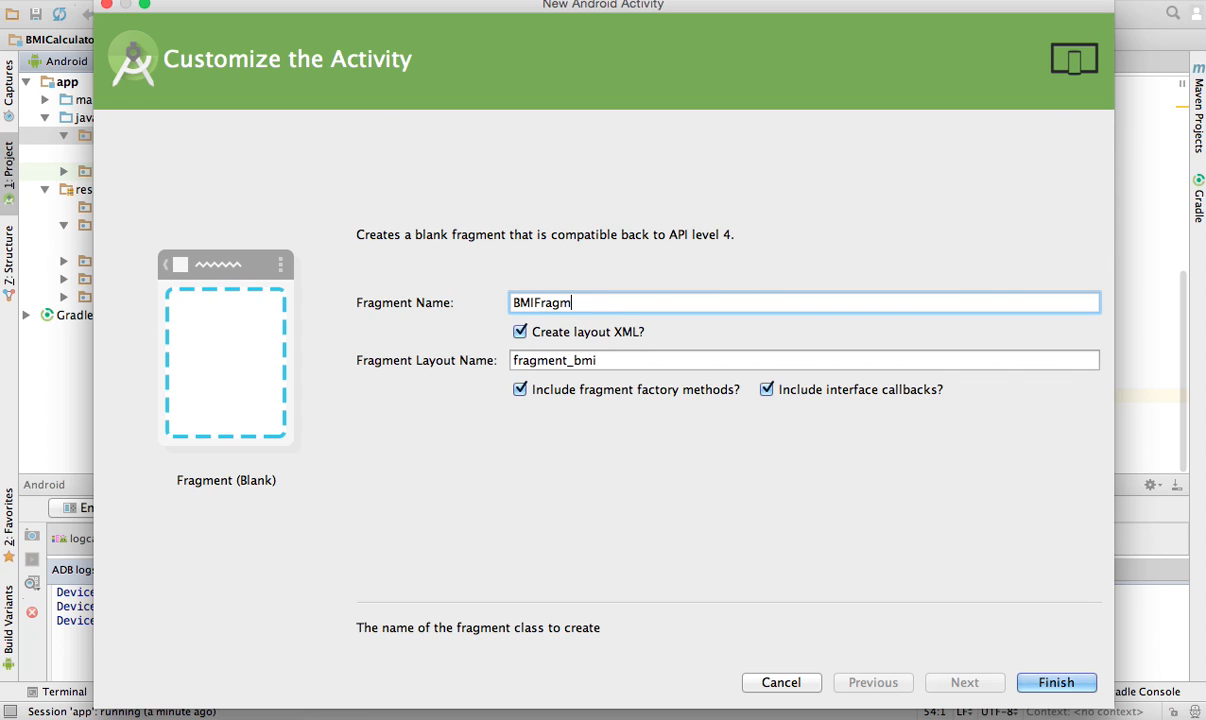
type("ent")
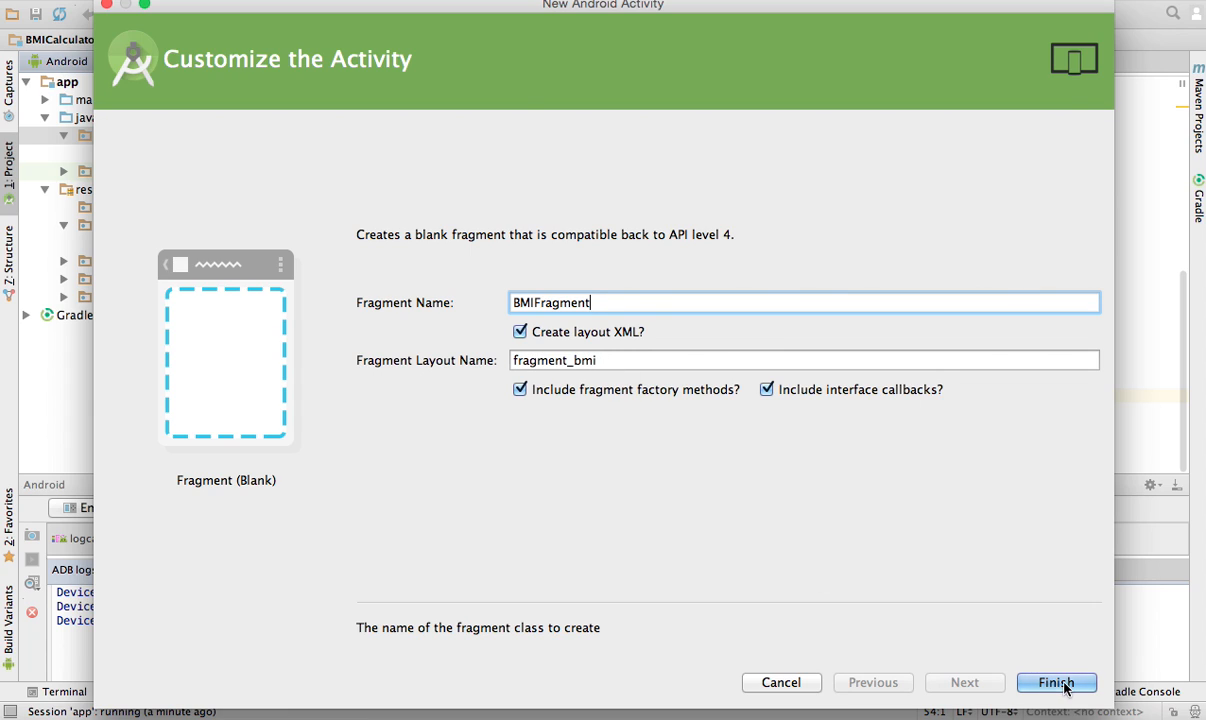
left_click(1055, 682)
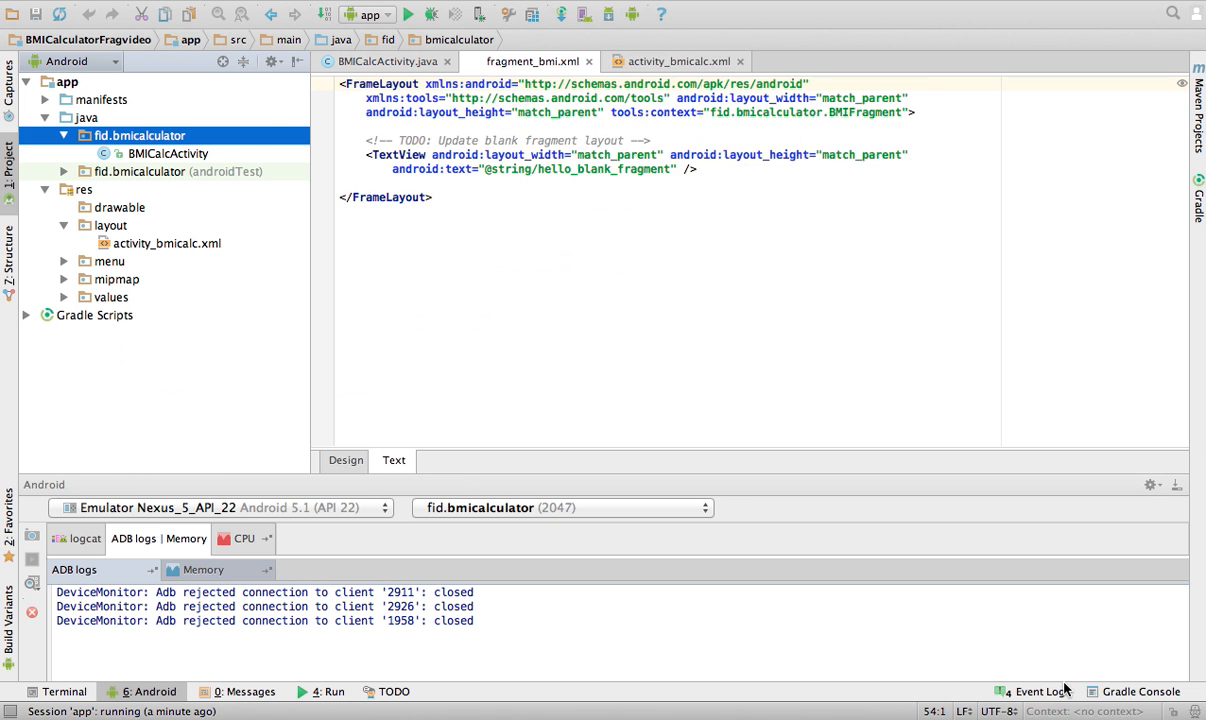
Open BMIFragment.java and select fragment_bmi.xml and BMIFragment in the Project tree.
double_click(168, 171)
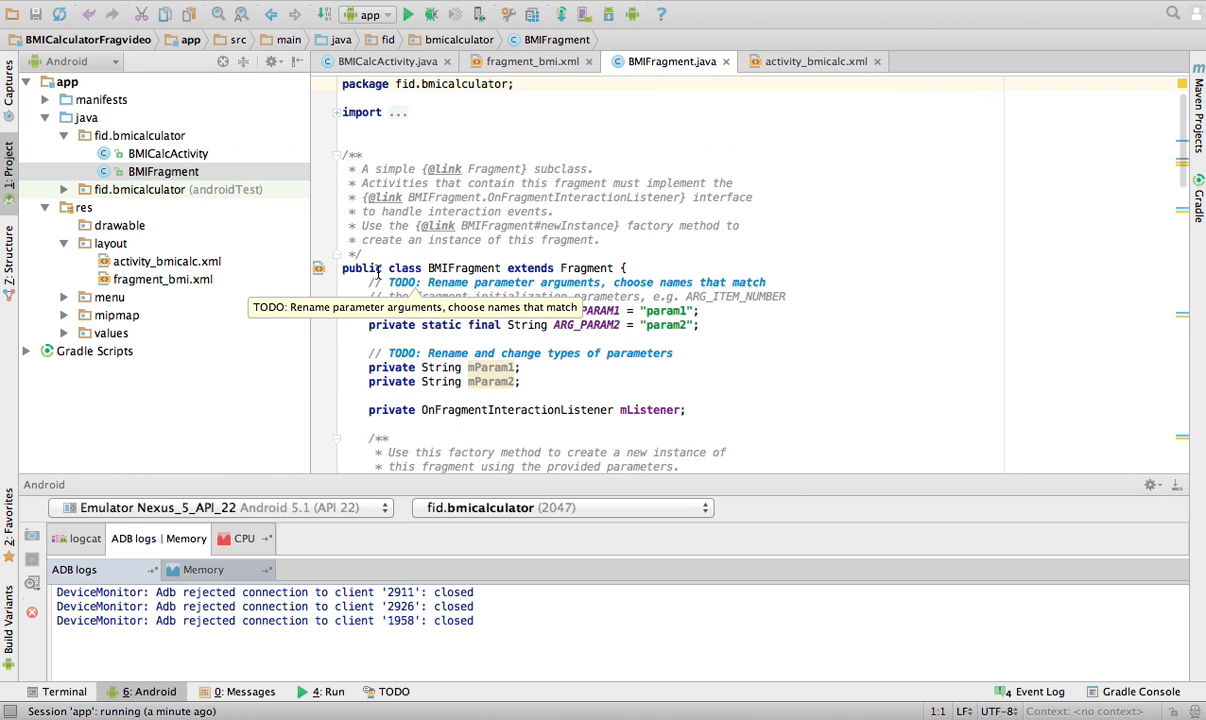
left_click(163, 279)
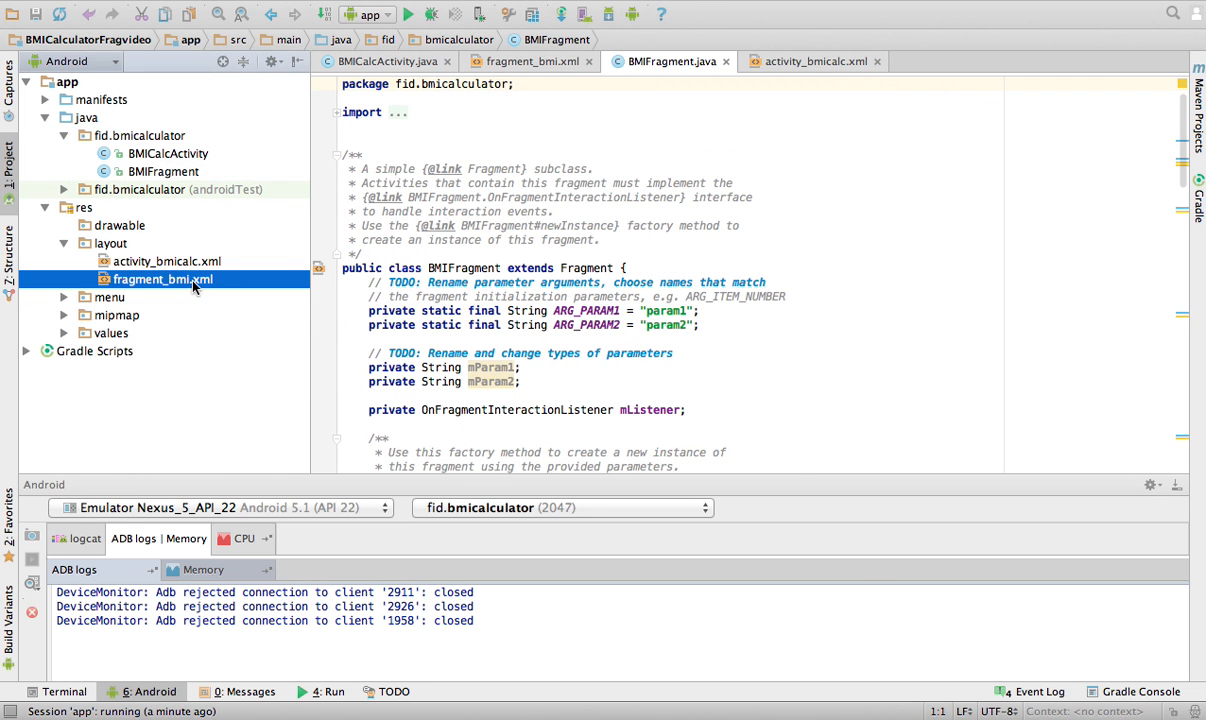
left_click(163, 171)
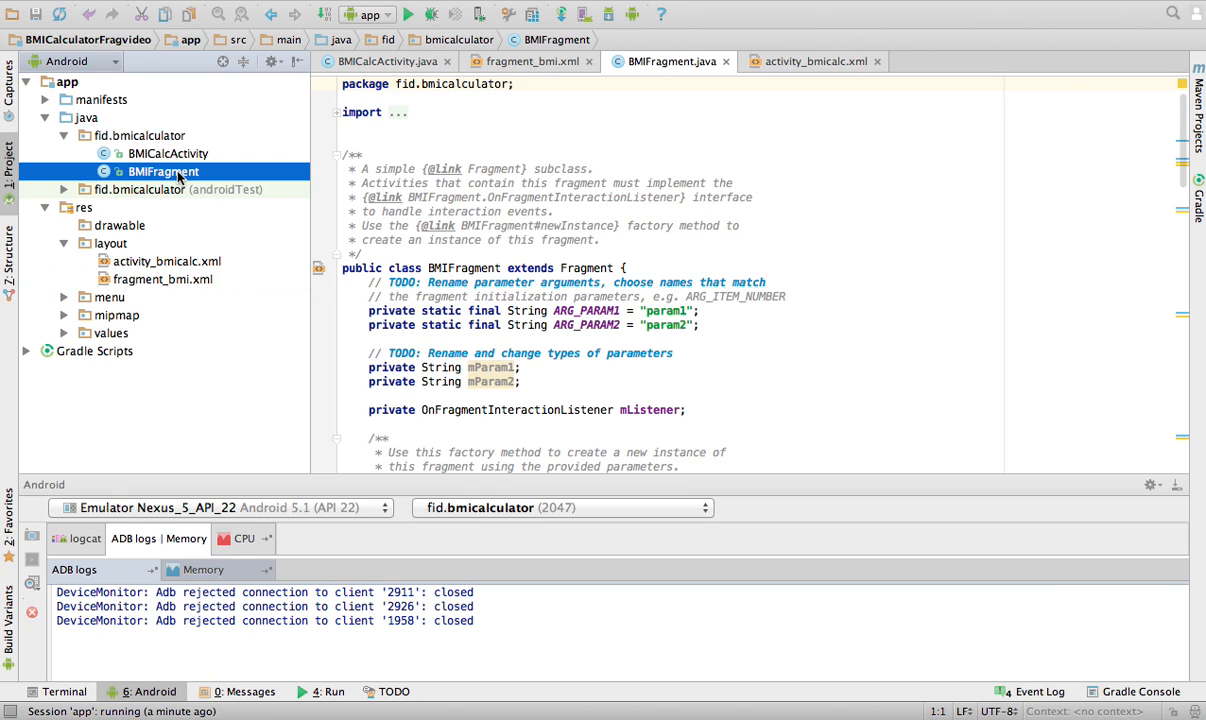
mouse_move(178, 263)
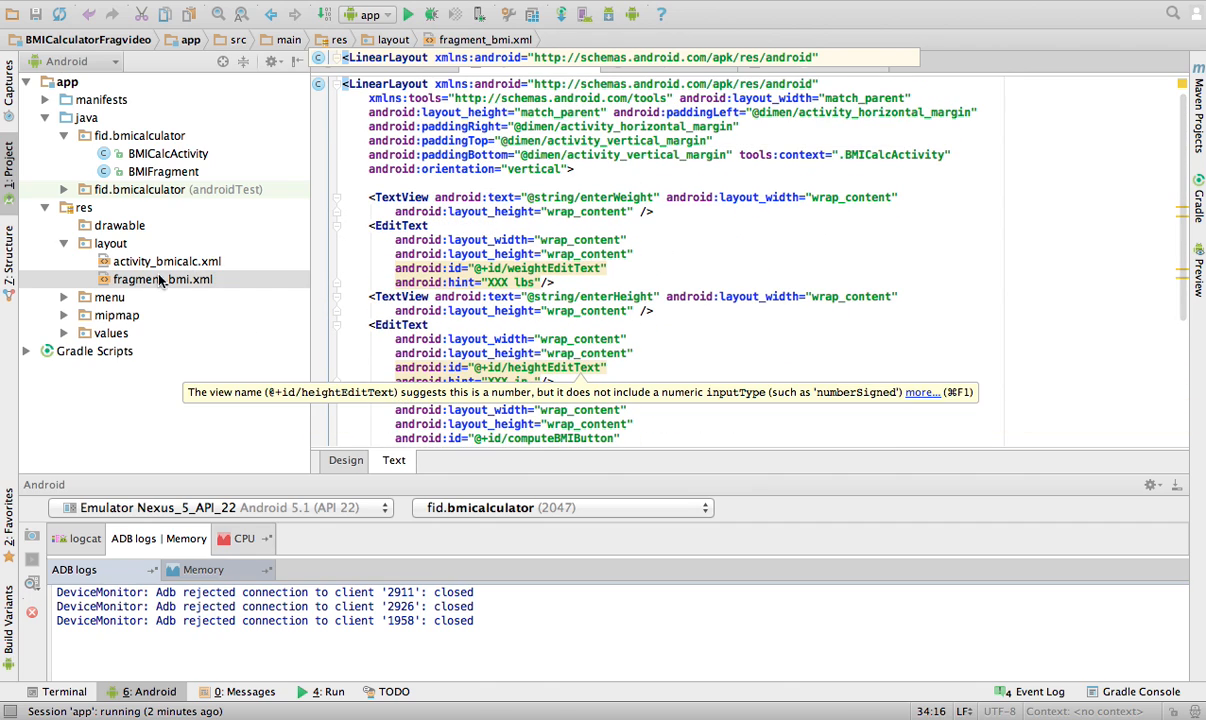
Review fragment_bmi.xml, then reopen activity_bmicalc.xml and scroll through its remaining layout.
left_click(162, 279)
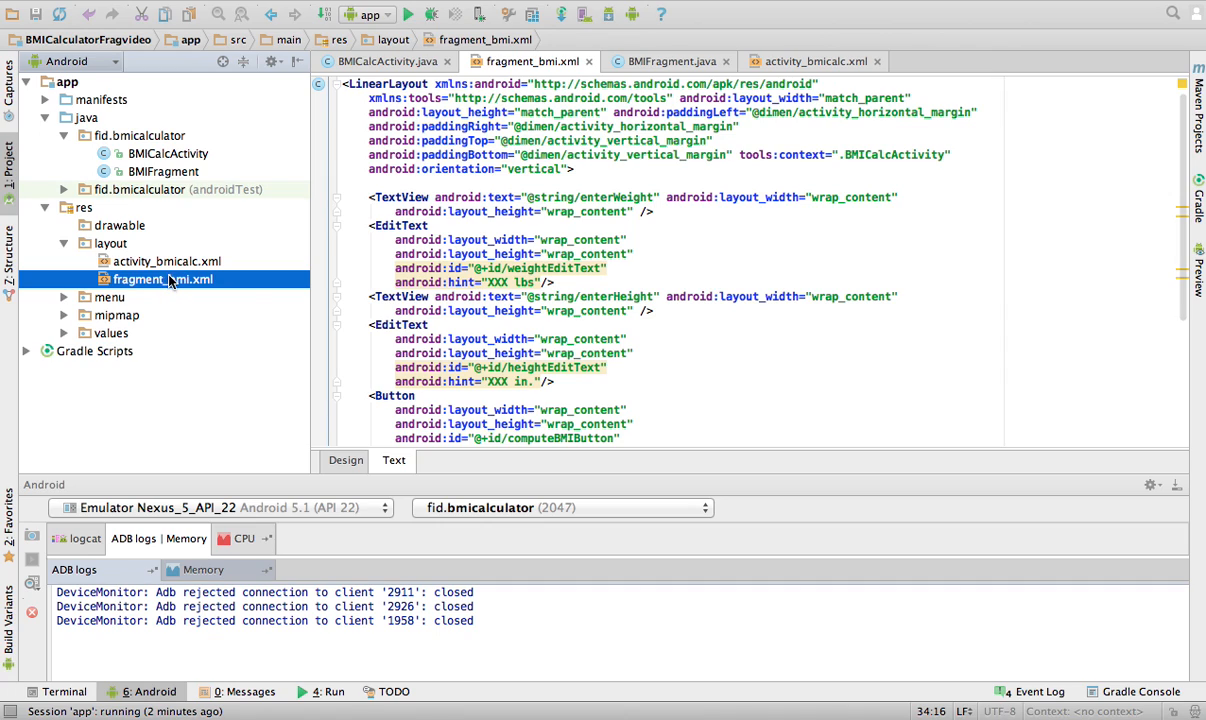
left_click(167, 261)
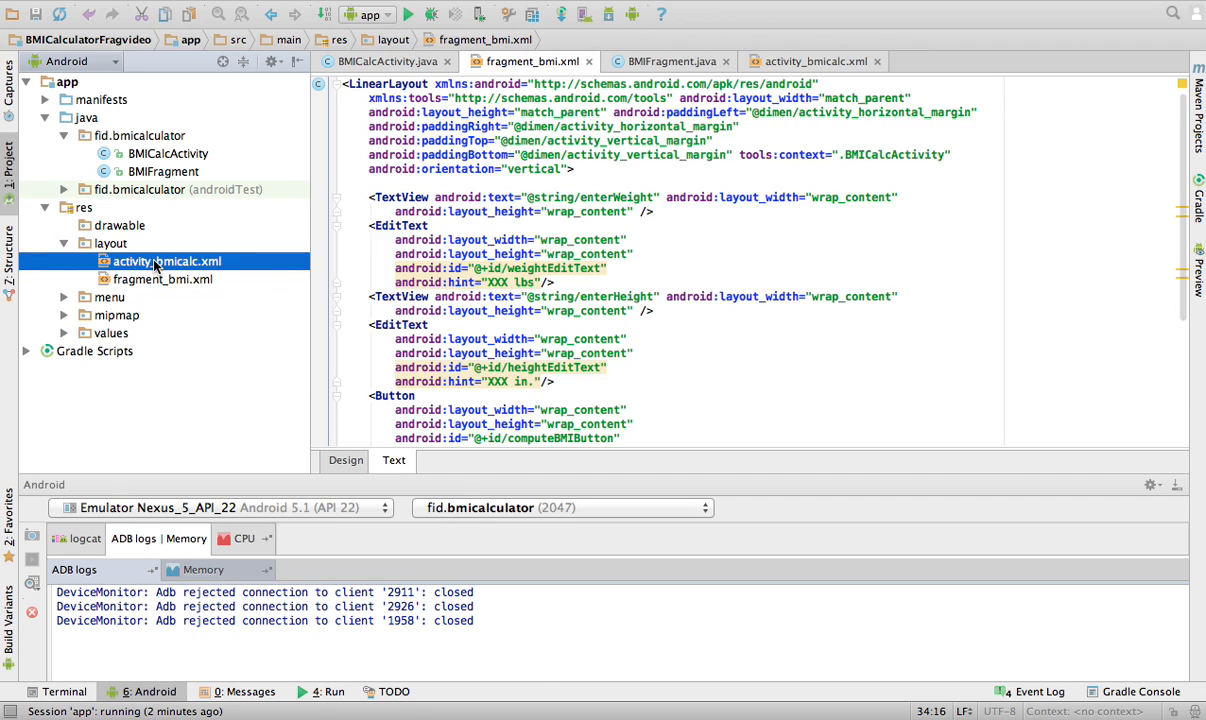
scroll("down", 3)
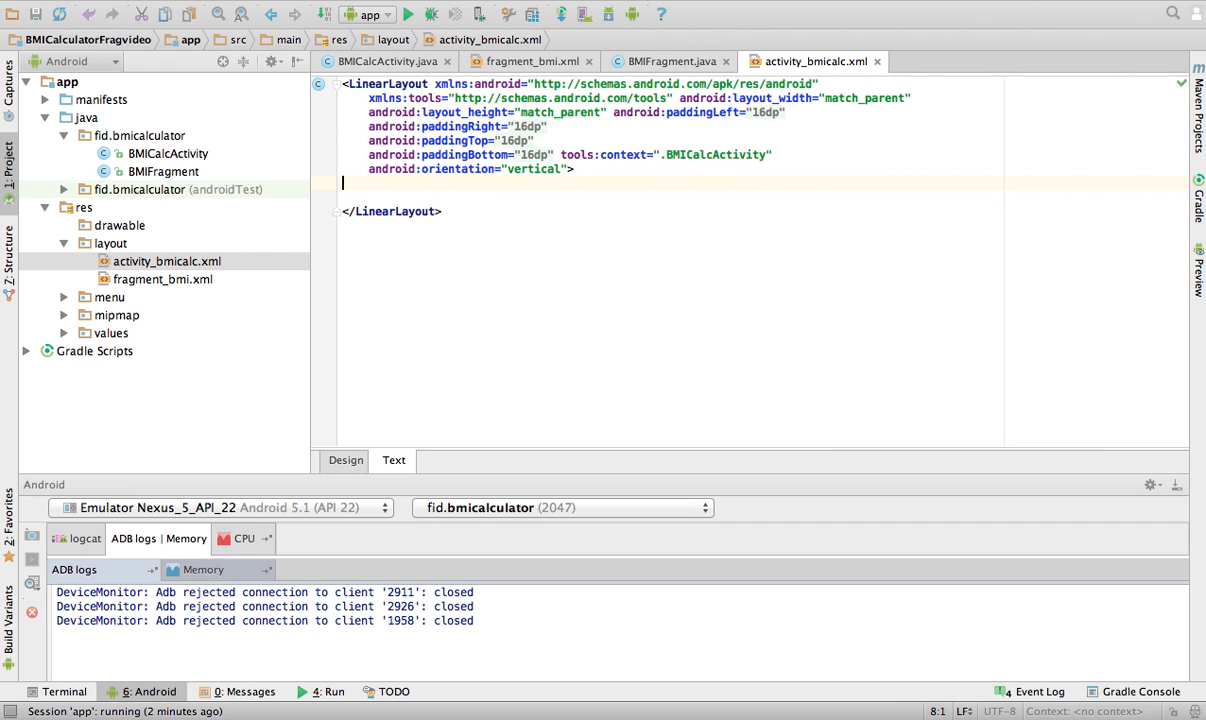
Add a closed <fragment> element with android:name fid.bmicalculator.BMIFragment to activity_bmicalc.xml.
type("<fragme")
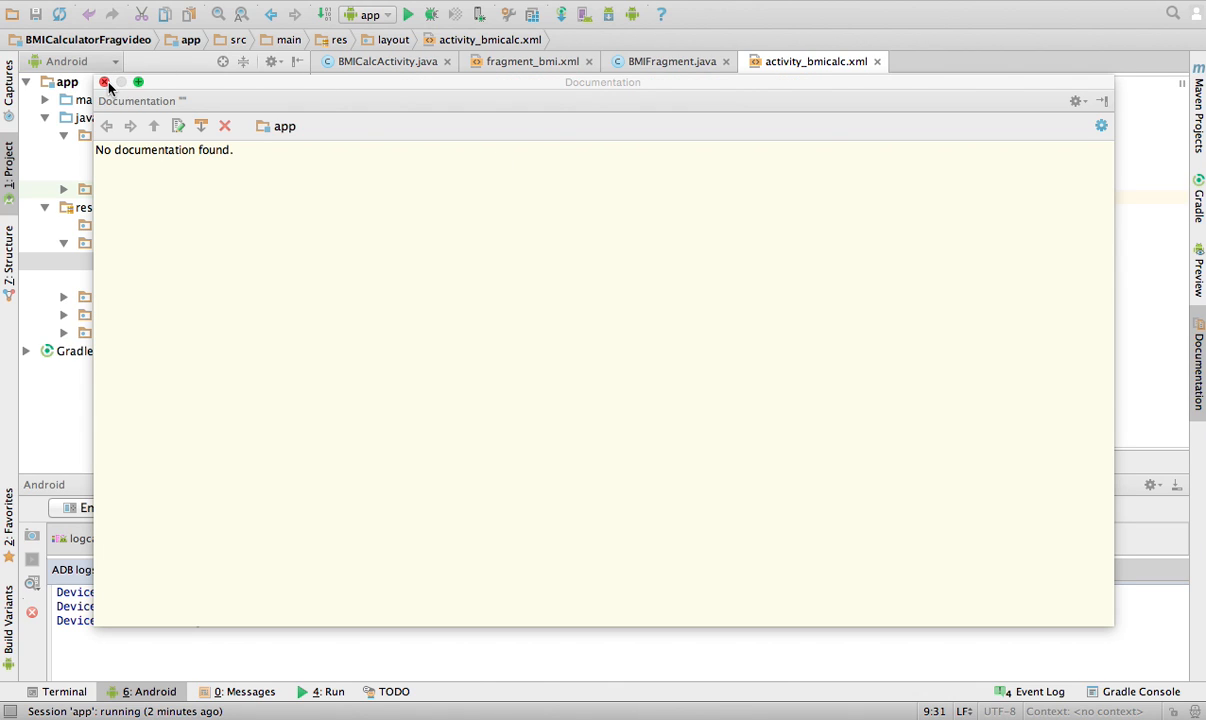
left_click(103, 82)
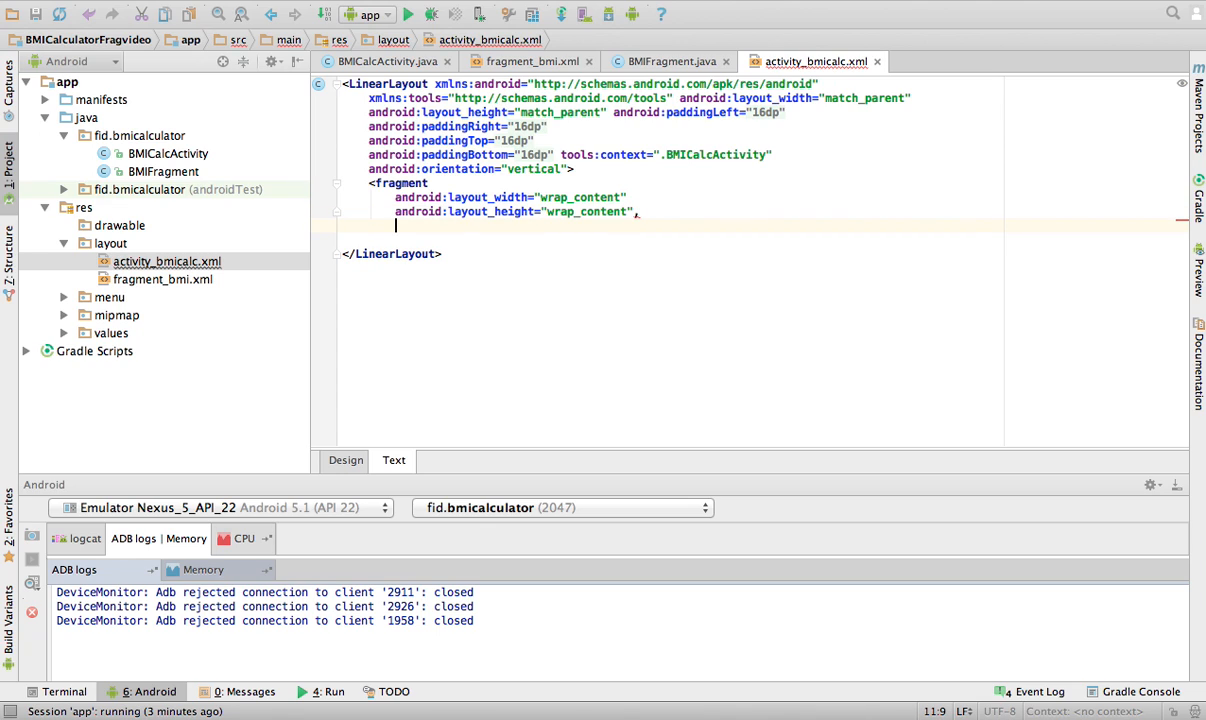
type("android")
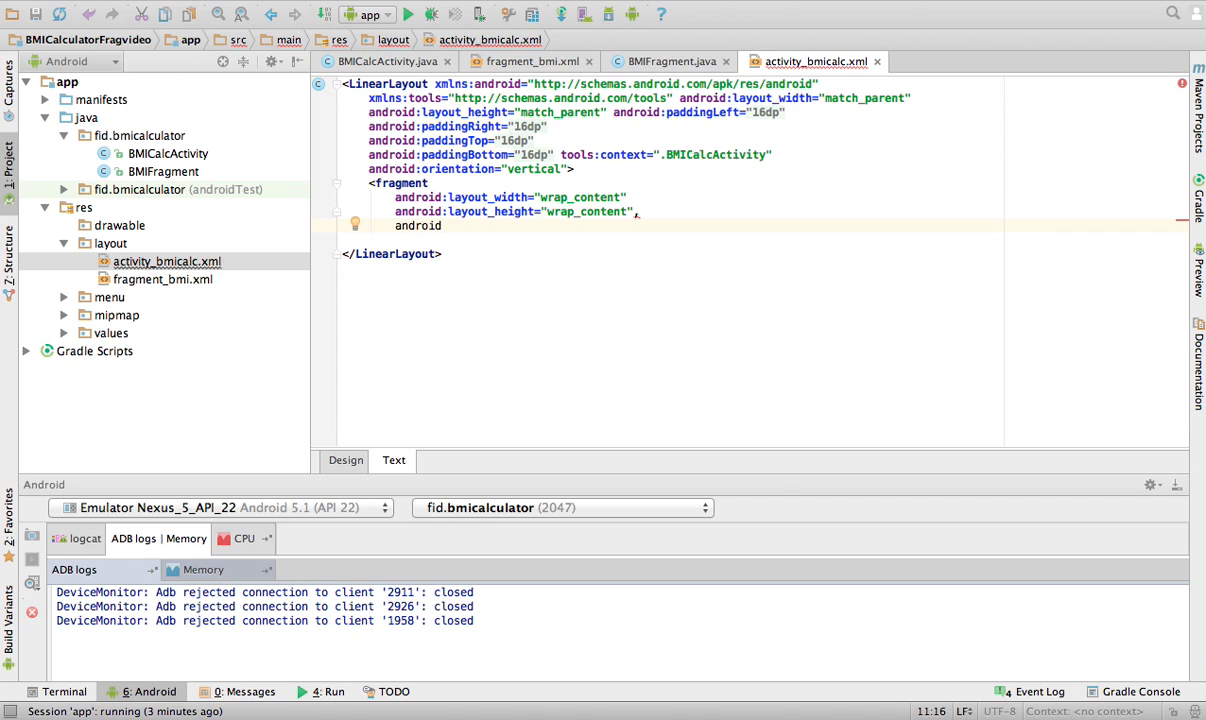
type(":")
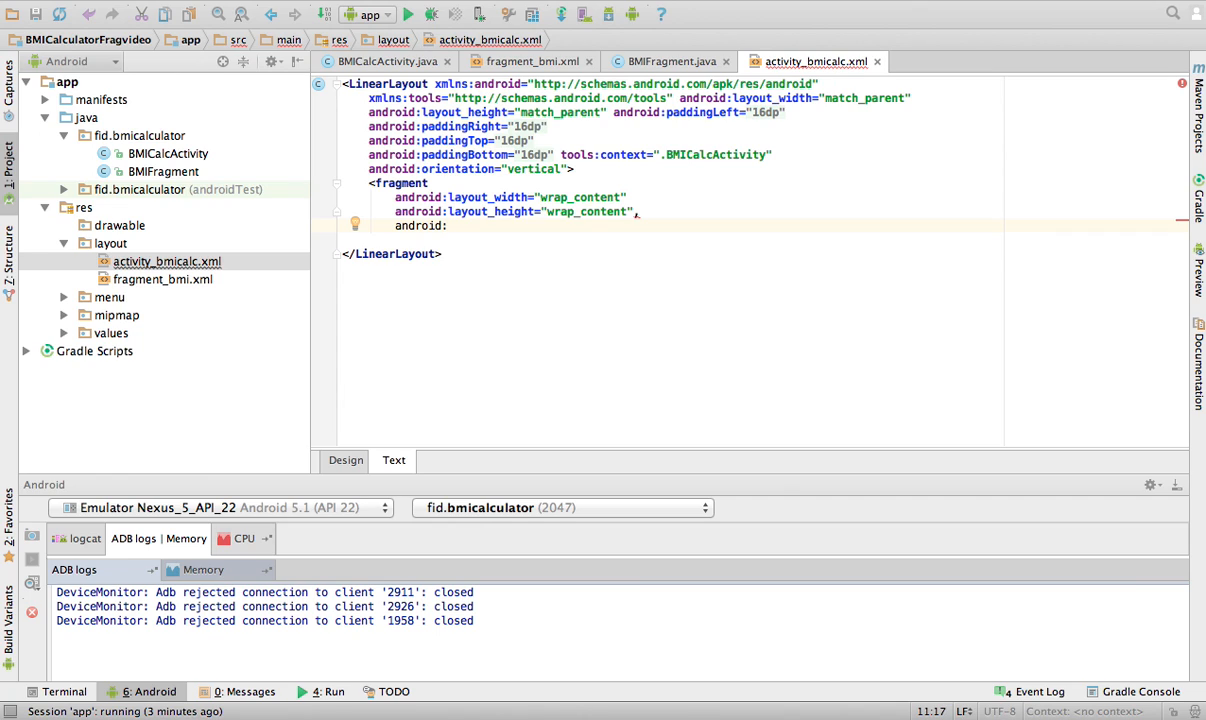
mouse_move(680, 221)
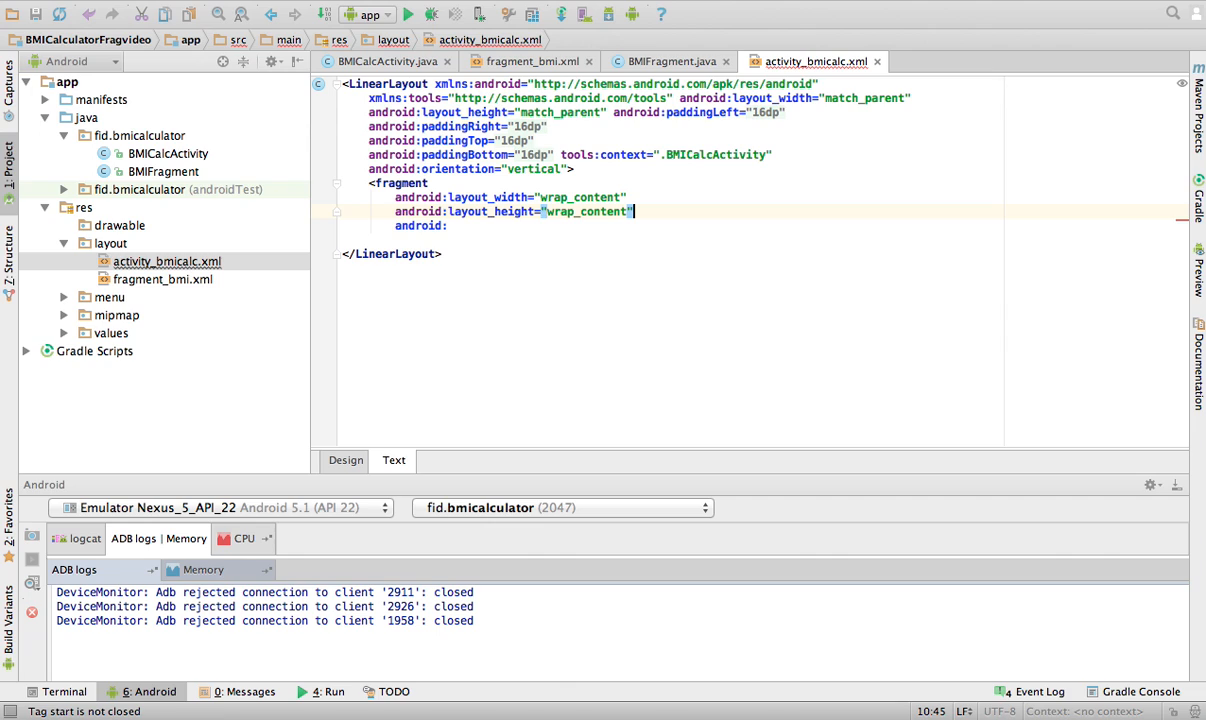
type("name=")
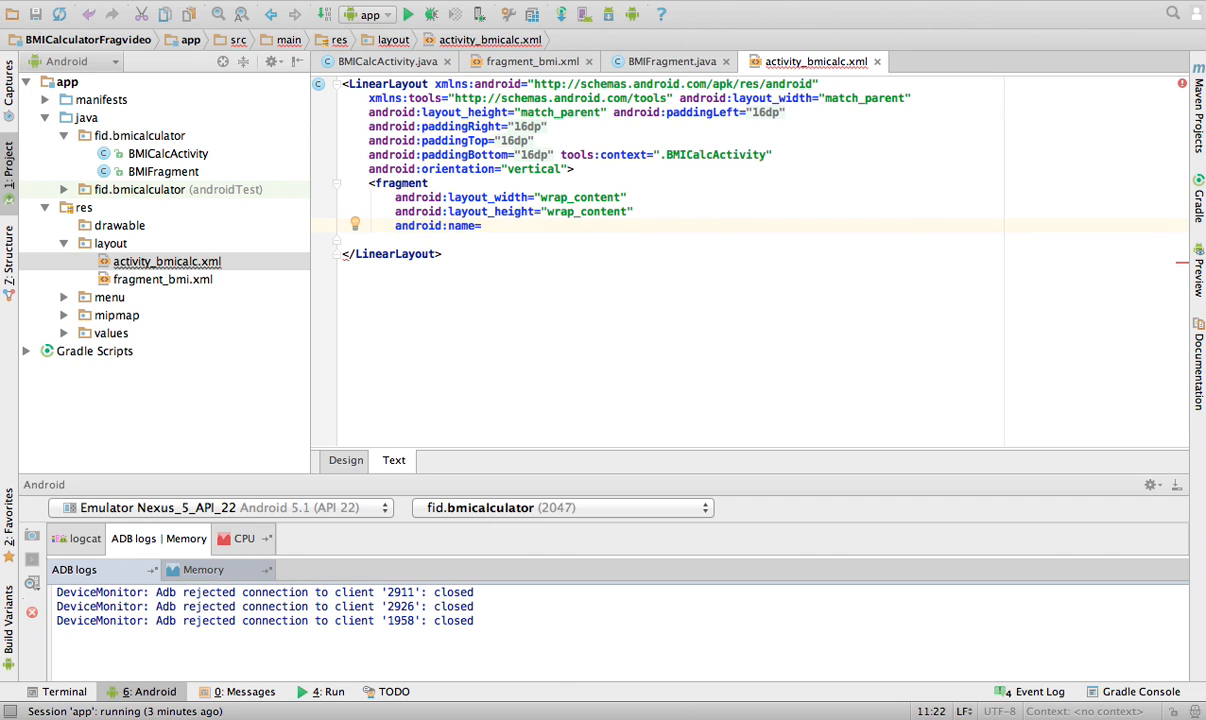
type("\"fid.bmicalculator.BMIFragment")
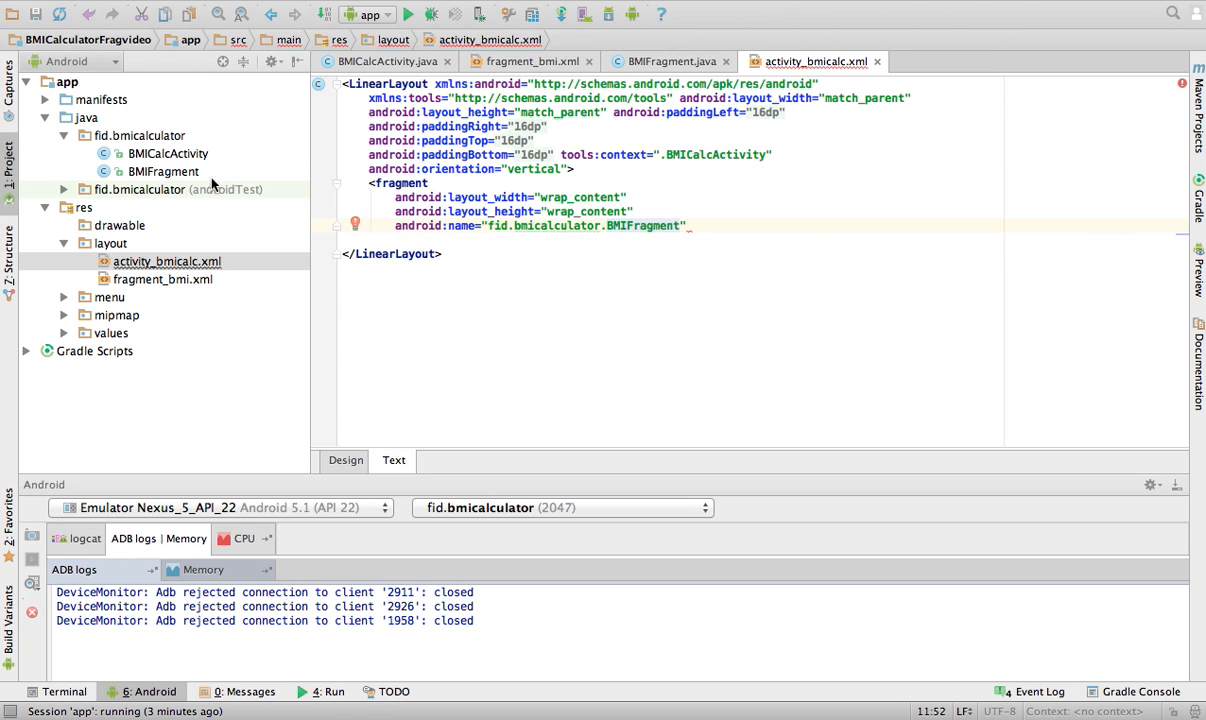
left_click(163, 171)
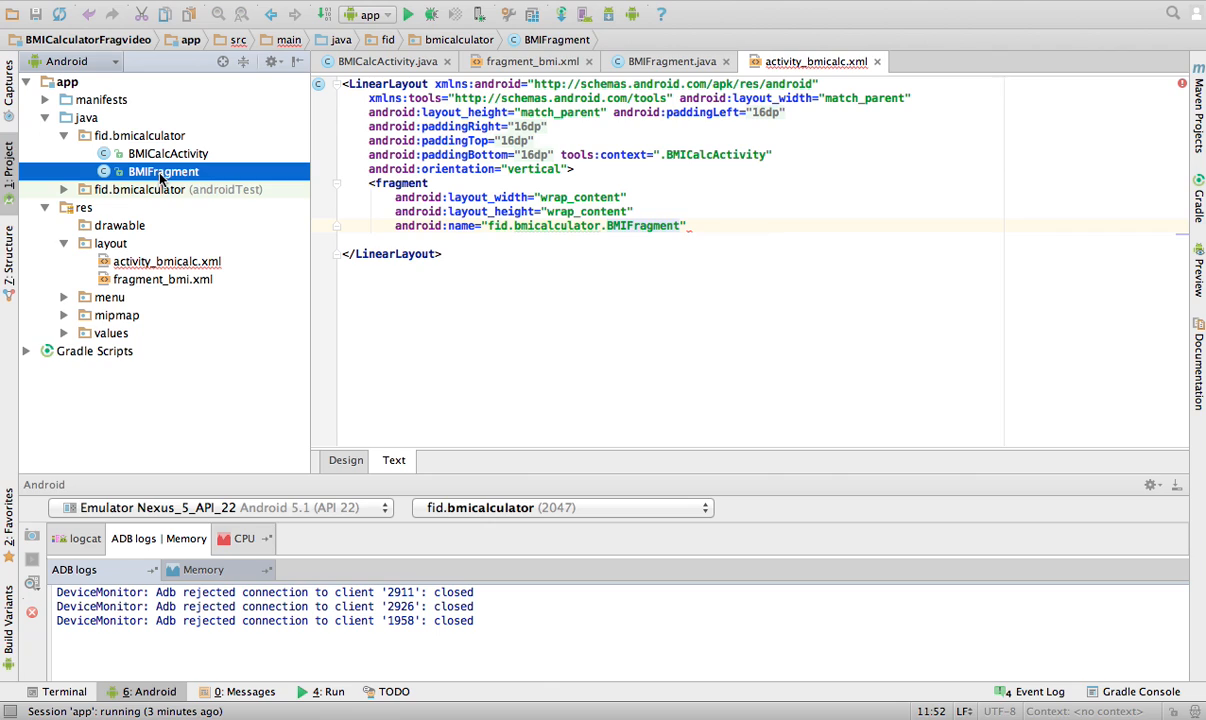
mouse_move(118, 130)
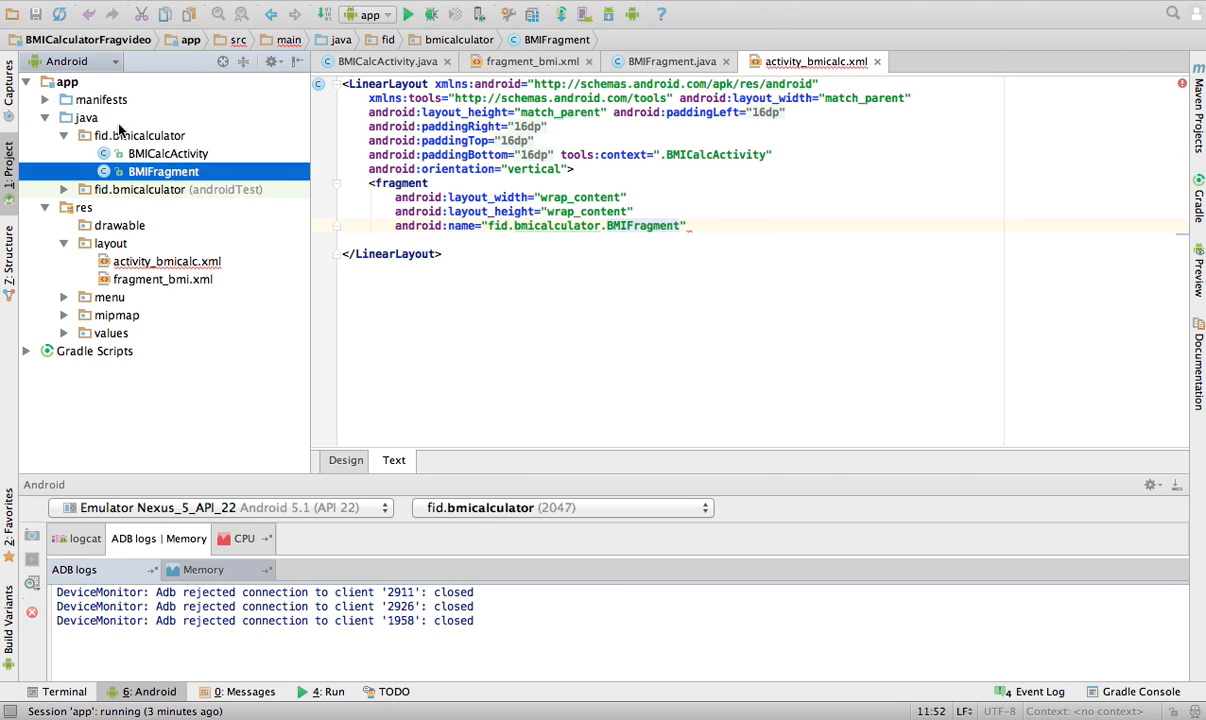
mouse_move(185, 270)
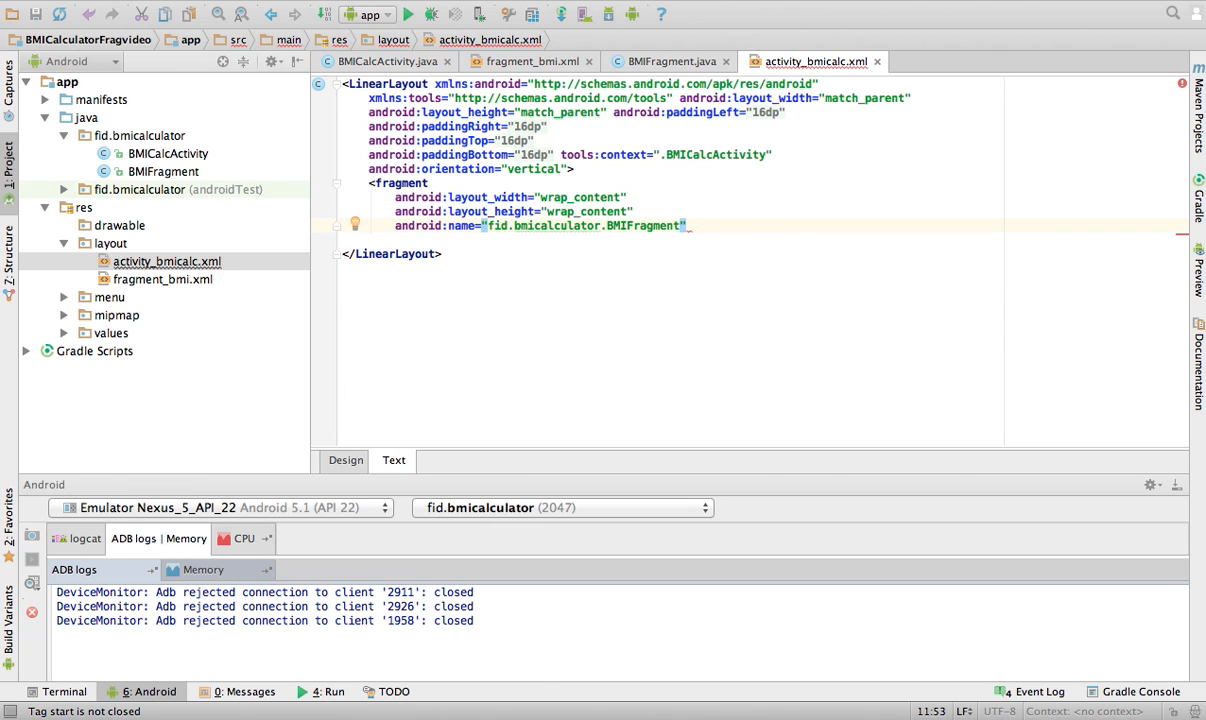
type("></fragment>")
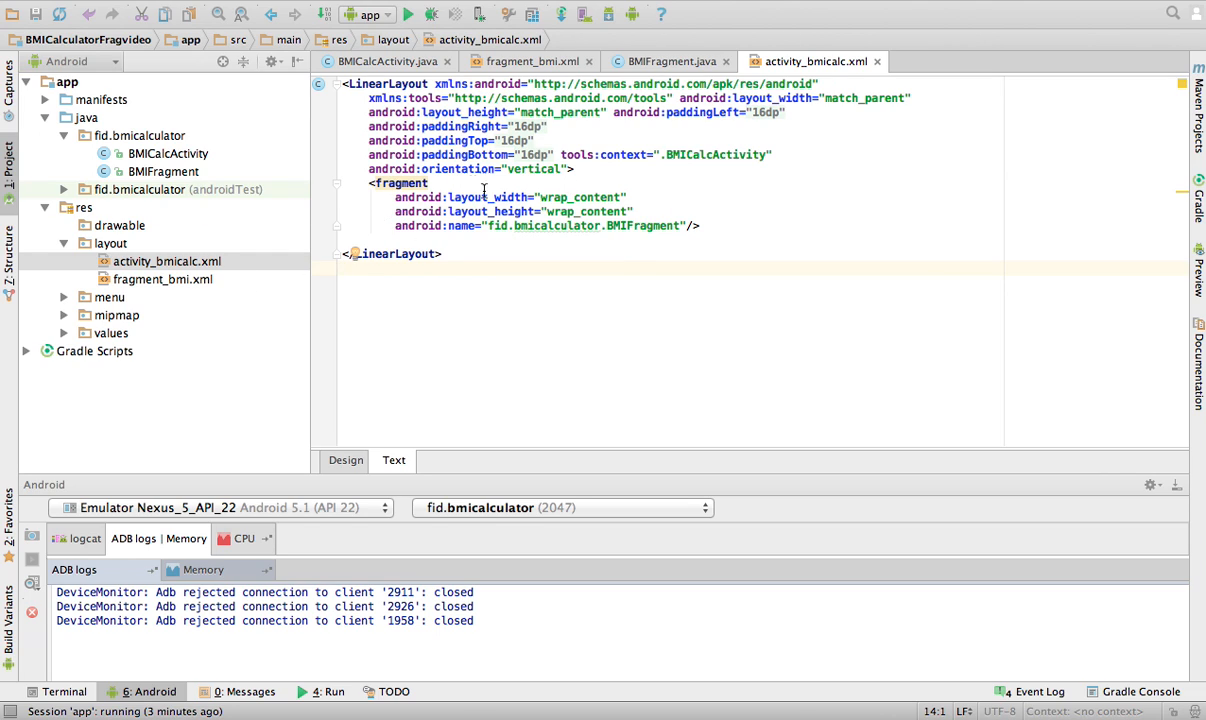
Cut the weightT, heightT and out declarations from BMICalcActivity, then open BMIFragment.
left_click(161, 279)
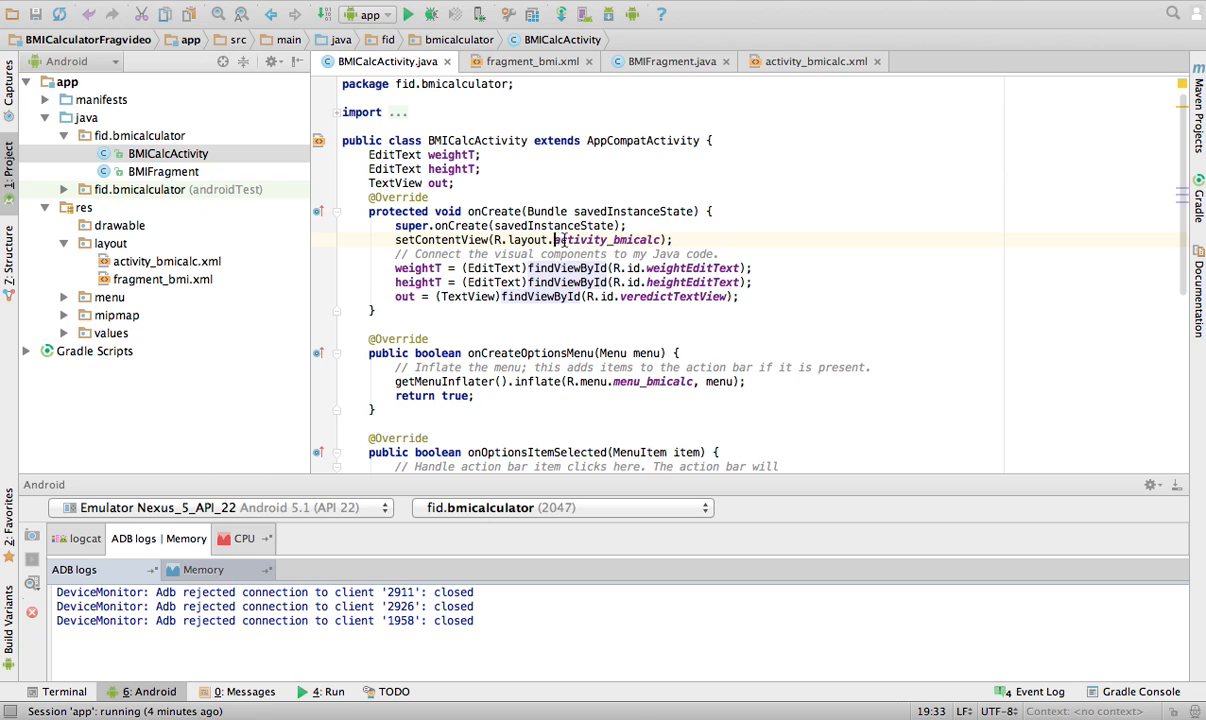
double_click(607, 239)
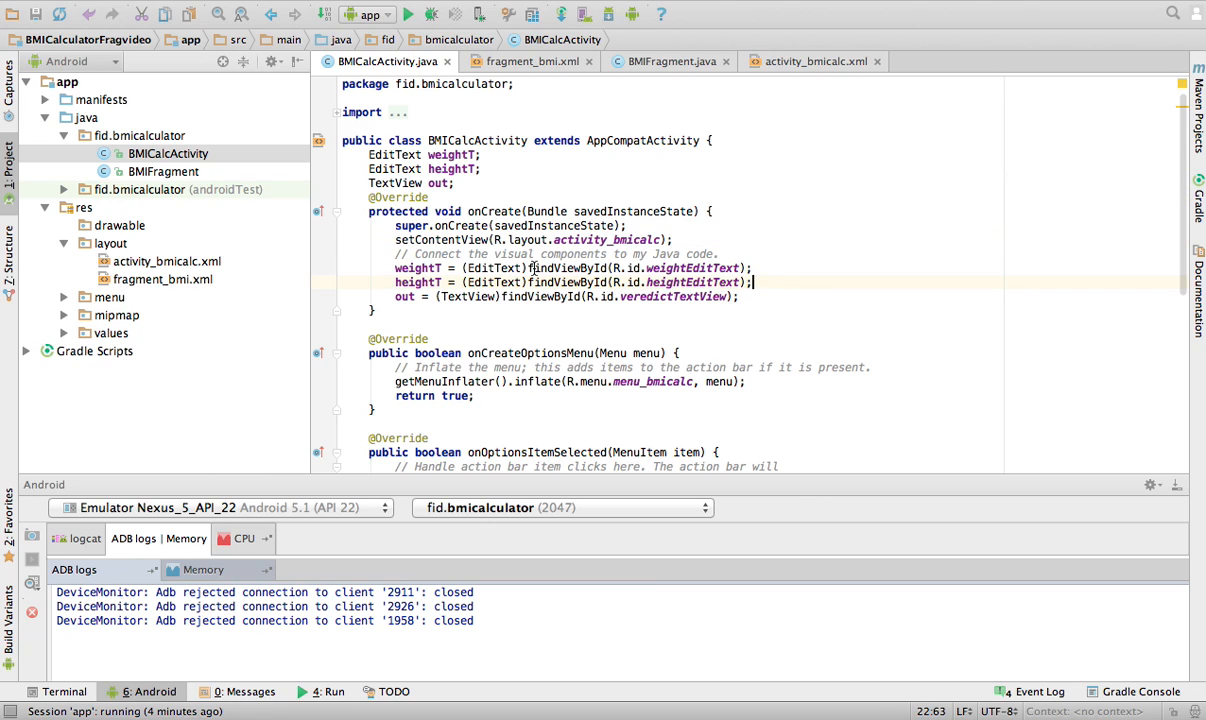
mouse_move(180, 168)
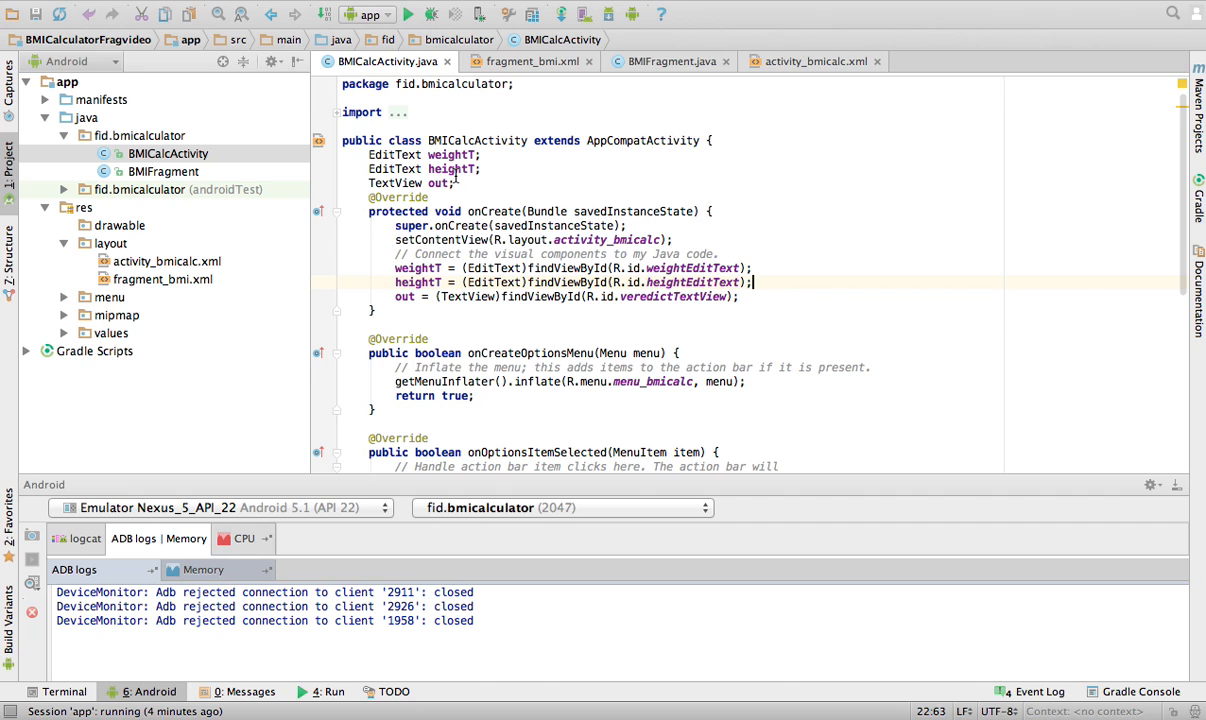
left_click_drag(369, 154, 453, 183)
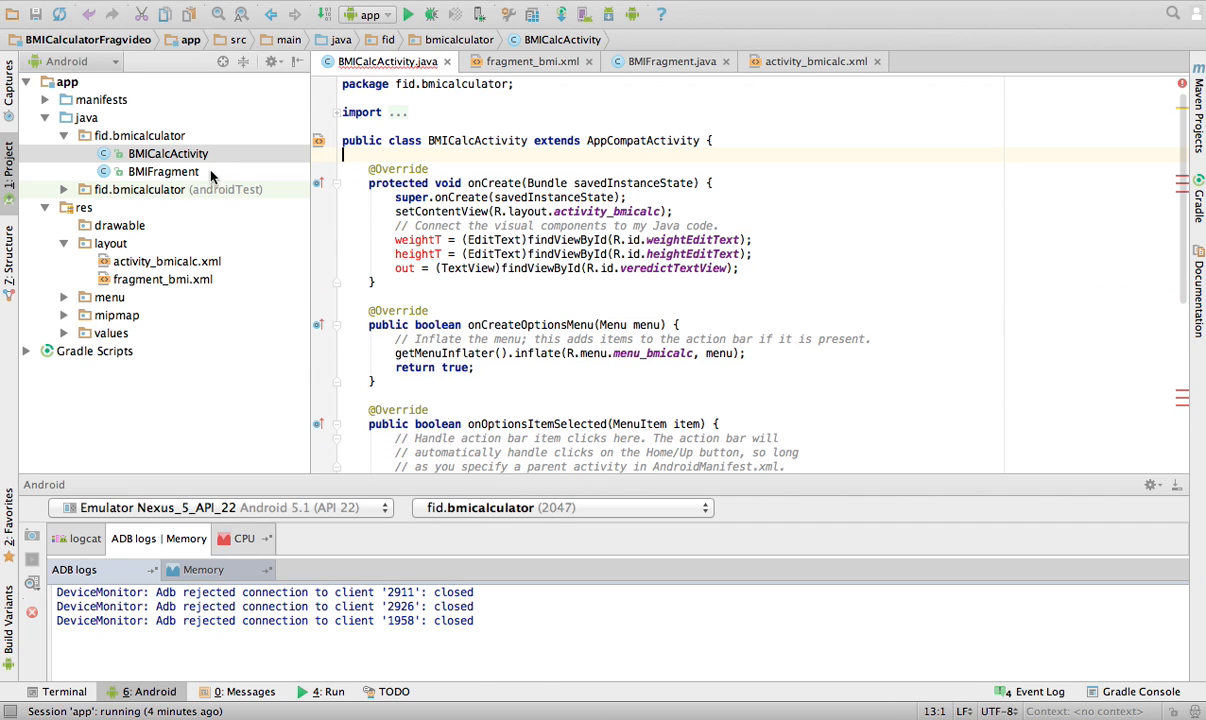
double_click(163, 171)
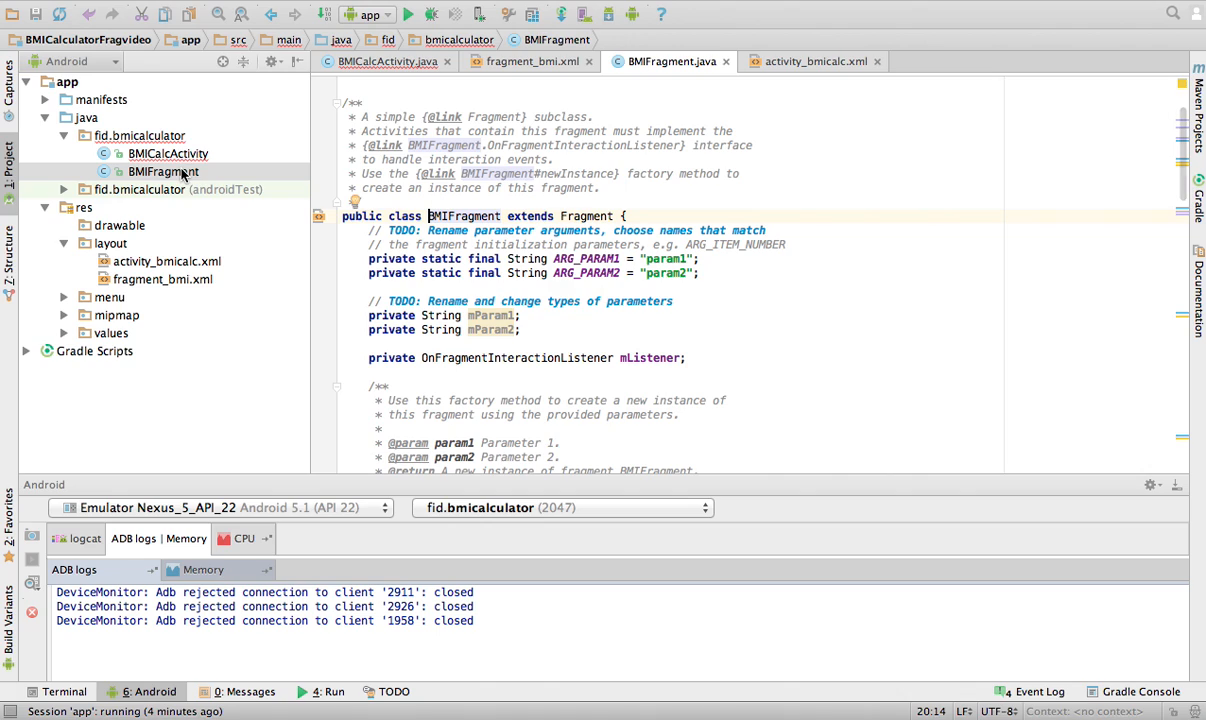
mouse_move(647, 238)
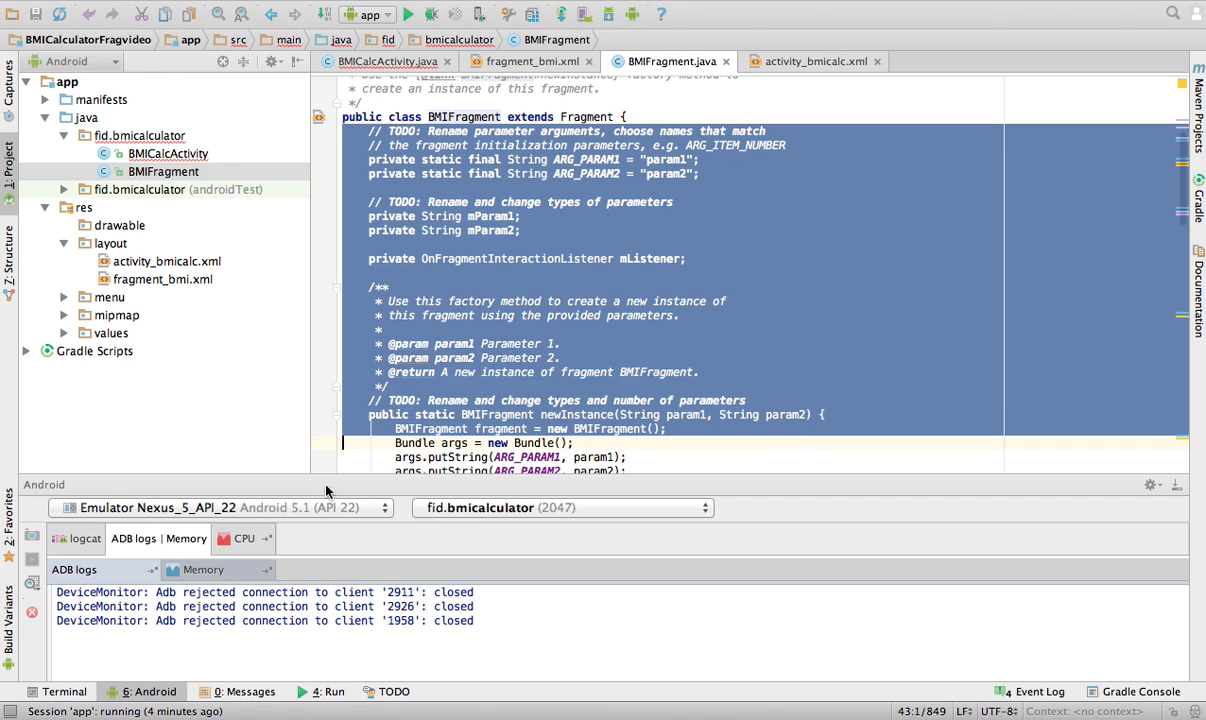
Trim BMIFragment's boilerplate, paste the weightT, heightT and out fields, and import EditText and TextView.
scroll("down", 3)
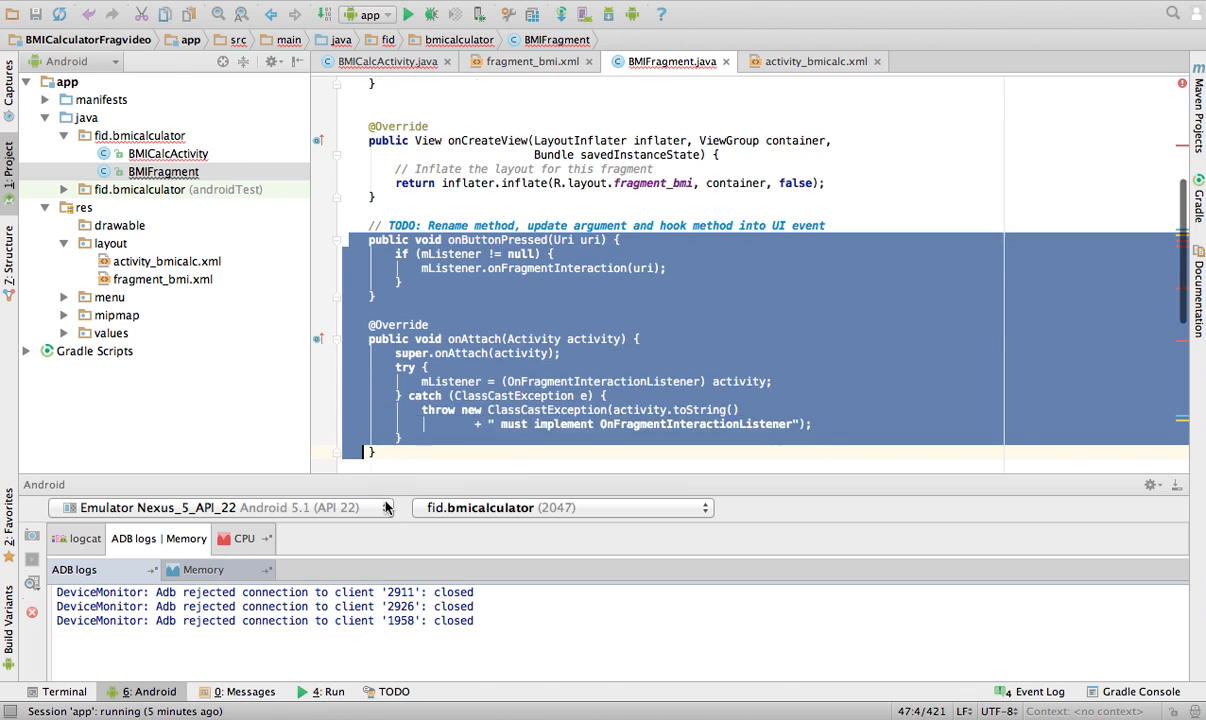
scroll("down", 3)
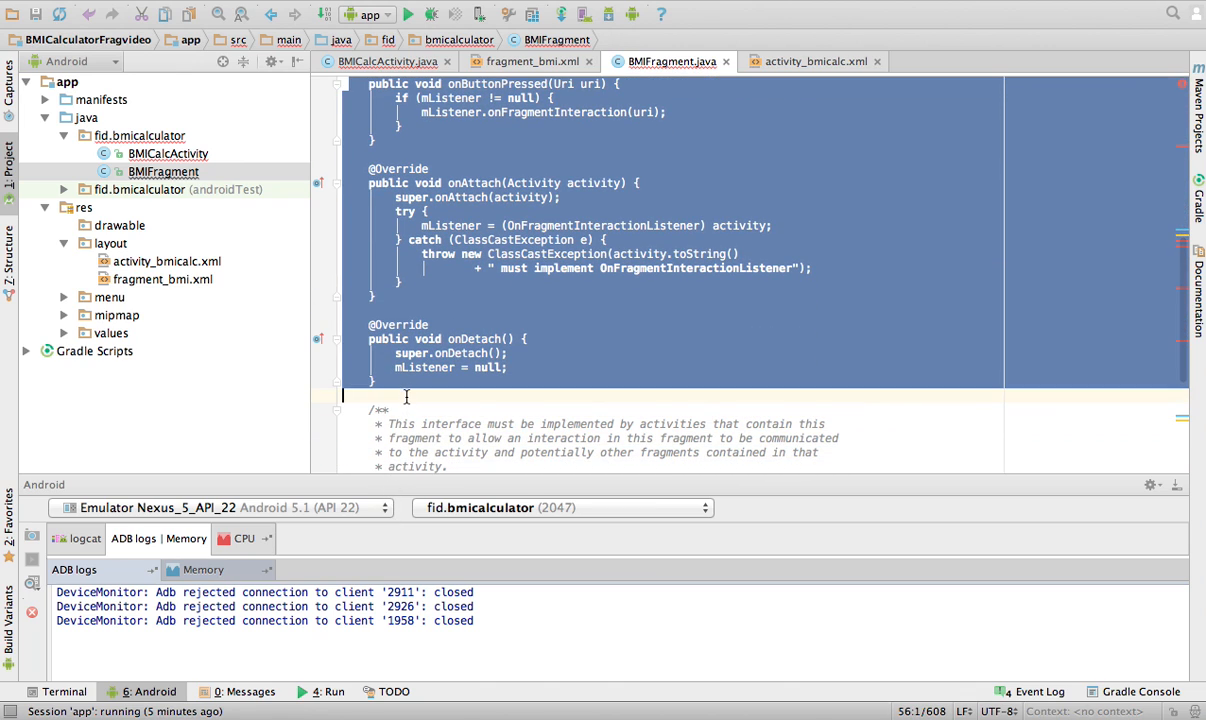
scroll("down", 3)
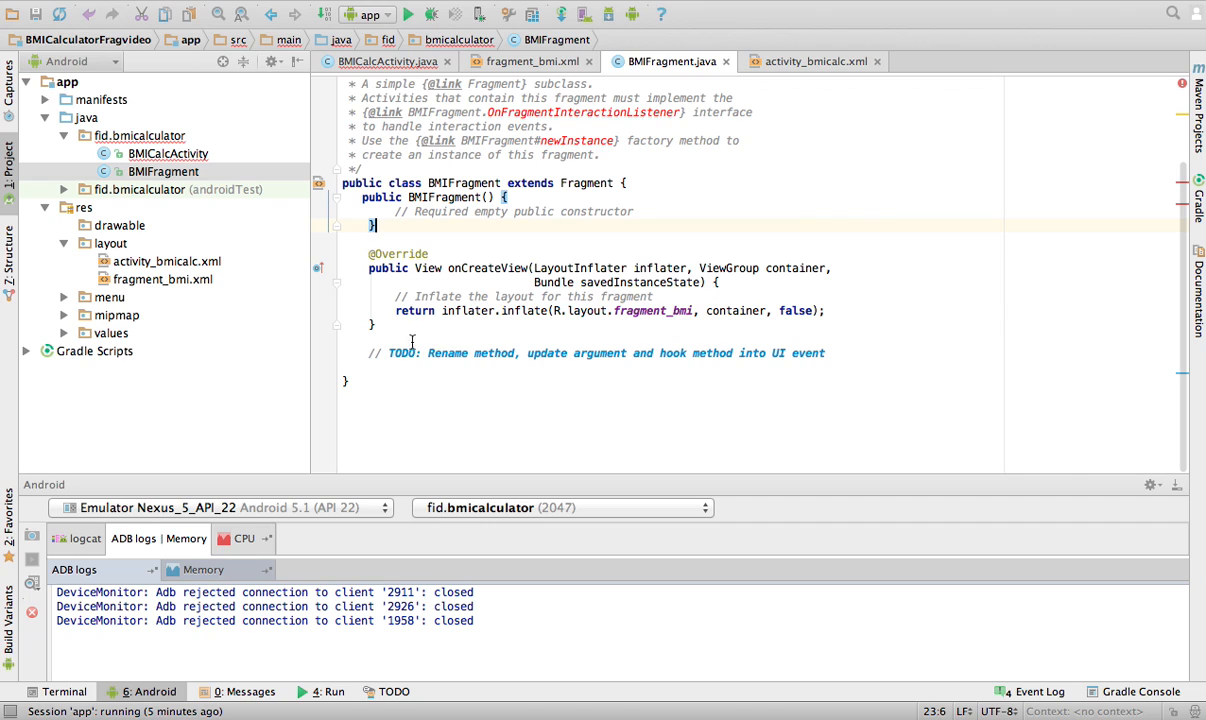
left_click(625, 183)
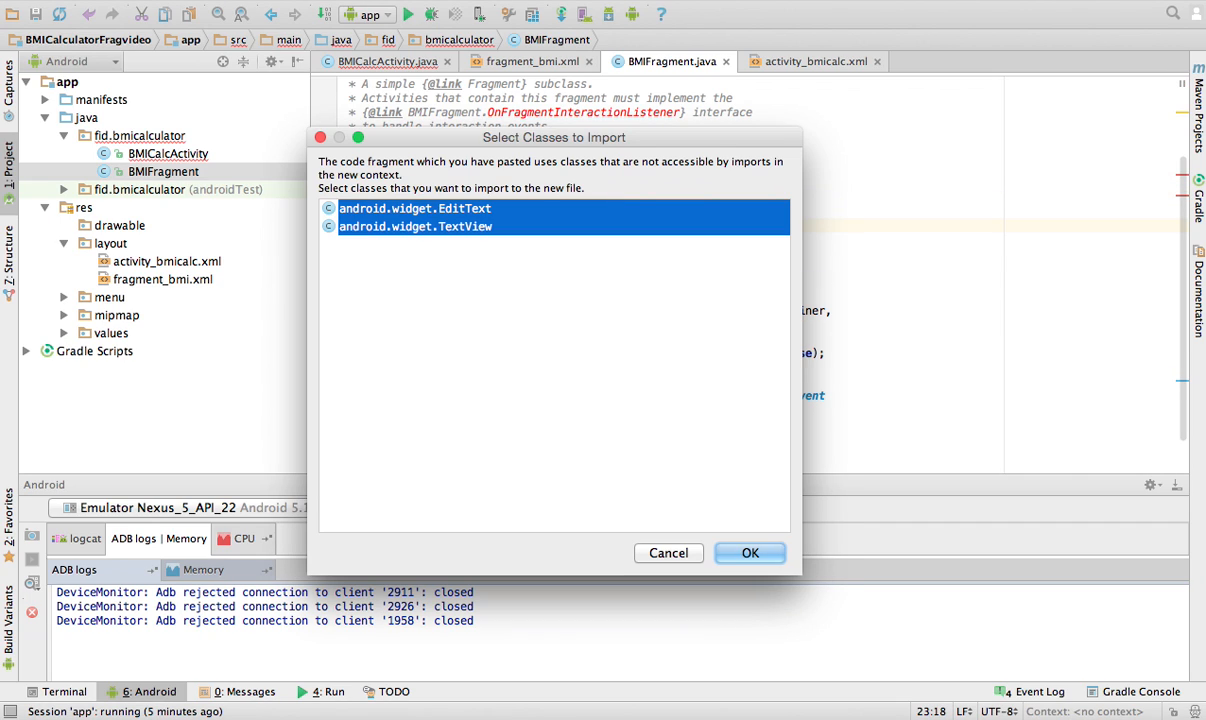
left_click(749, 553)
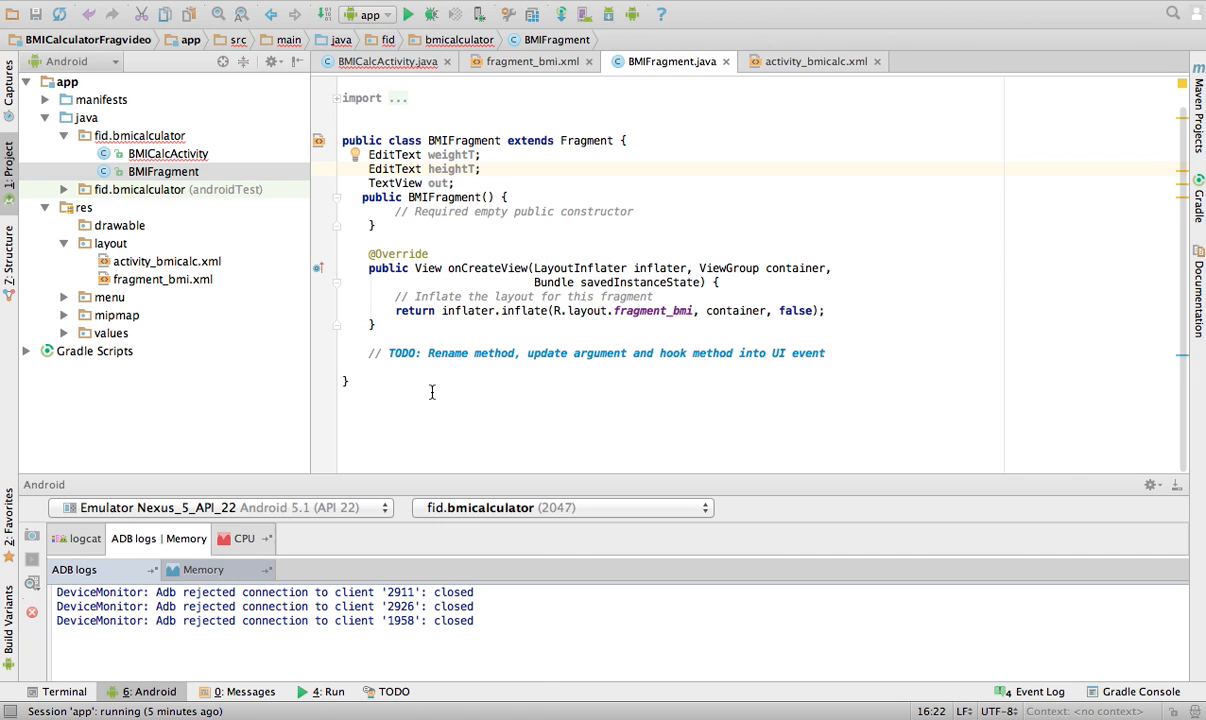
mouse_move(409, 394)
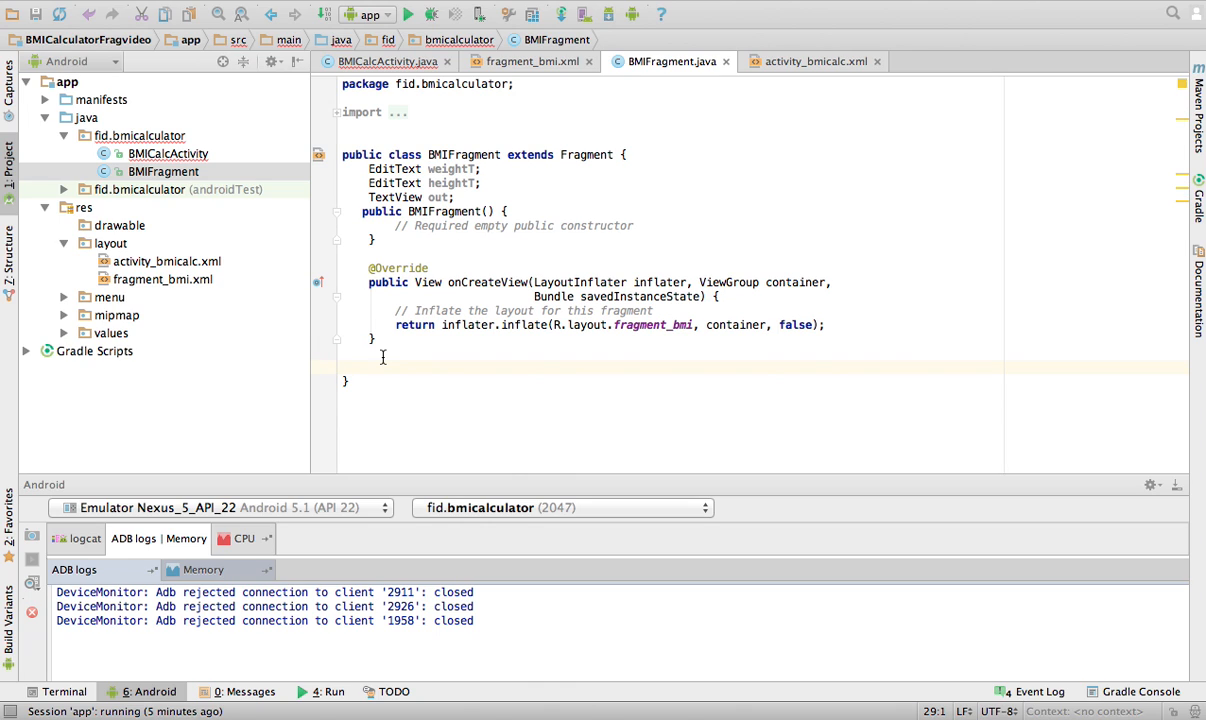
mouse_move(435, 197)
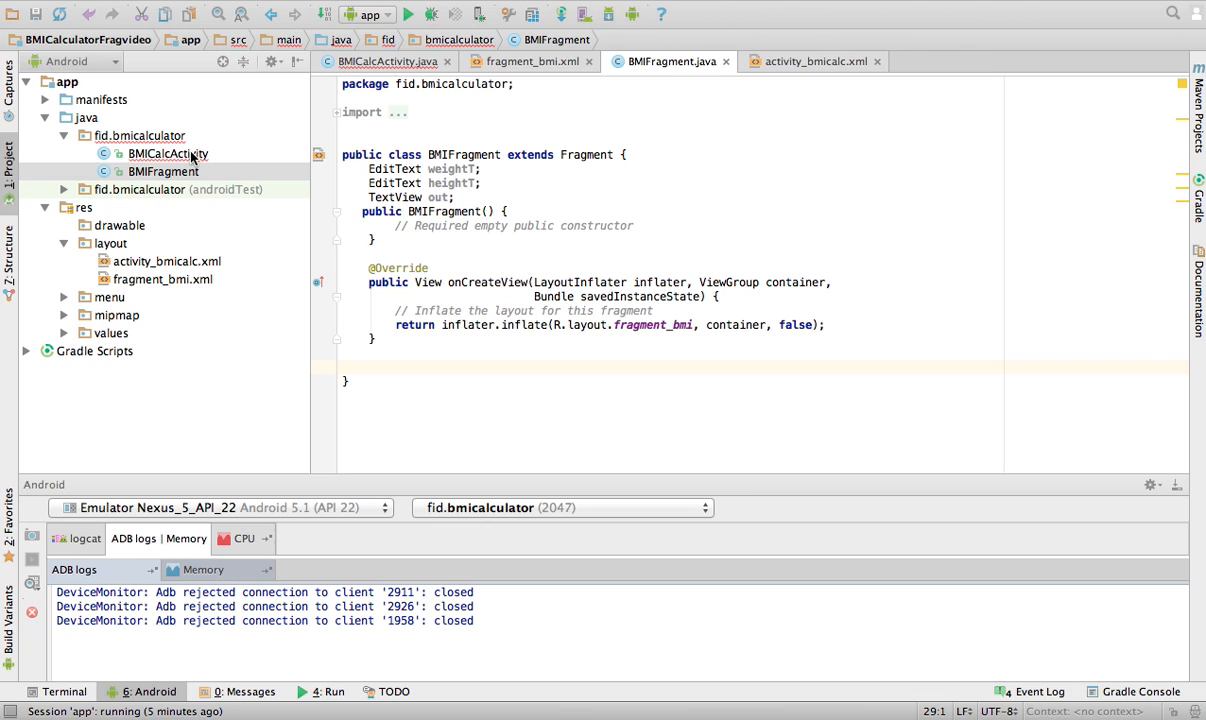
mouse_move(483, 279)
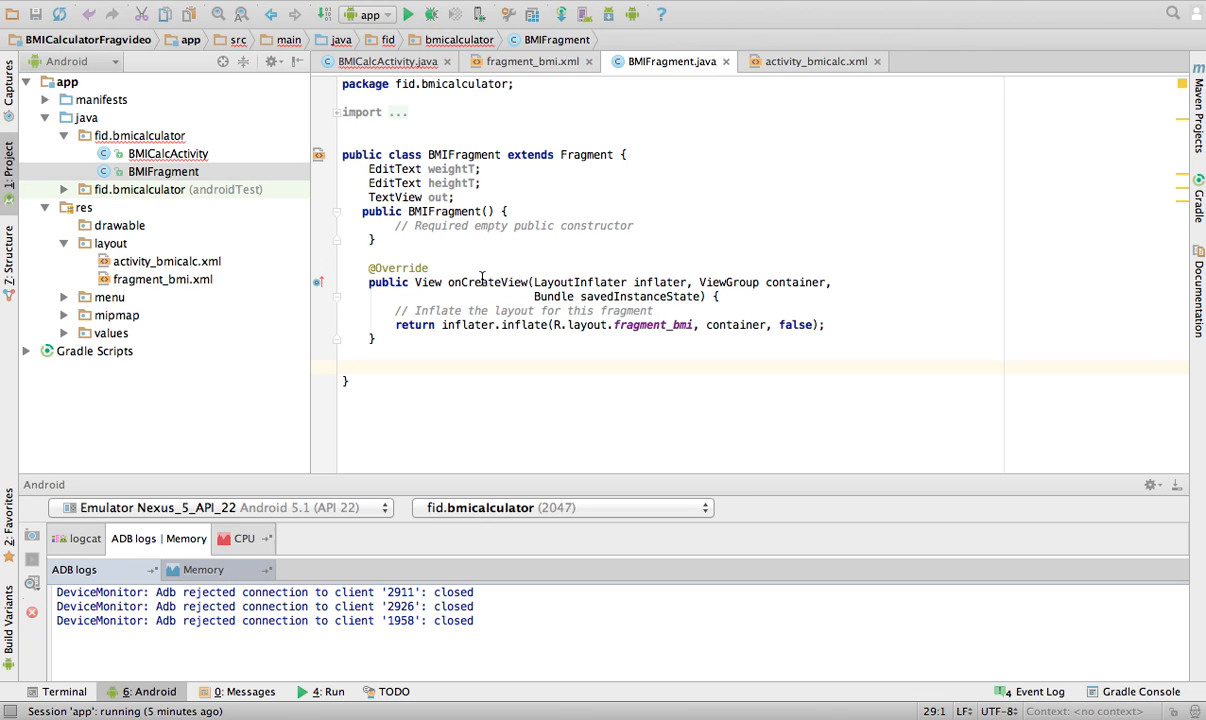
Replace 'return' with 'View v =' in onCreateView, then return to BMICalcActivity.java.
double_click(487, 282)
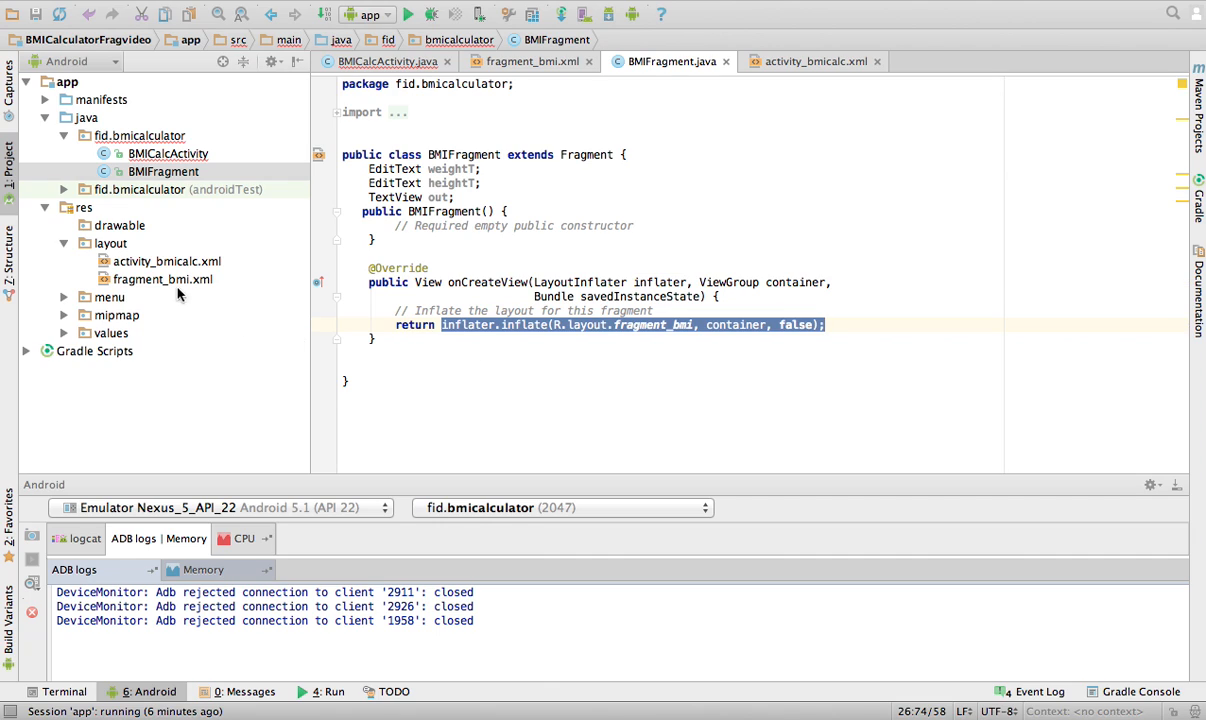
mouse_move(194, 290)
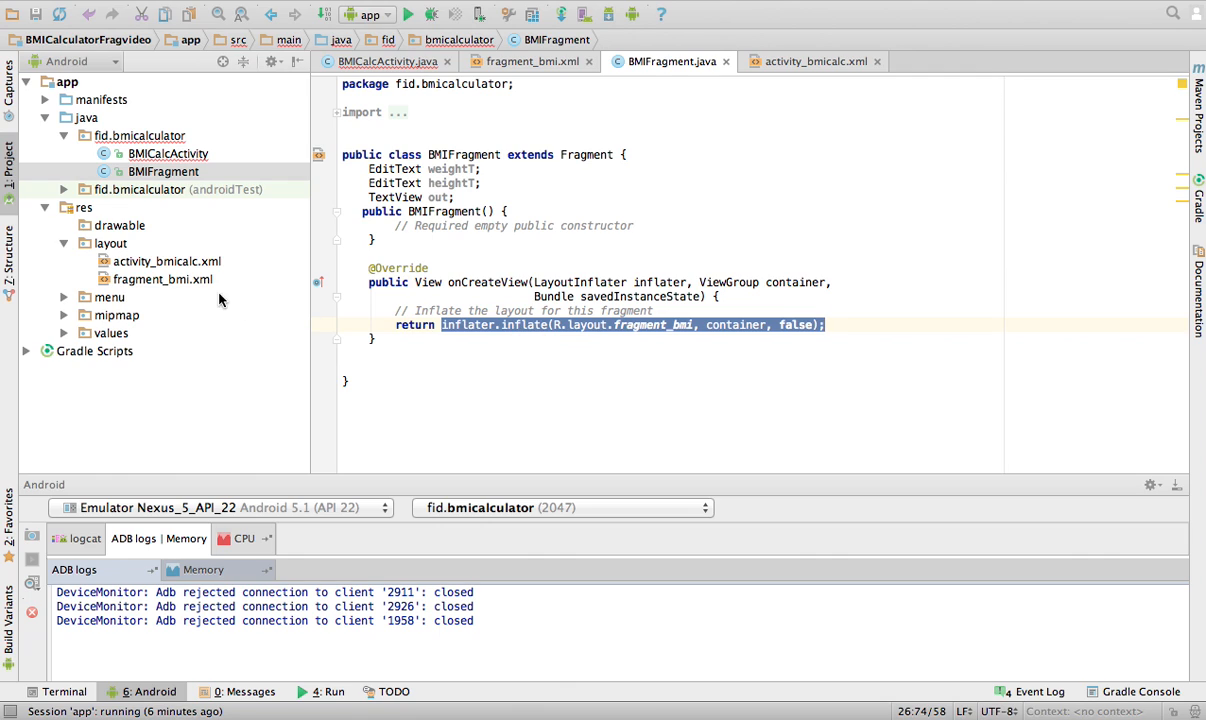
mouse_move(297, 298)
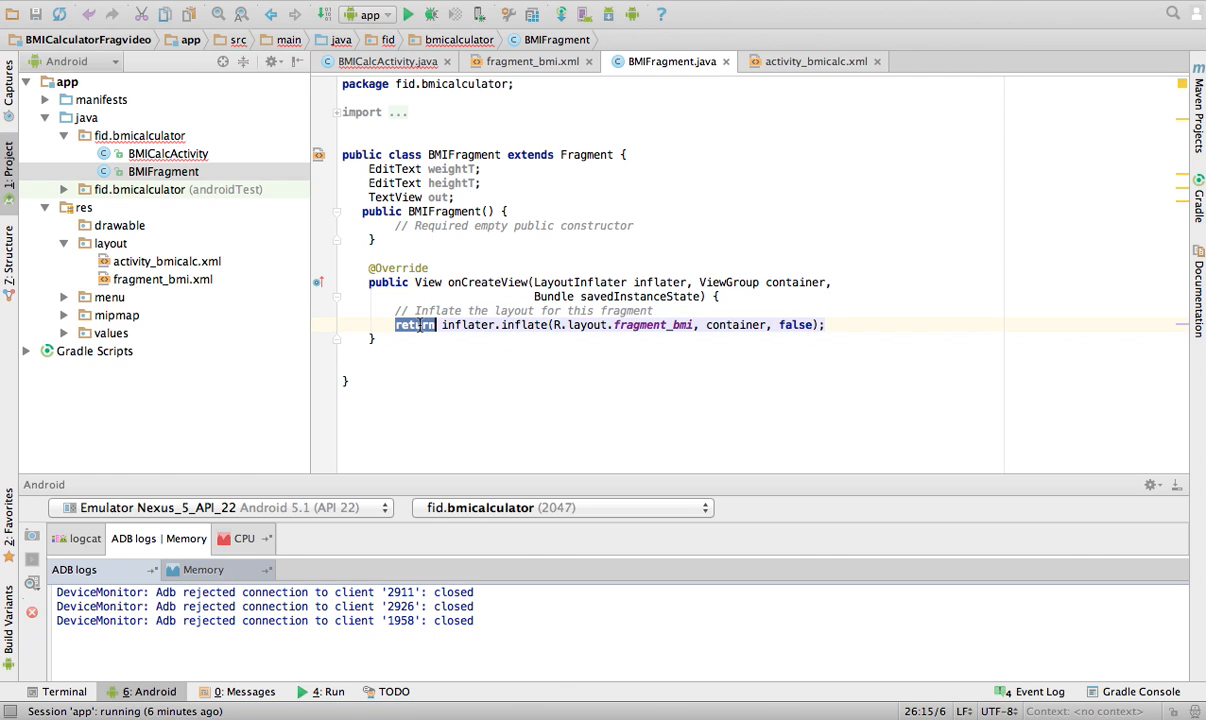
type("View v =")
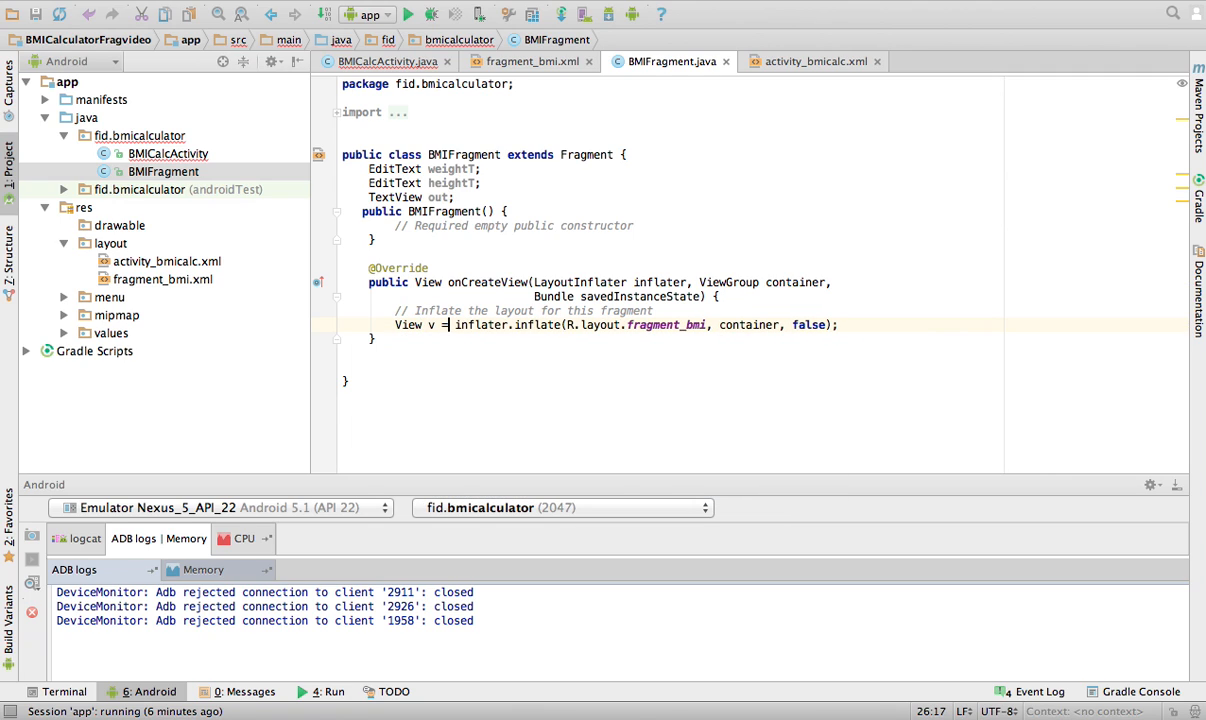
left_click(838, 324)
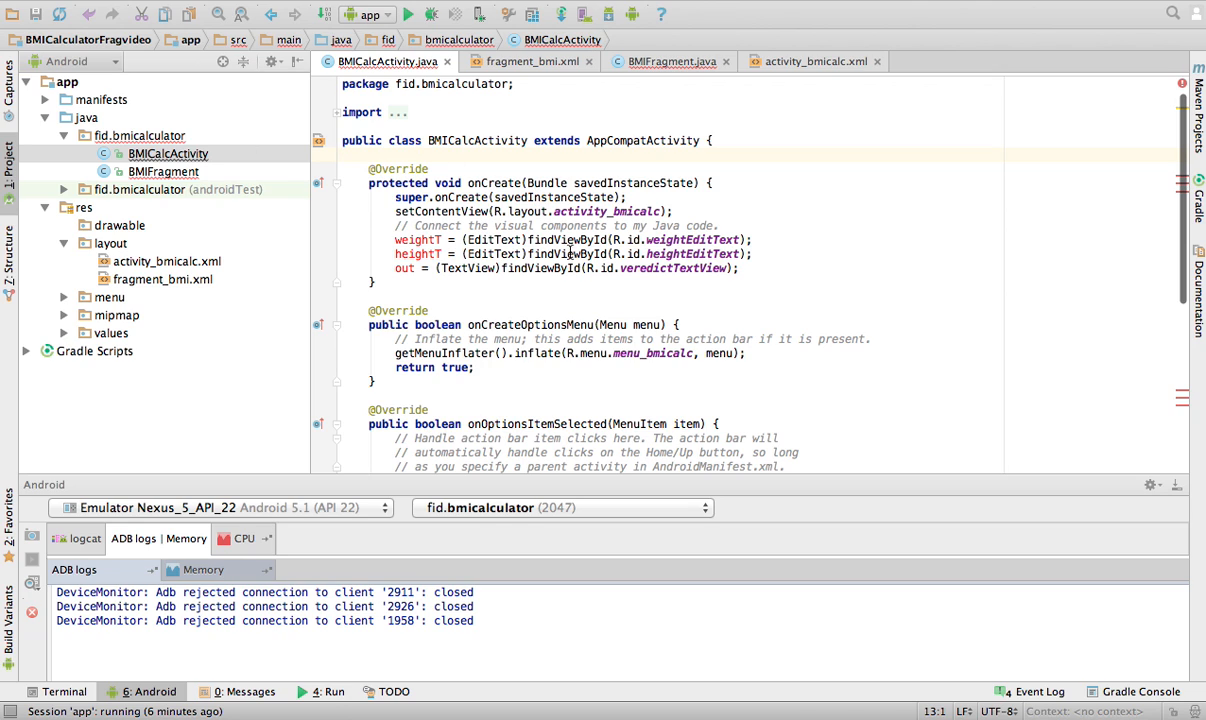
Cut the findViewById lines from BMICalcActivity's onCreate and start 'v.' lookups in BMIFragment.
left_click_drag(396, 225, 739, 268)
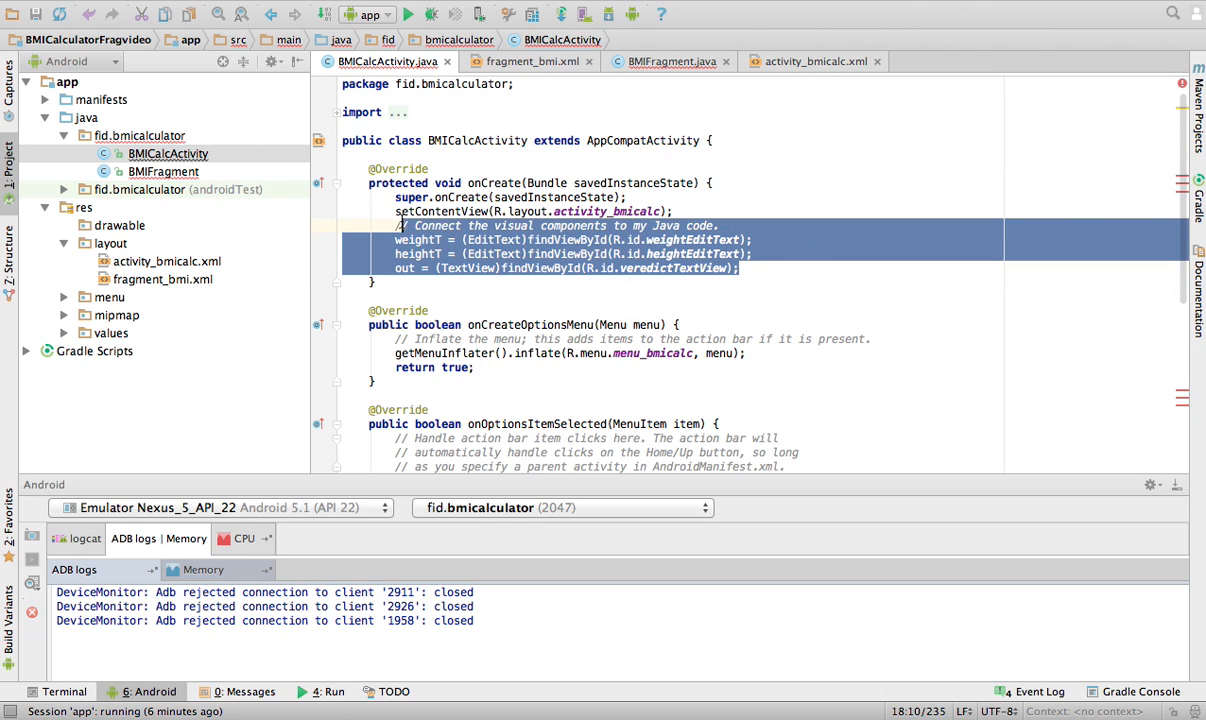
key("Delete")
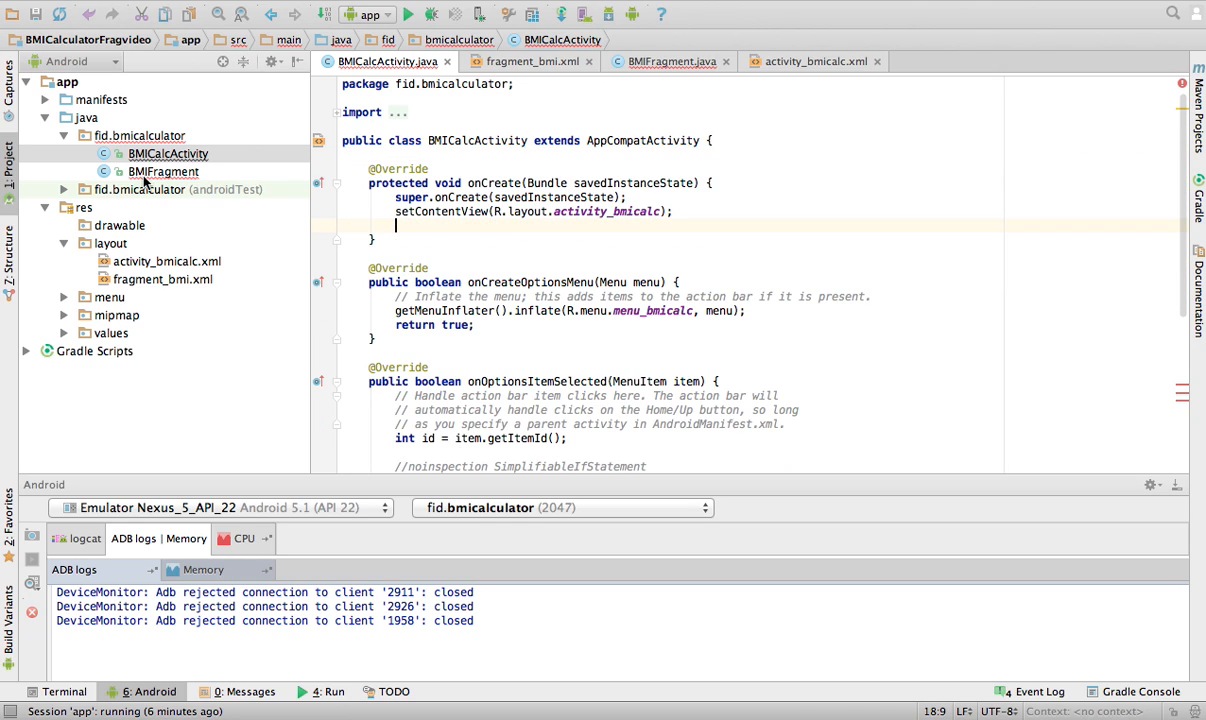
left_click(672, 61)
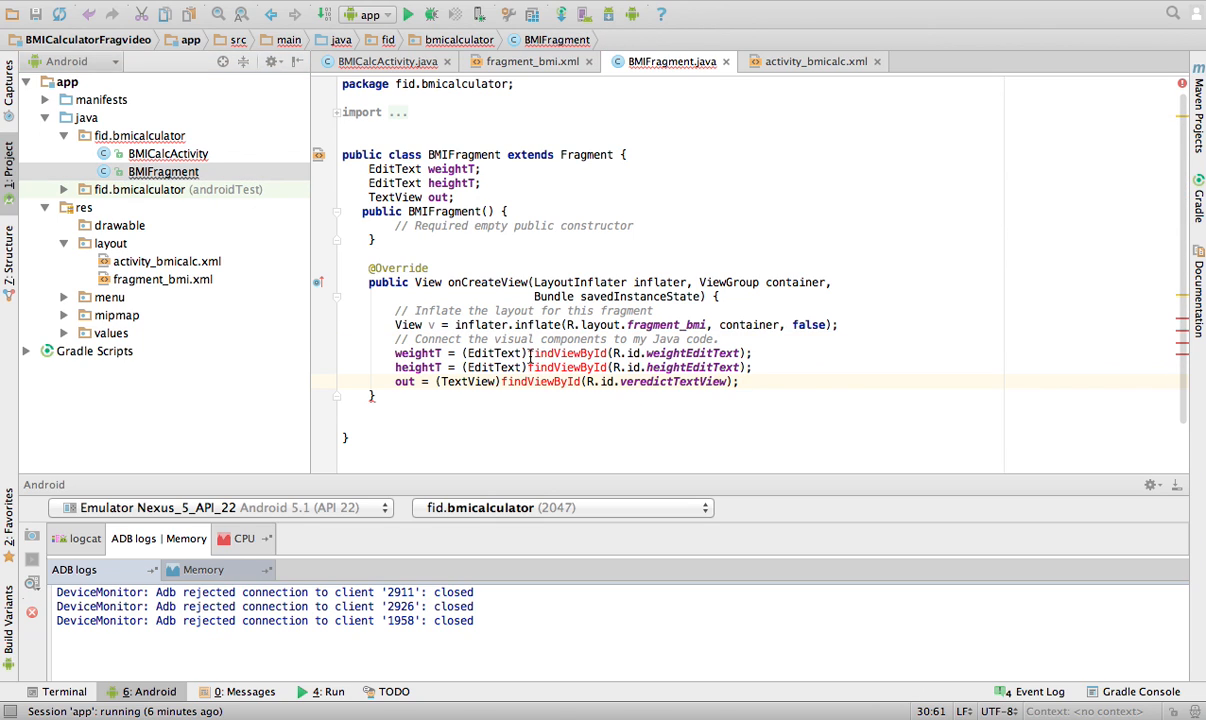
type("v.")
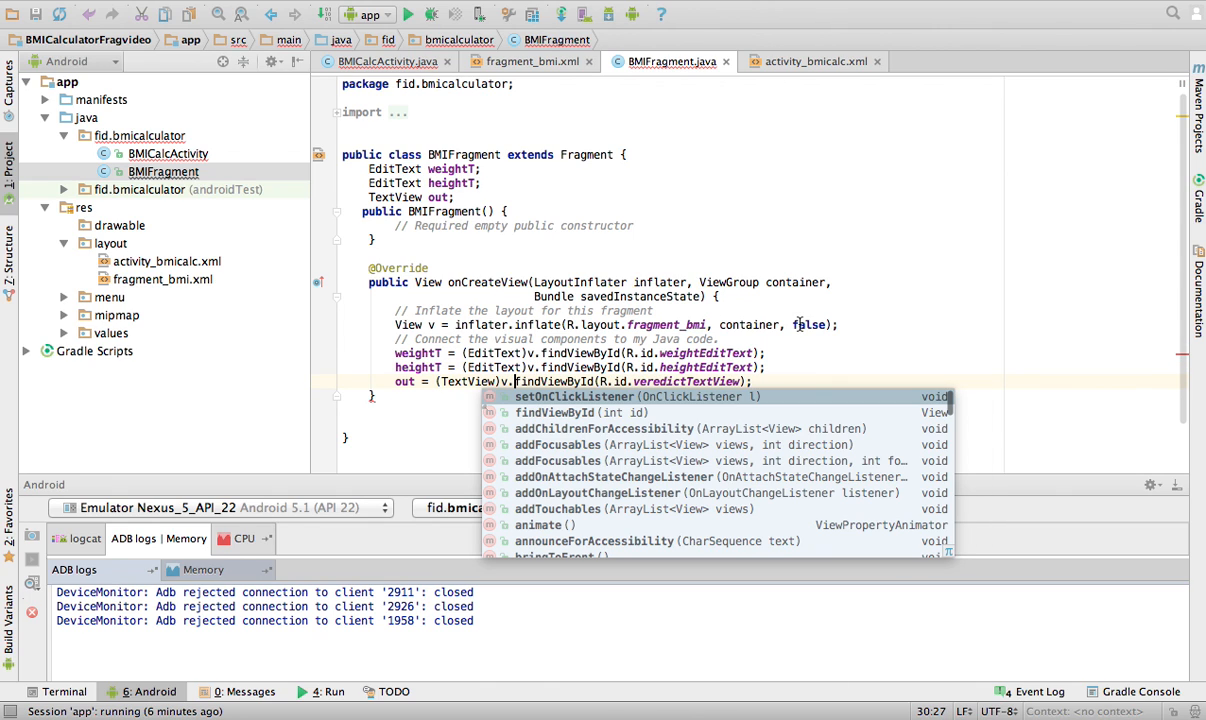
key("Escape")
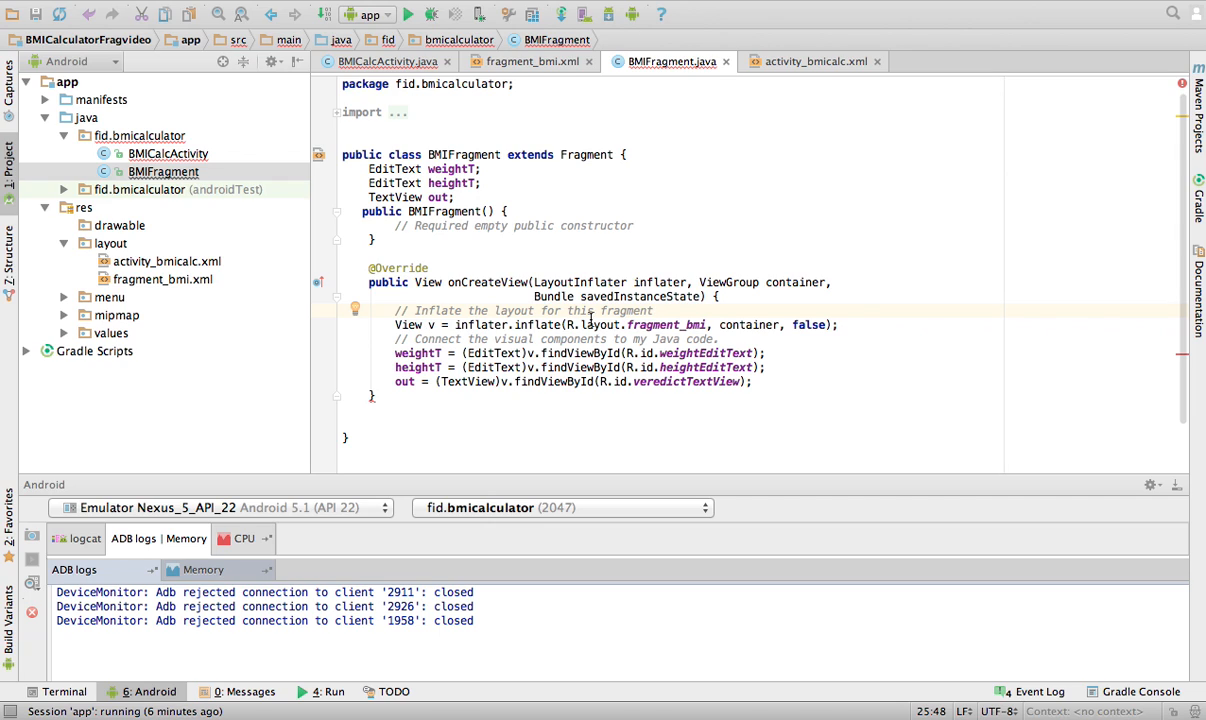
Point out weightT and veredictTextView lookups, then add 'return v;' after the last assignment.
double_click(665, 324)
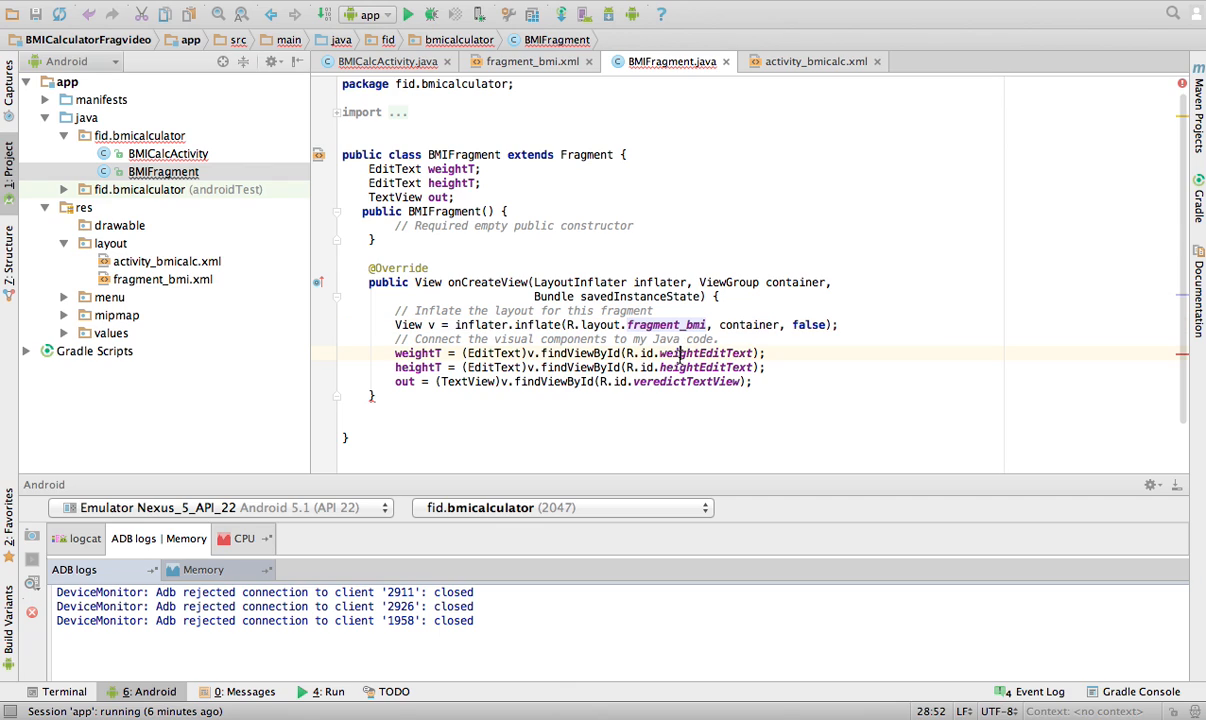
double_click(686, 381)
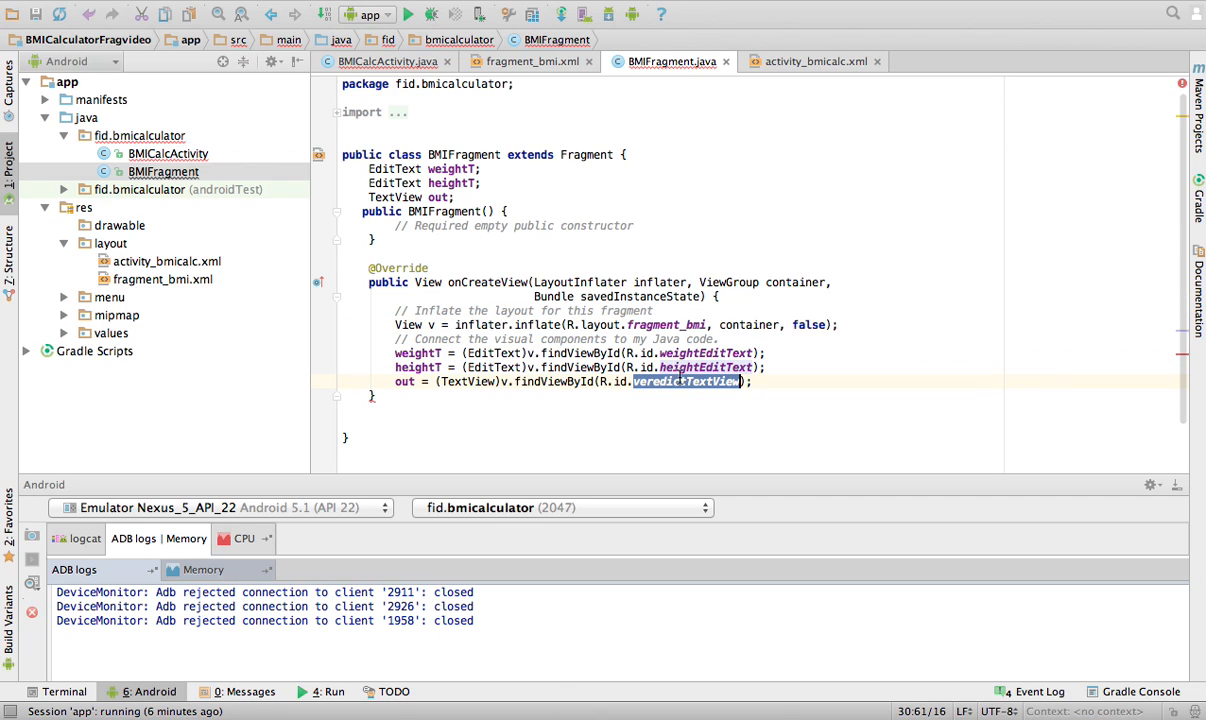
double_click(418, 353)
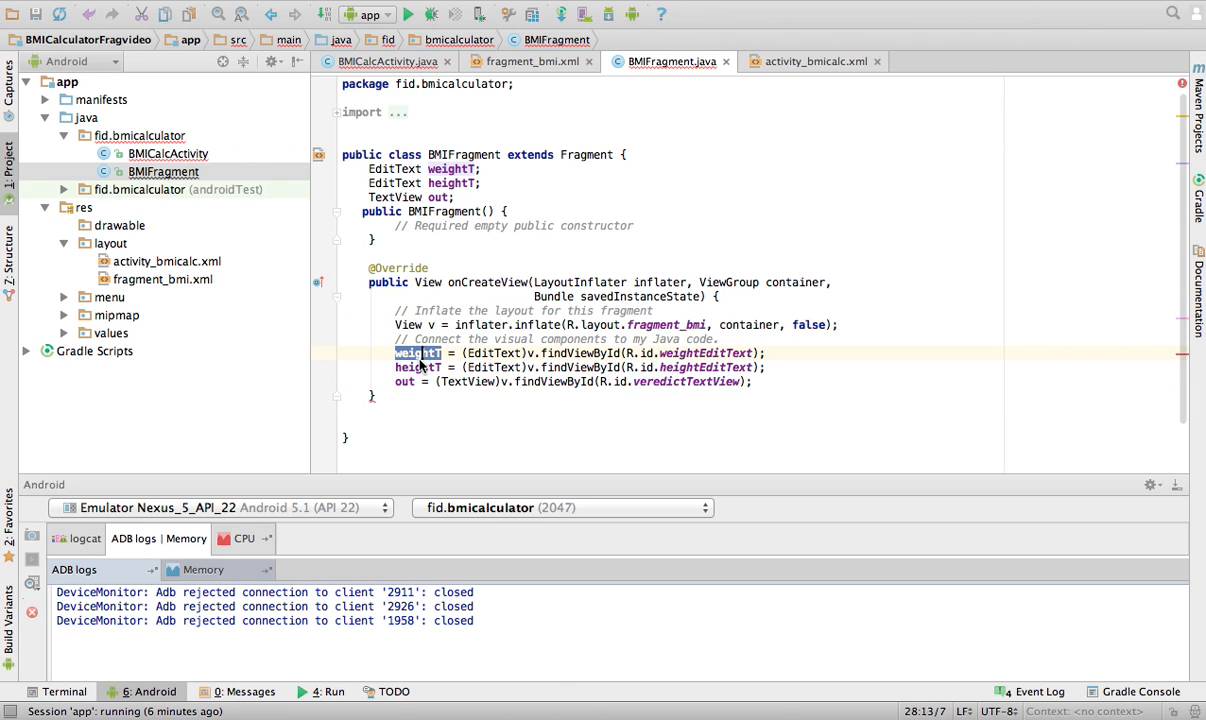
left_click(405, 381)
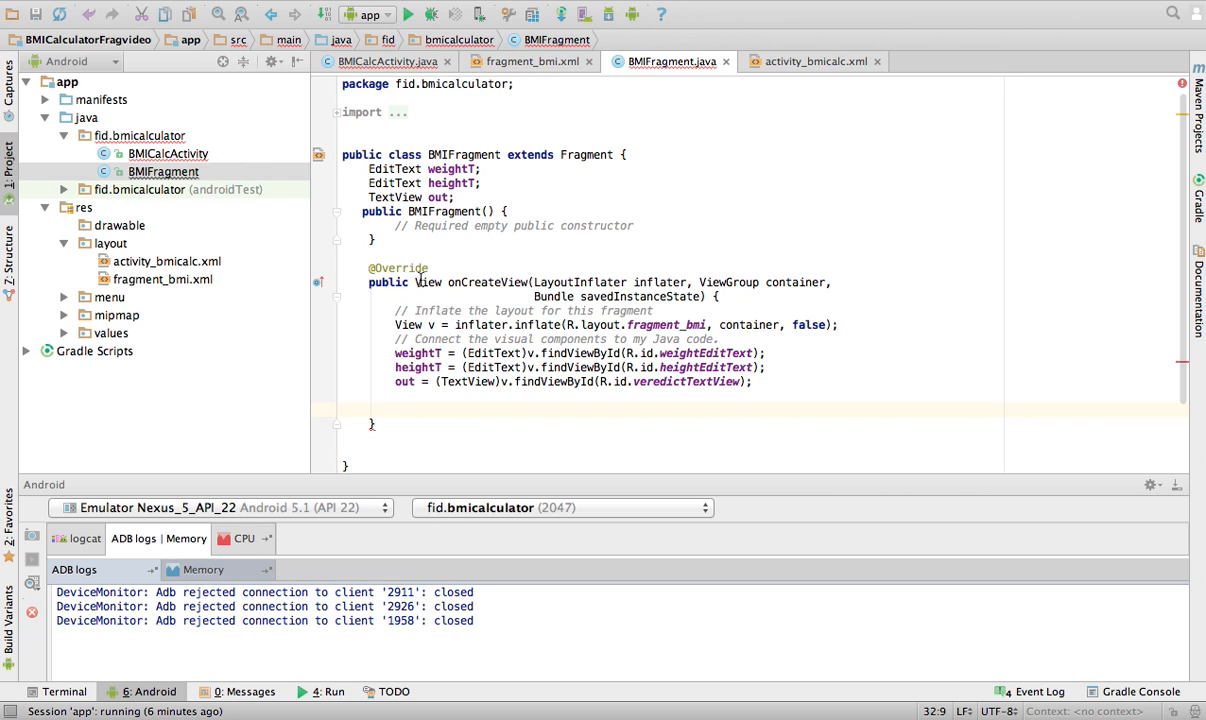
type("retu")
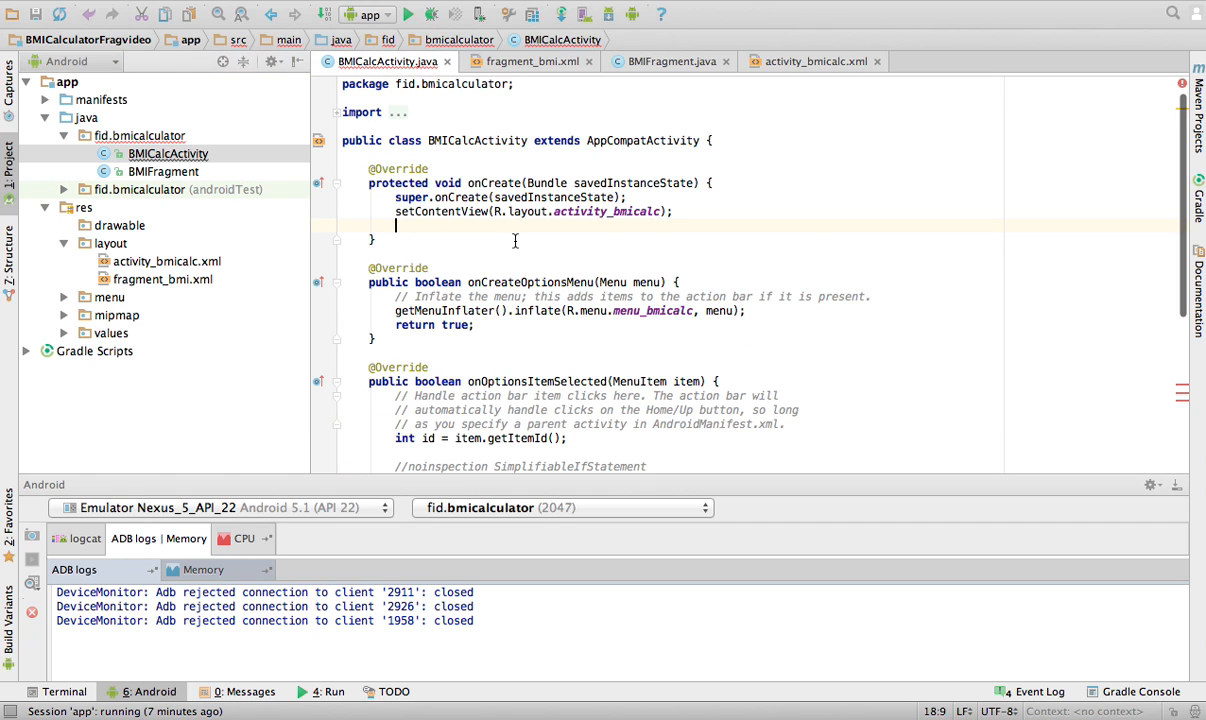
Scroll through BMICalcActivity's code, then reopen BMIFragment.java from the Project tree.
scroll("down", 3)
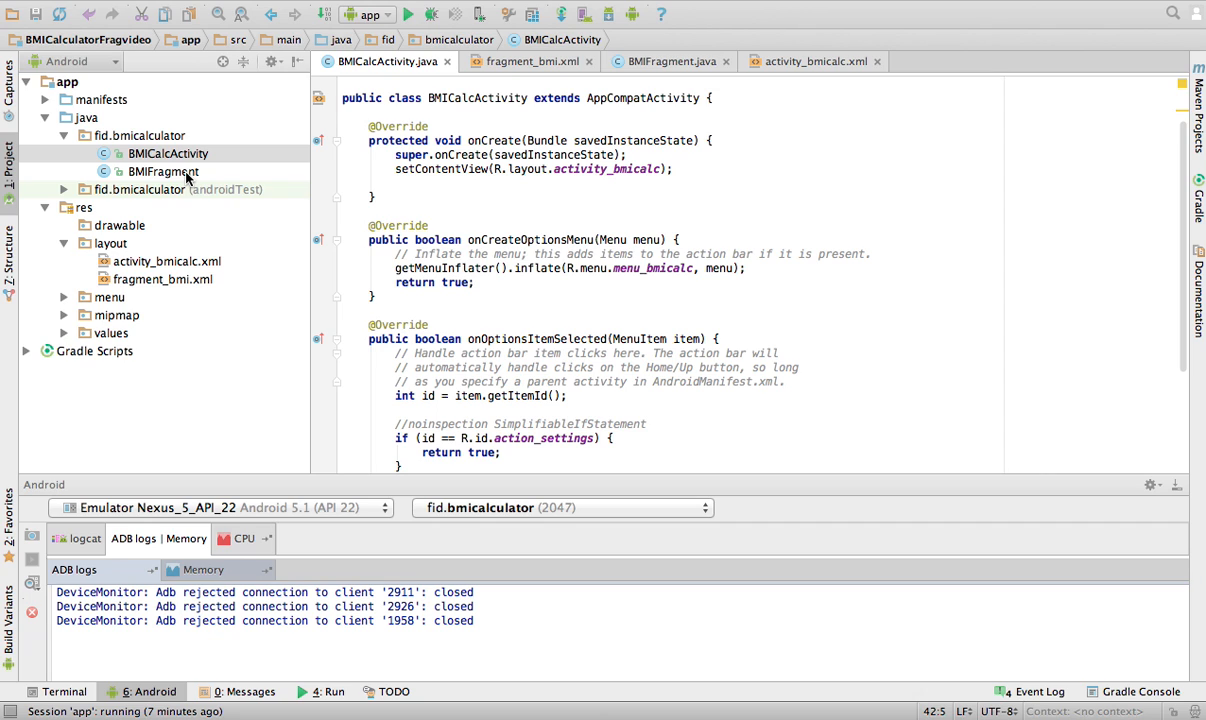
double_click(163, 171)
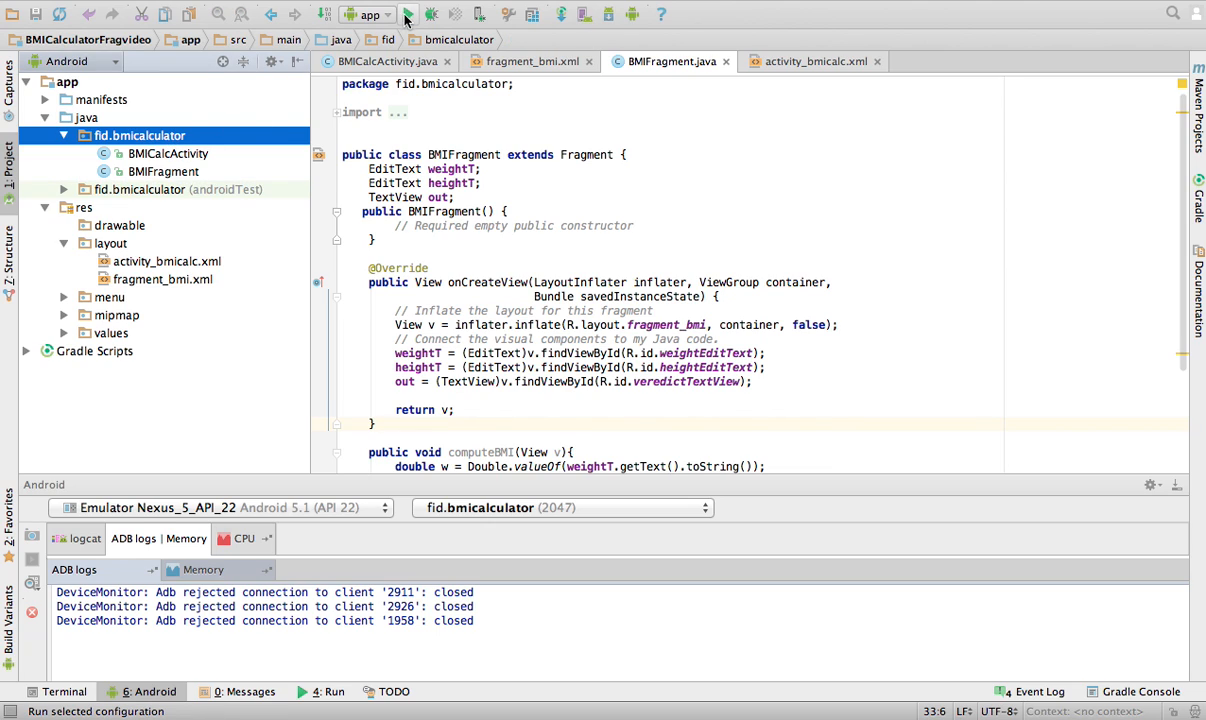
Run the app on the already running Nexus 5 API 22 emulator.
left_click(408, 13)
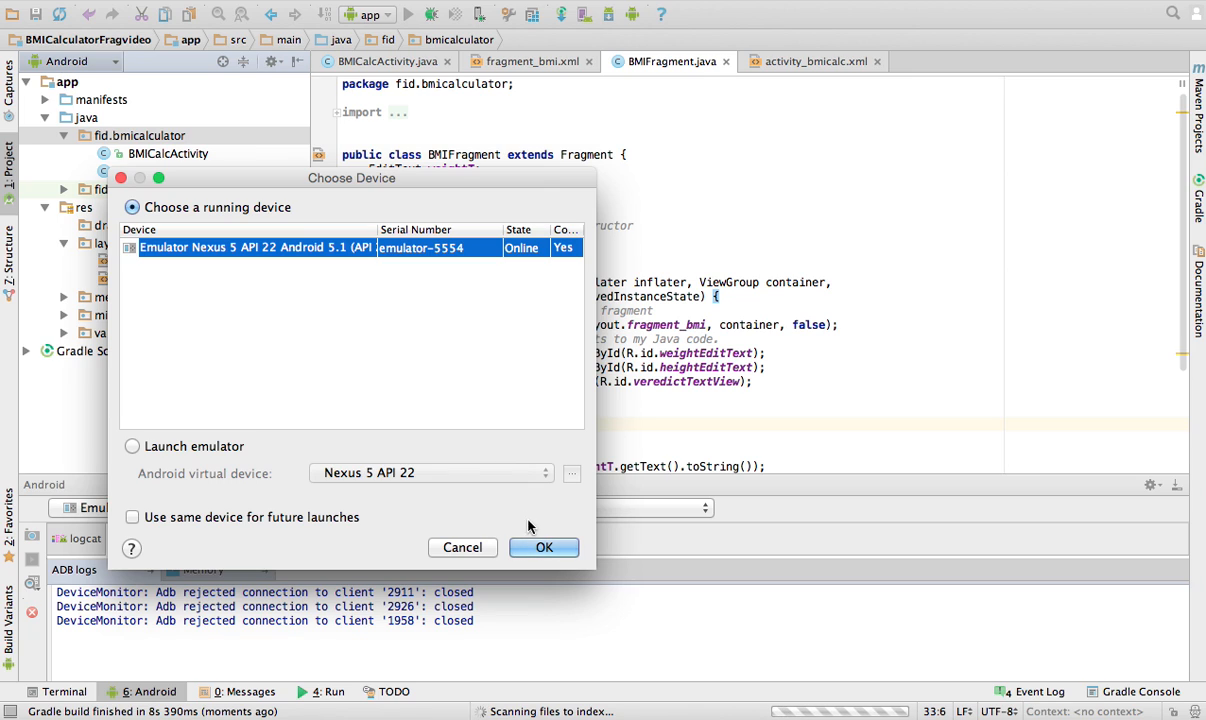
left_click(543, 547)
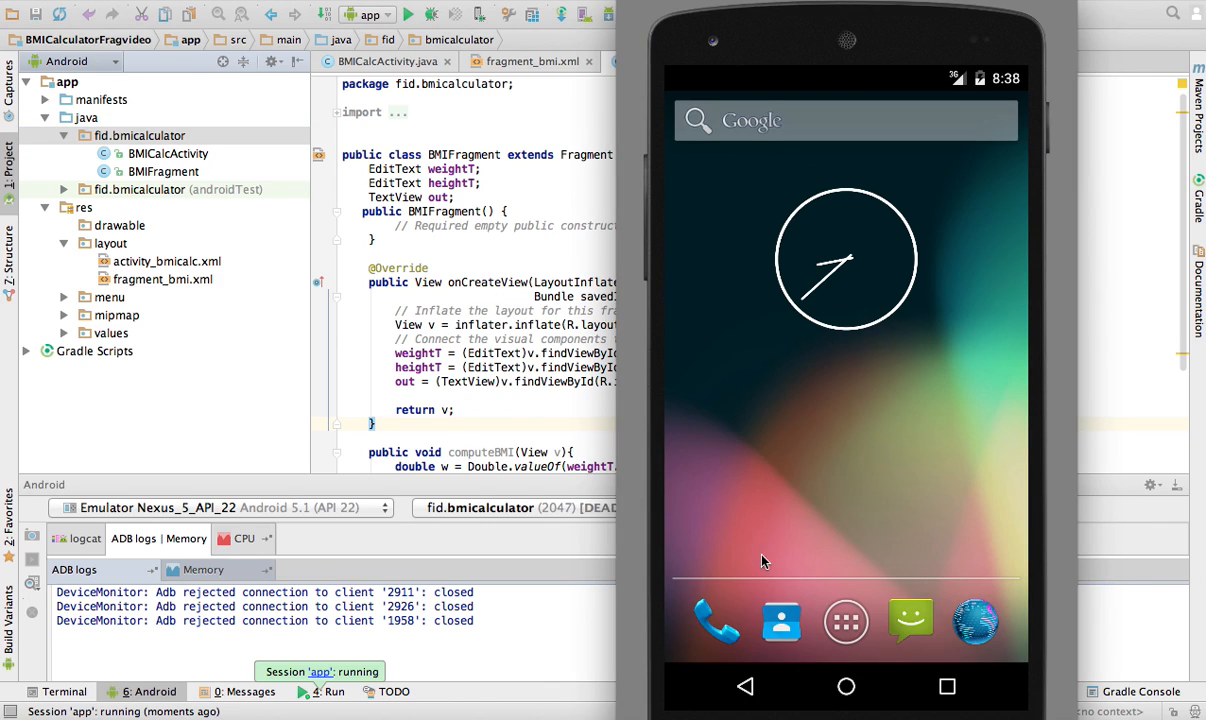
mouse_move(557, 388)
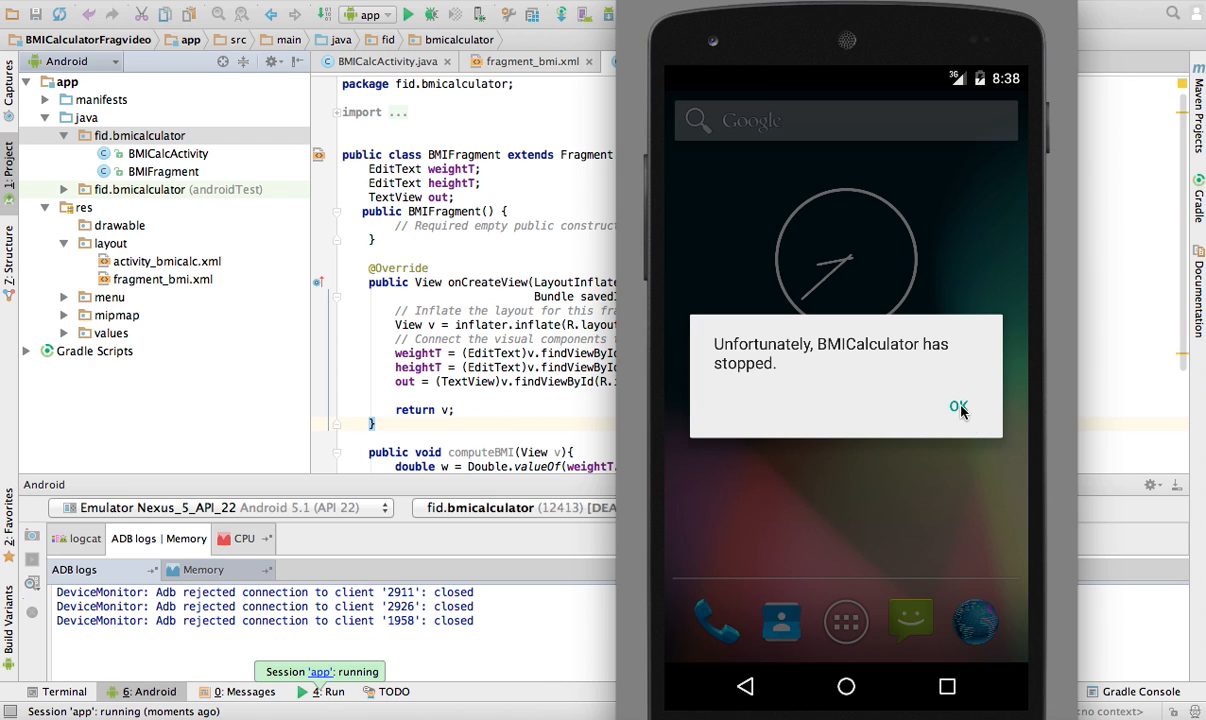
Dismiss the 'BMICalculator has stopped' crash message in the emulator.
left_click(957, 407)
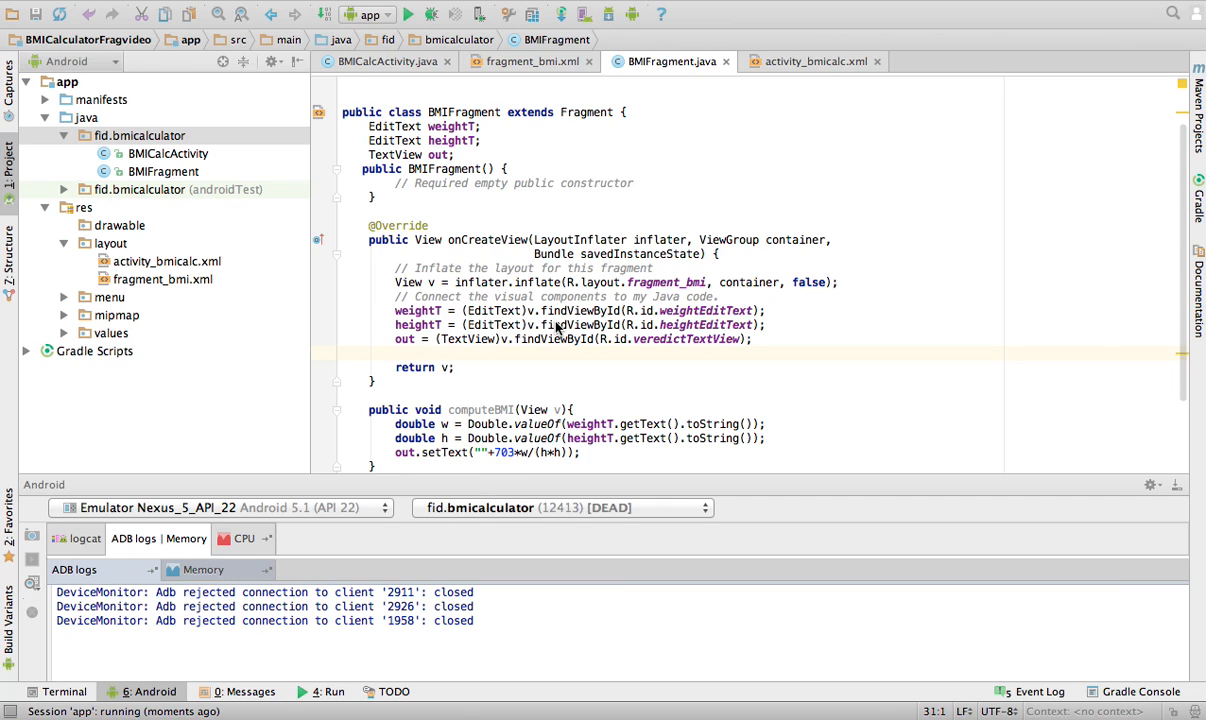
mouse_move(458, 155)
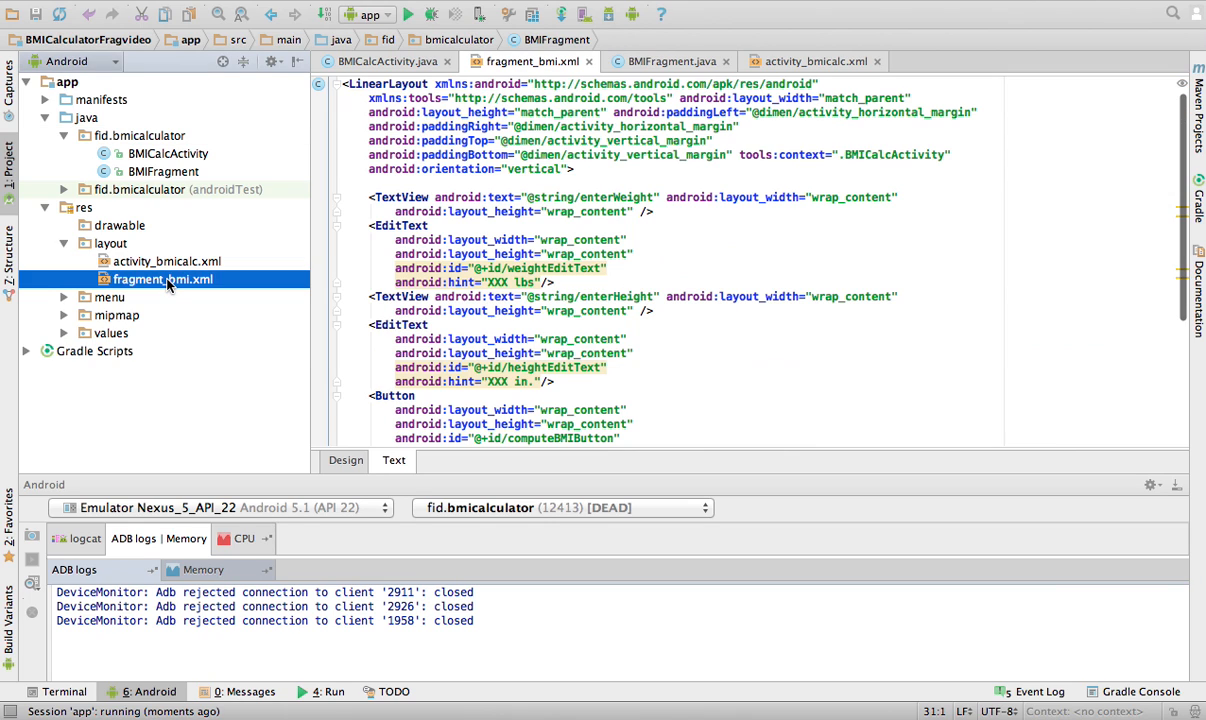
Add android:id="@+id/bmiFragment" to the fragment element in activity_bmicalc.xml.
left_click(167, 261)
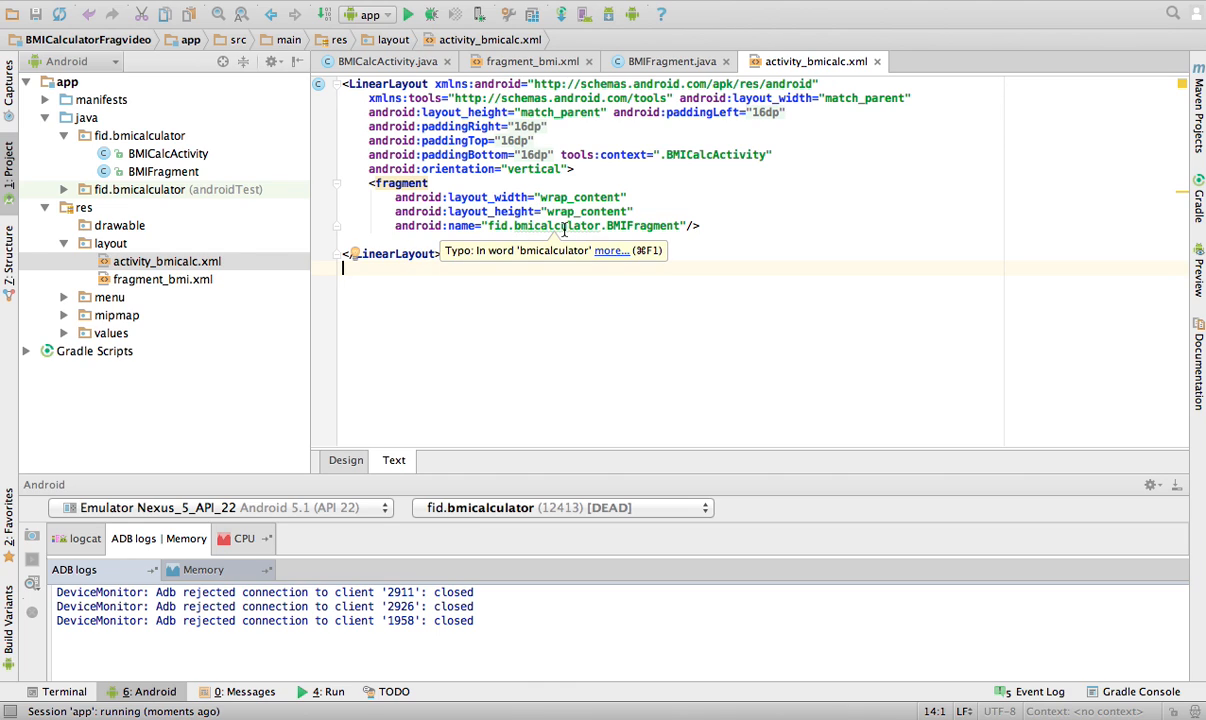
left_click(430, 183)
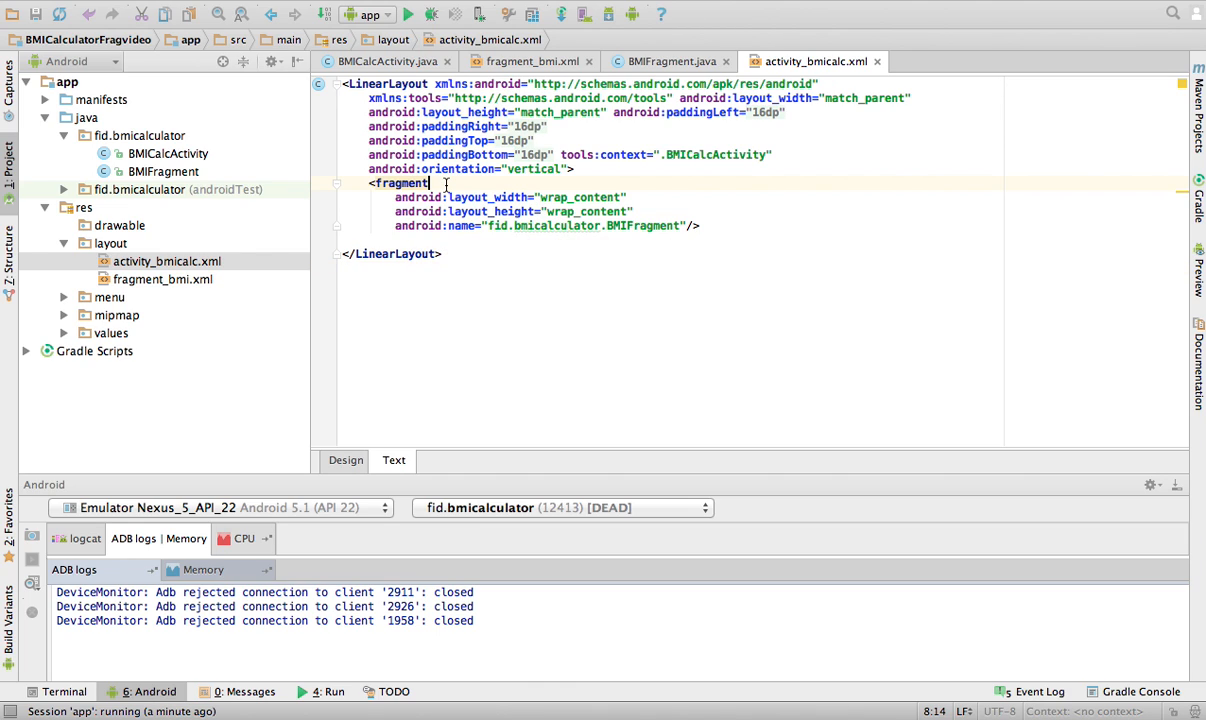
type("android:id=\"")
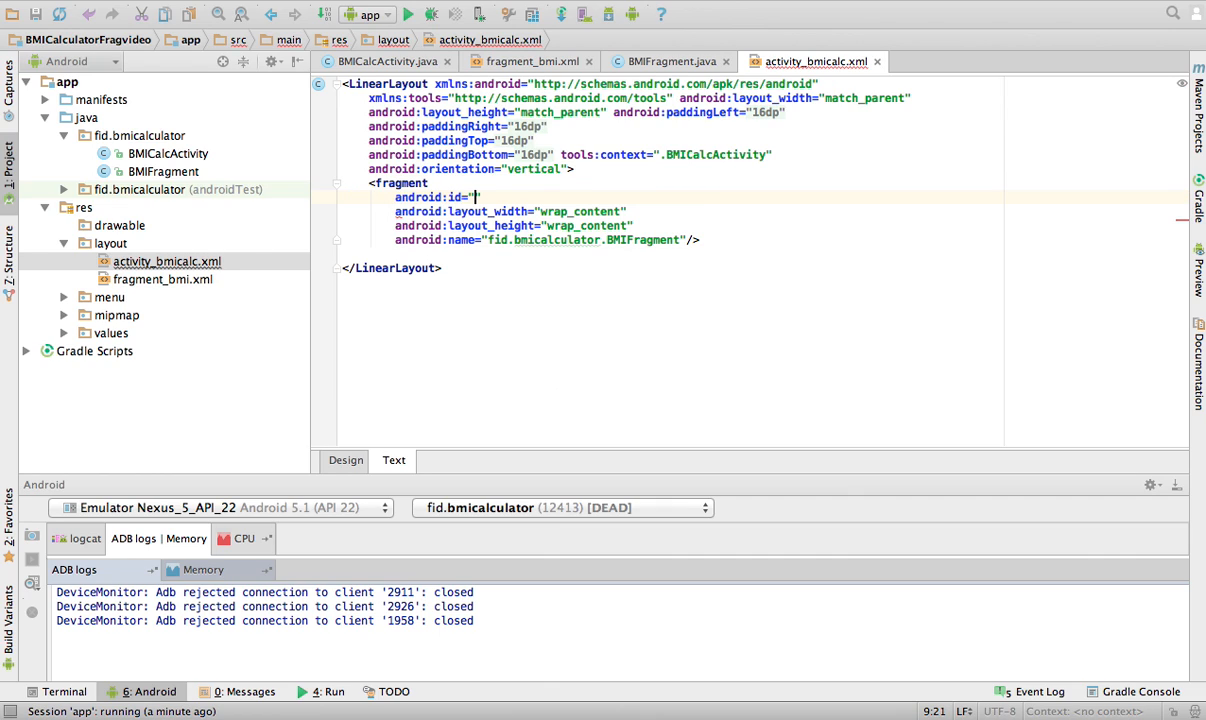
type("@")
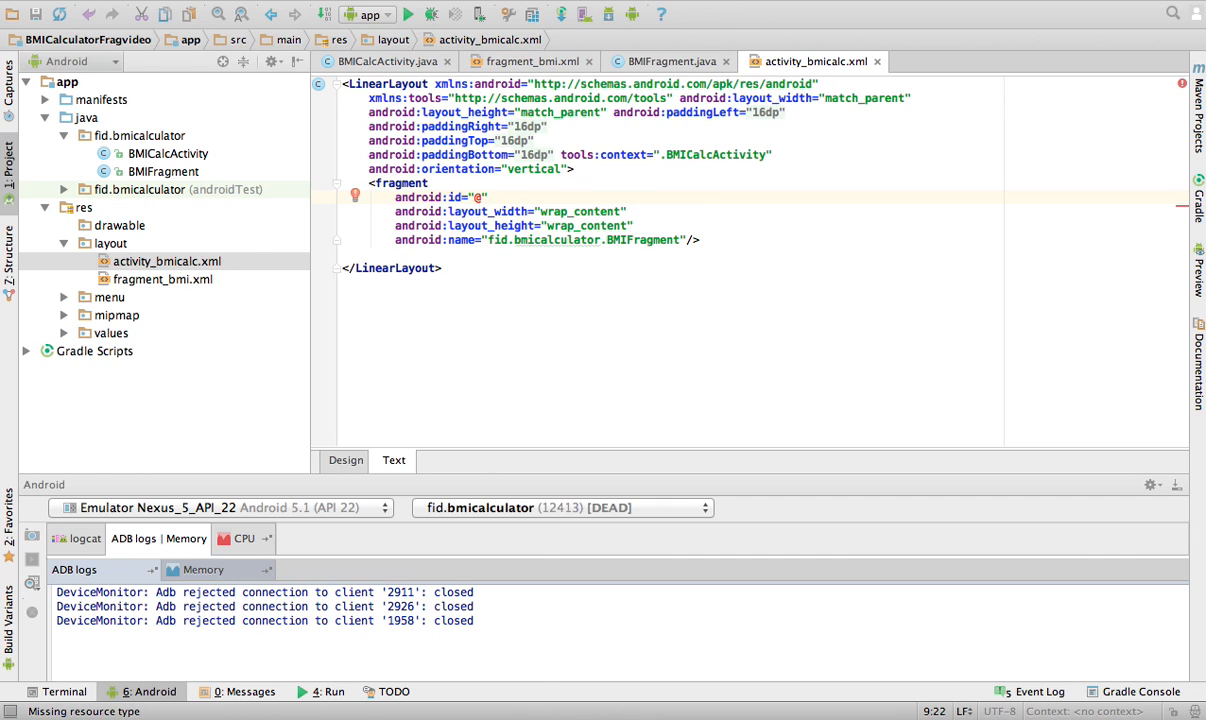
type("+id/")
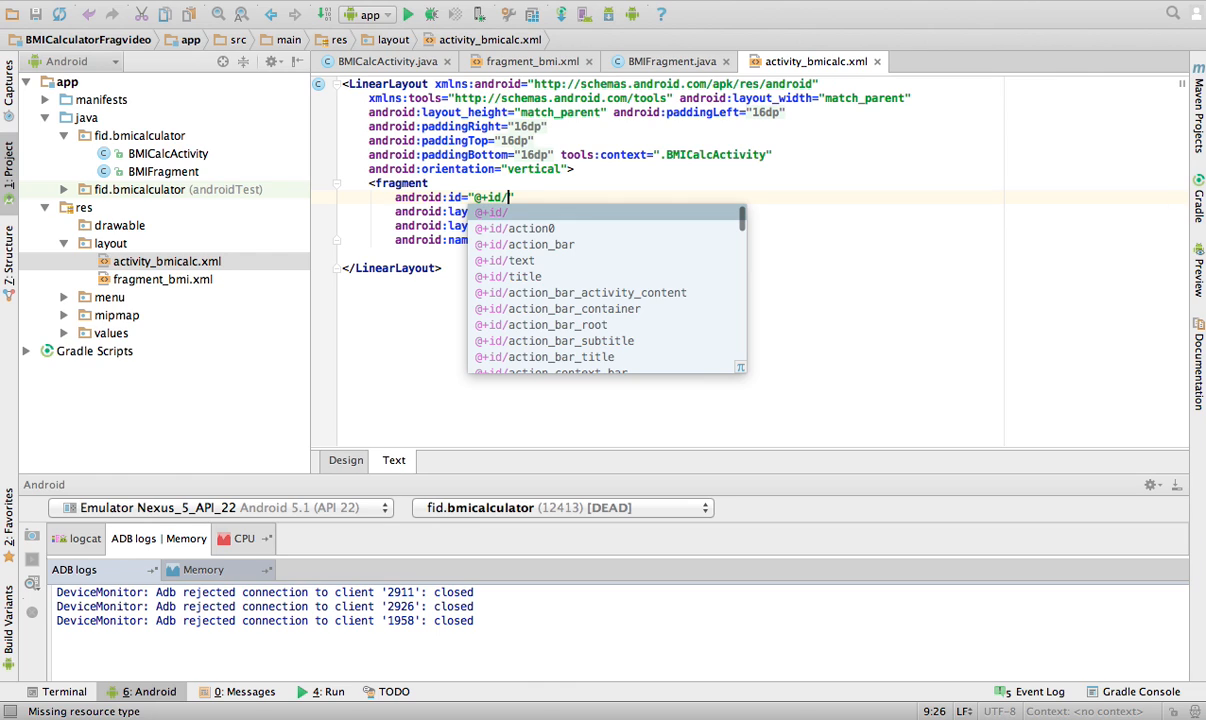
type("bmifrag")
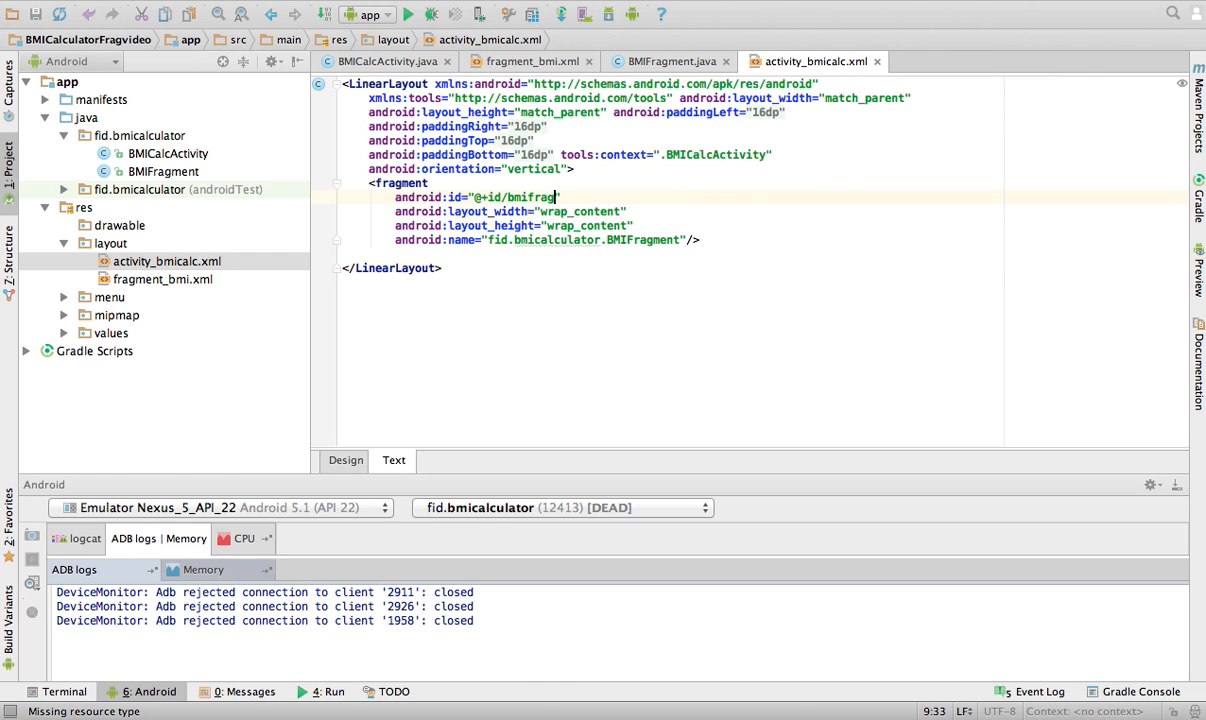
type("ment")
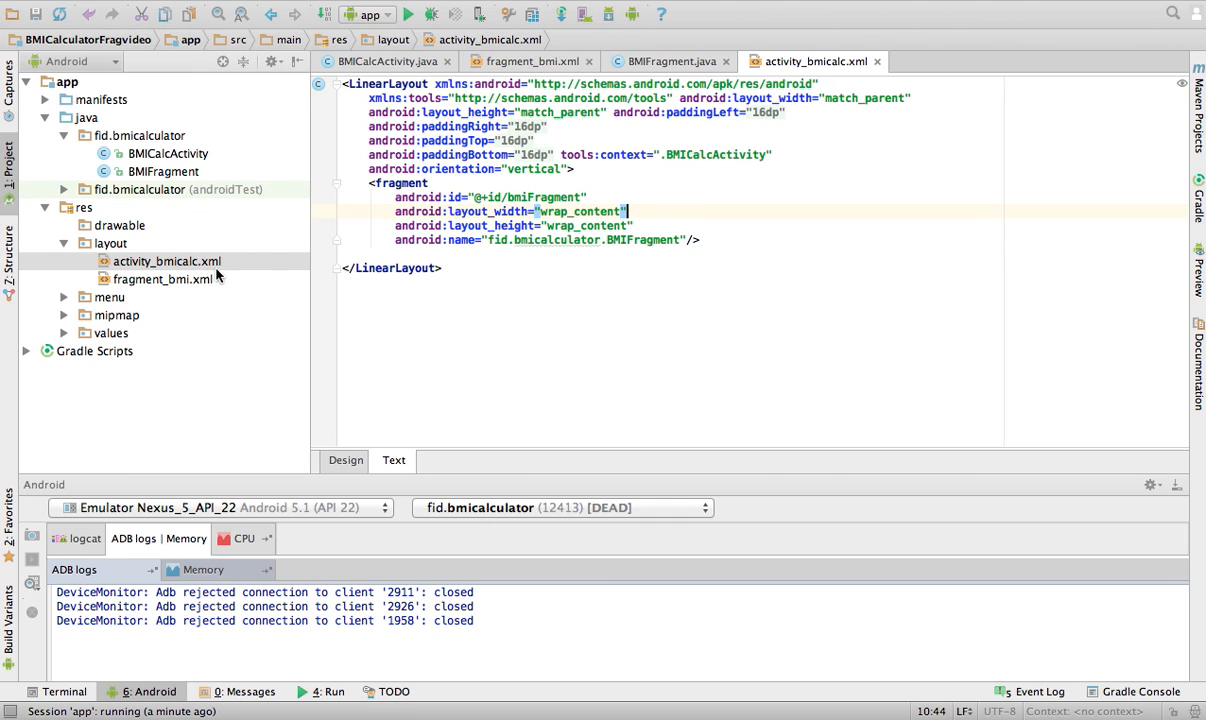
left_click(162, 279)
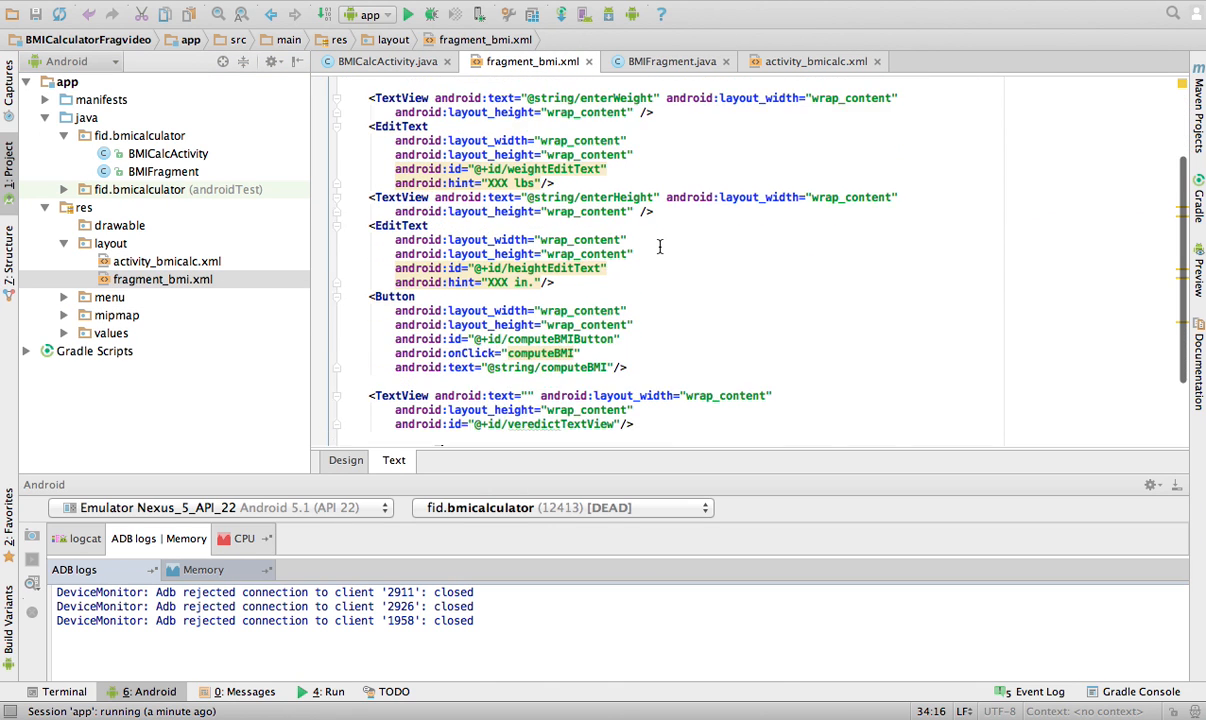
Delete the android:onClick attribute from the compute BMI Button in fragment_bmi.xml.
scroll("down", 3)
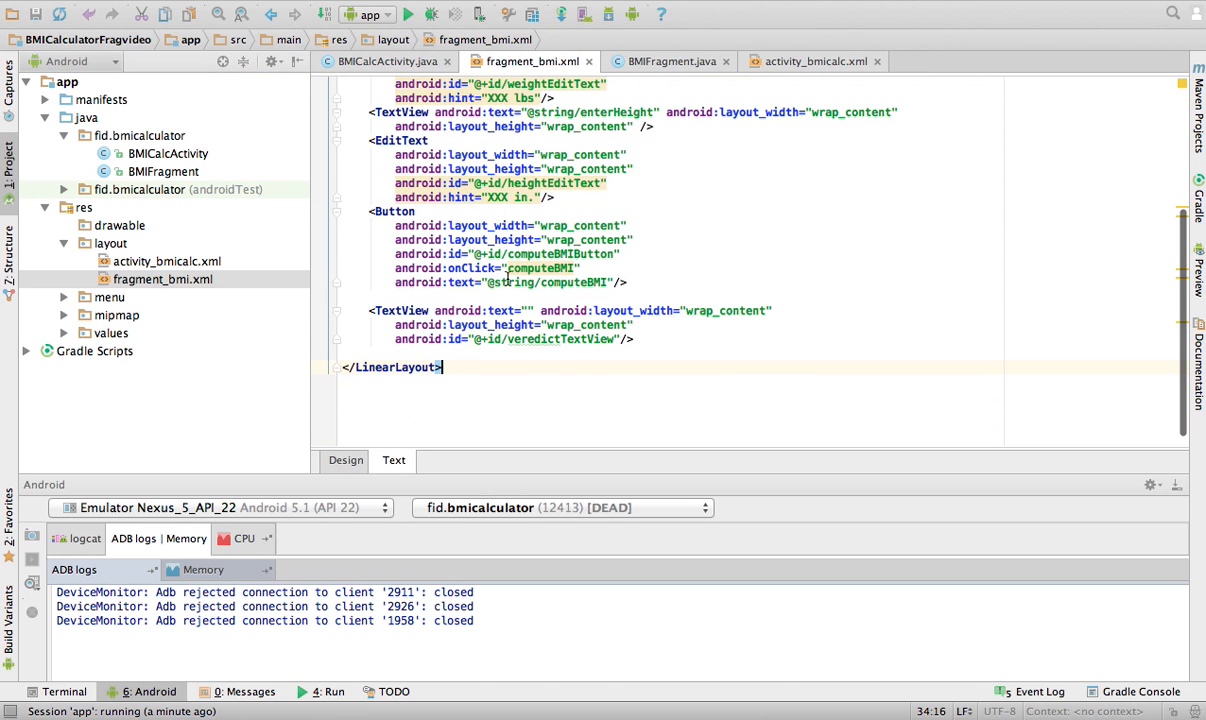
left_click(578, 268)
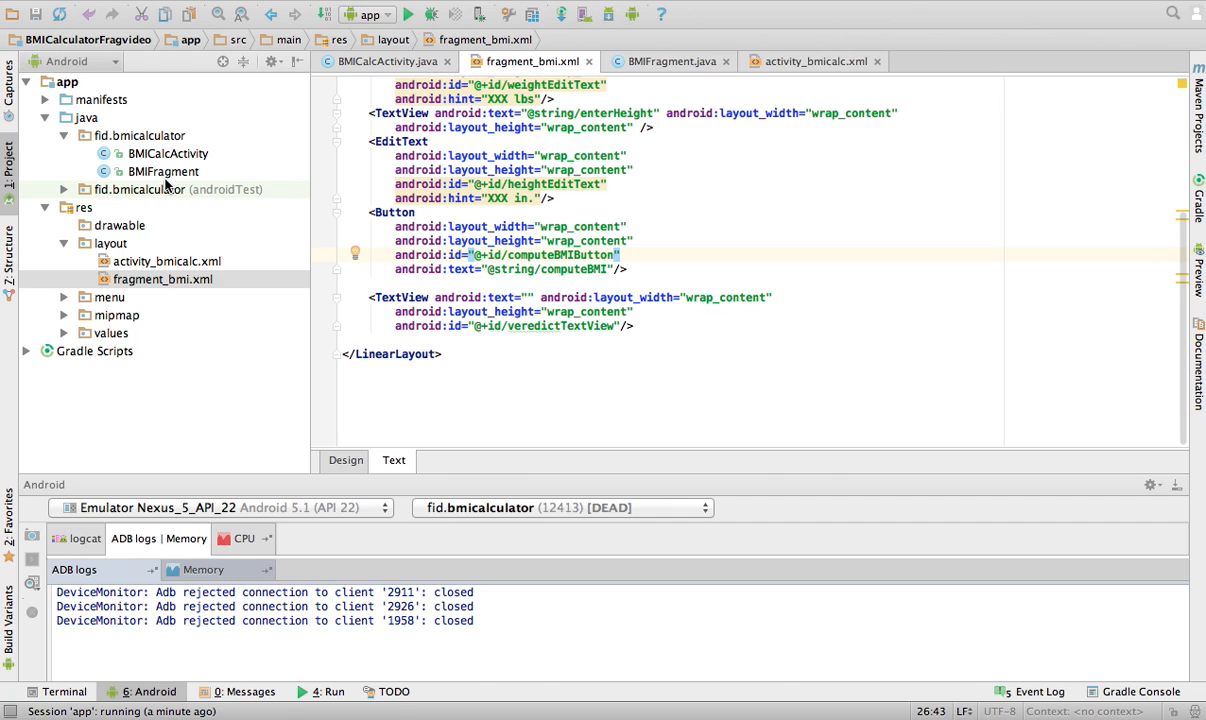
mouse_move(167, 180)
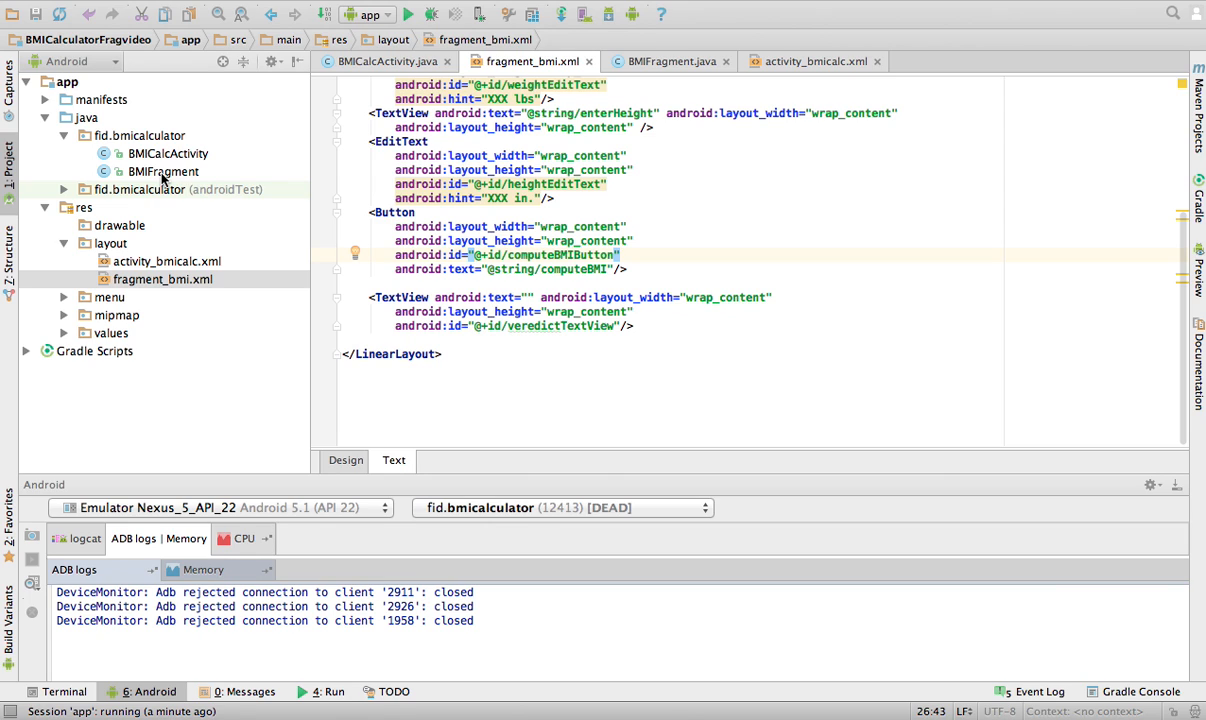
left_click(668, 61)
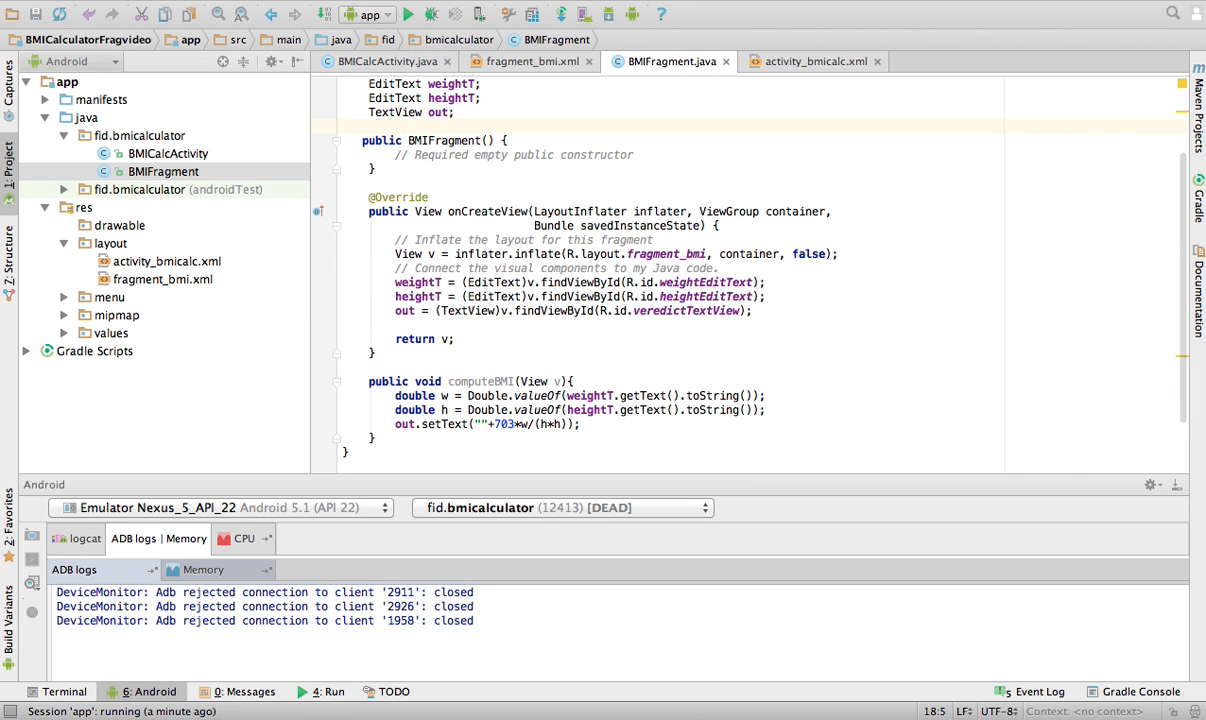
Write 'Button btnBMI = (Button) v.findViewById(R.id.computeBMIButton);' in onCreateView.
type("Button")
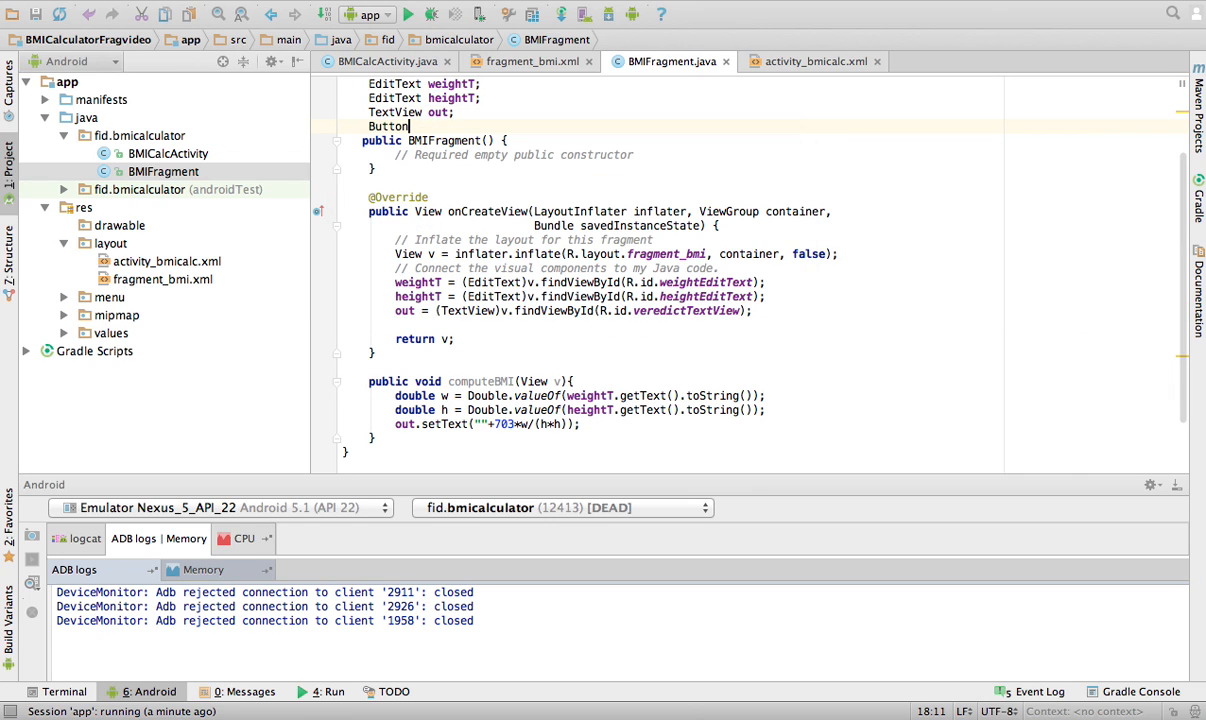
type("btnBMI;")
left_click(575, 325)
type("btnBmi = (")
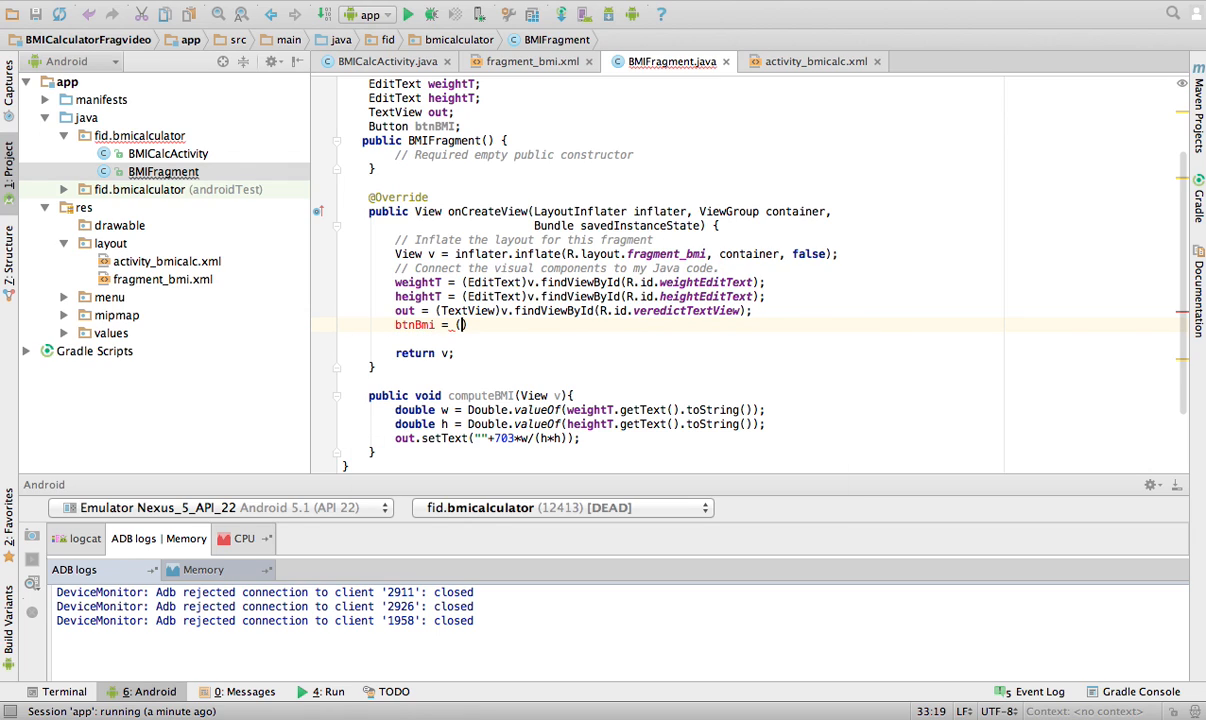
type("(Button)")
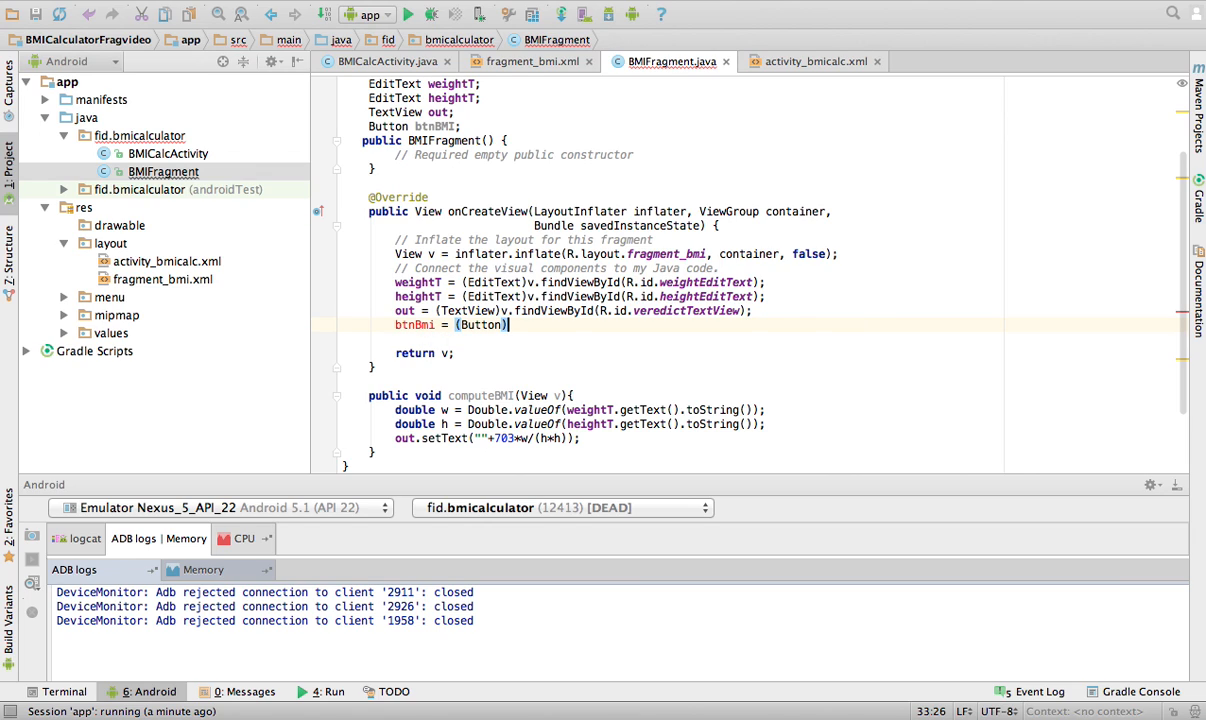
type("v")
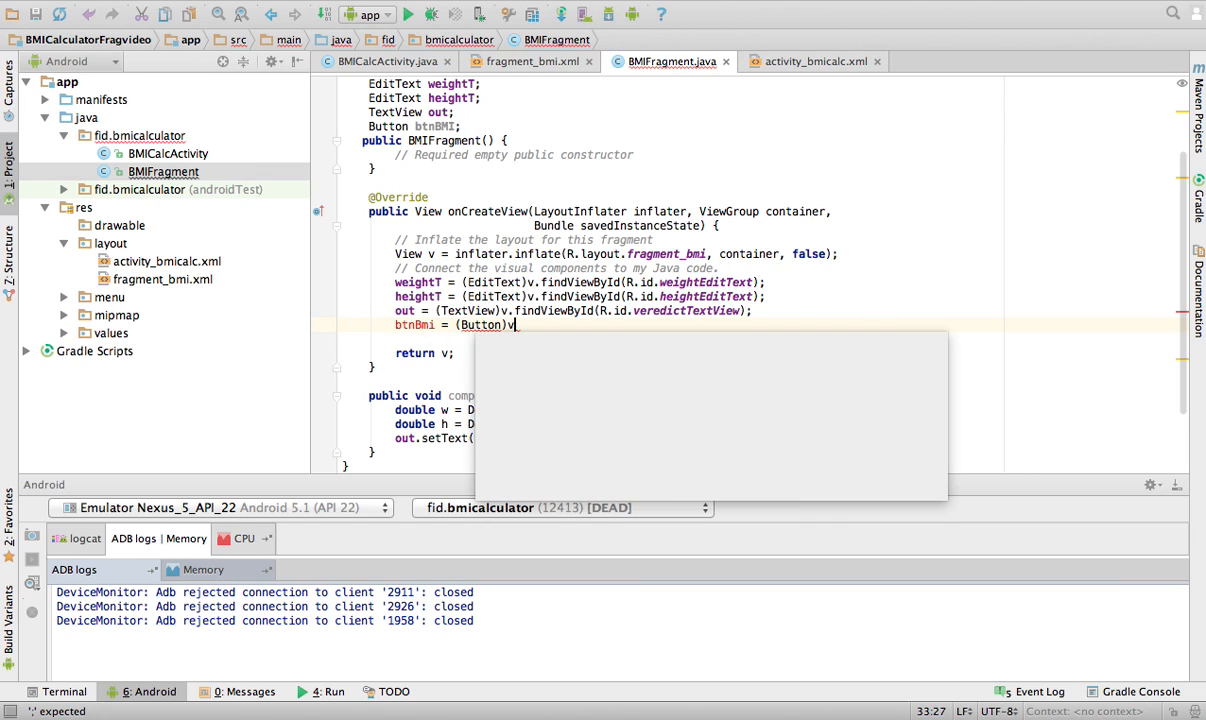
type(".find")
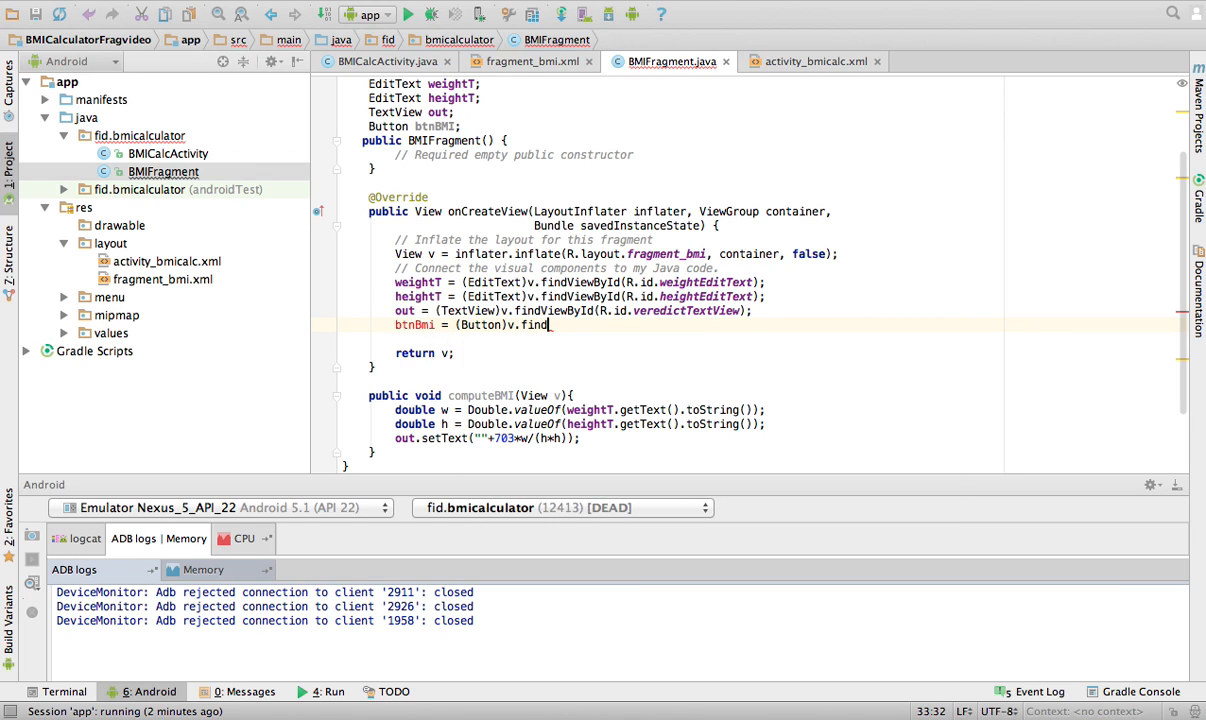
type("ViewById(R.id.veredictTex")
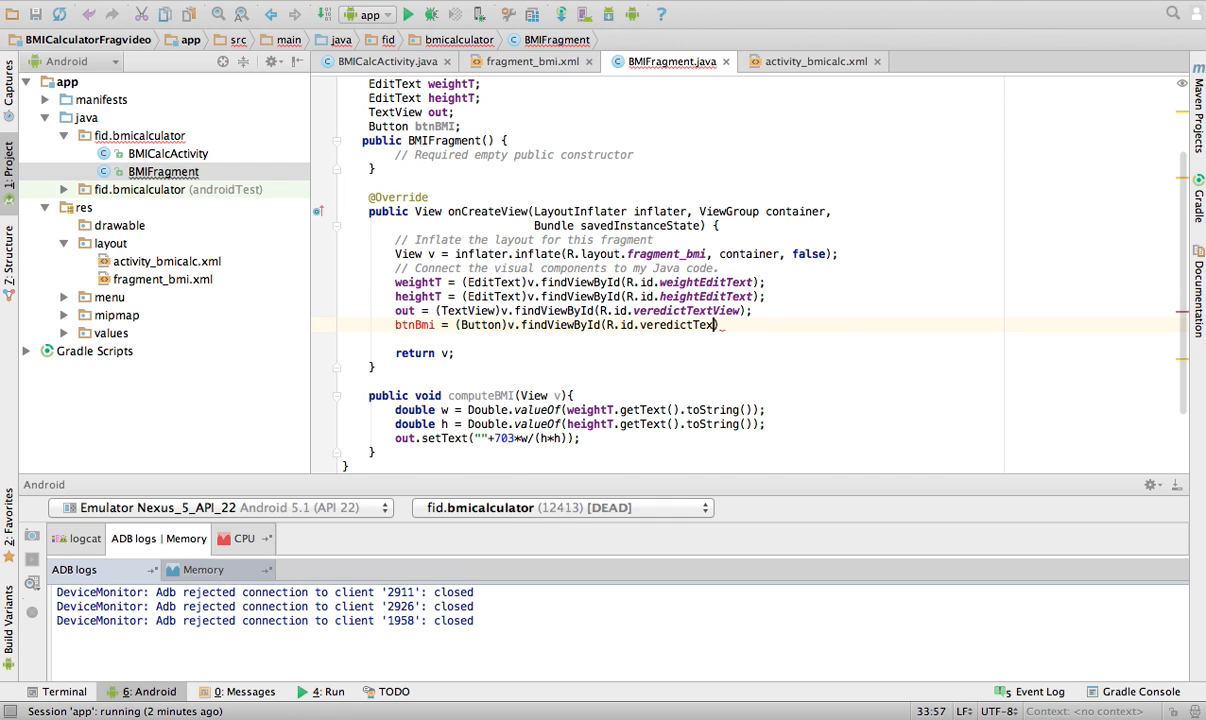
key("Backspace")
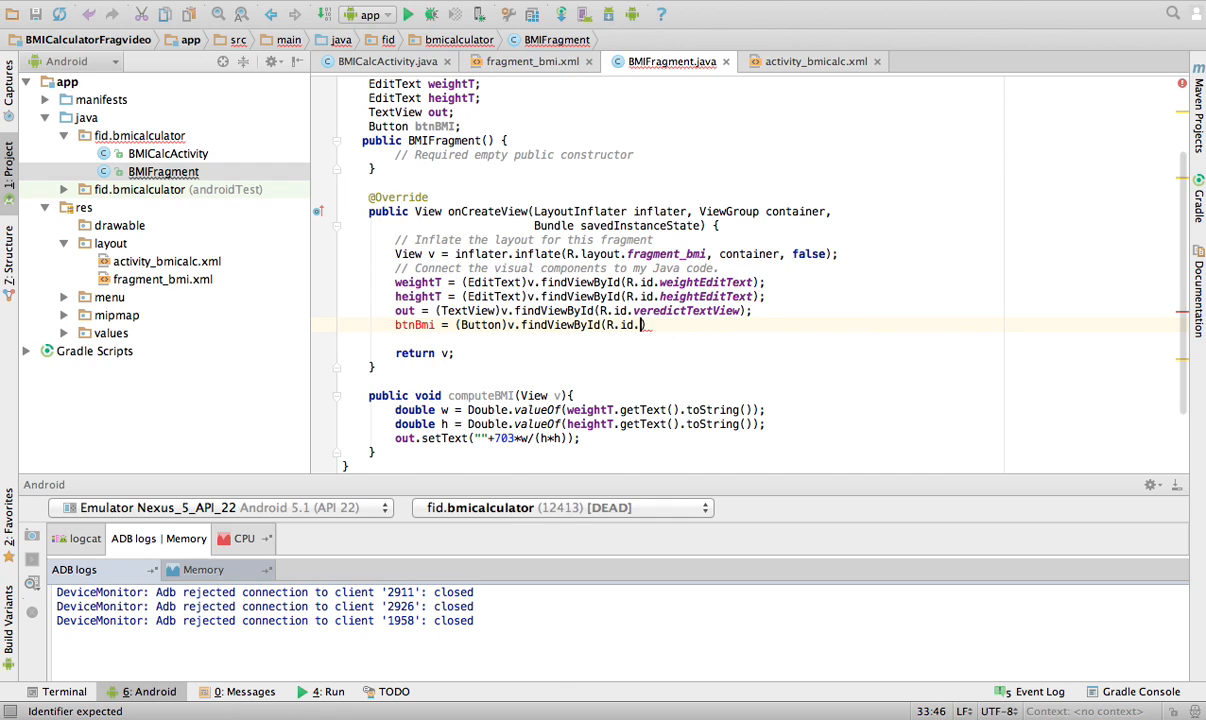
type("computeBMIButton)")
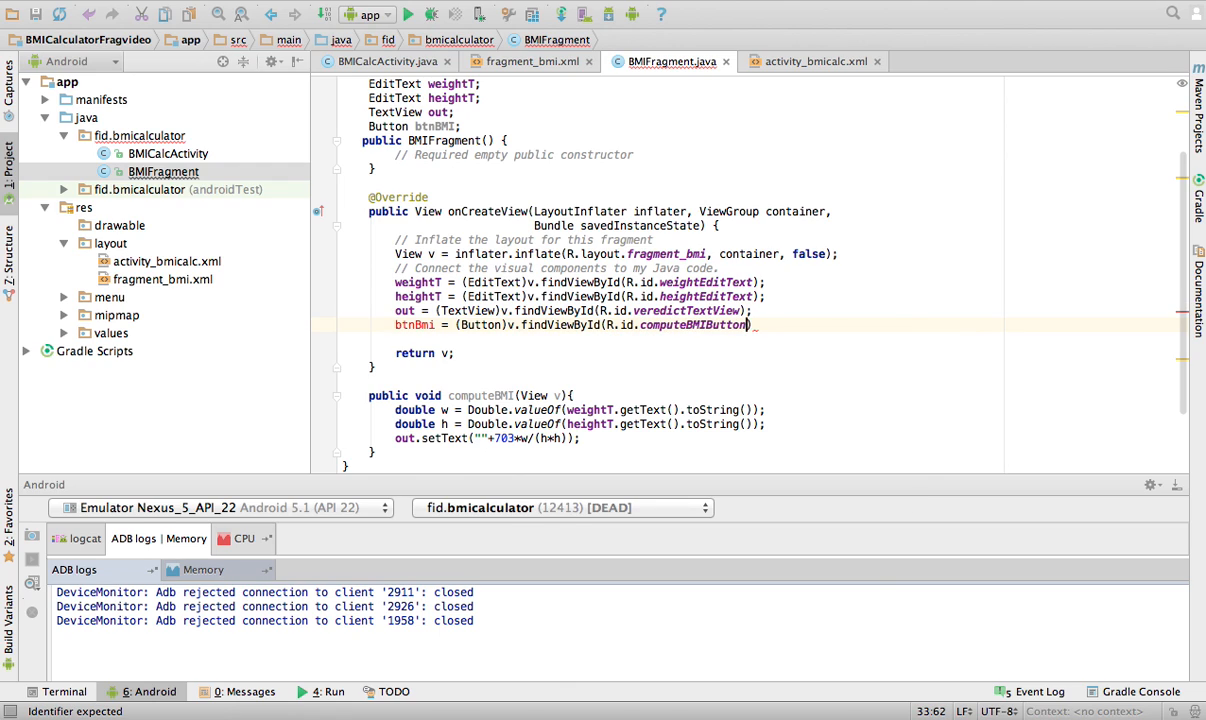
type(";")
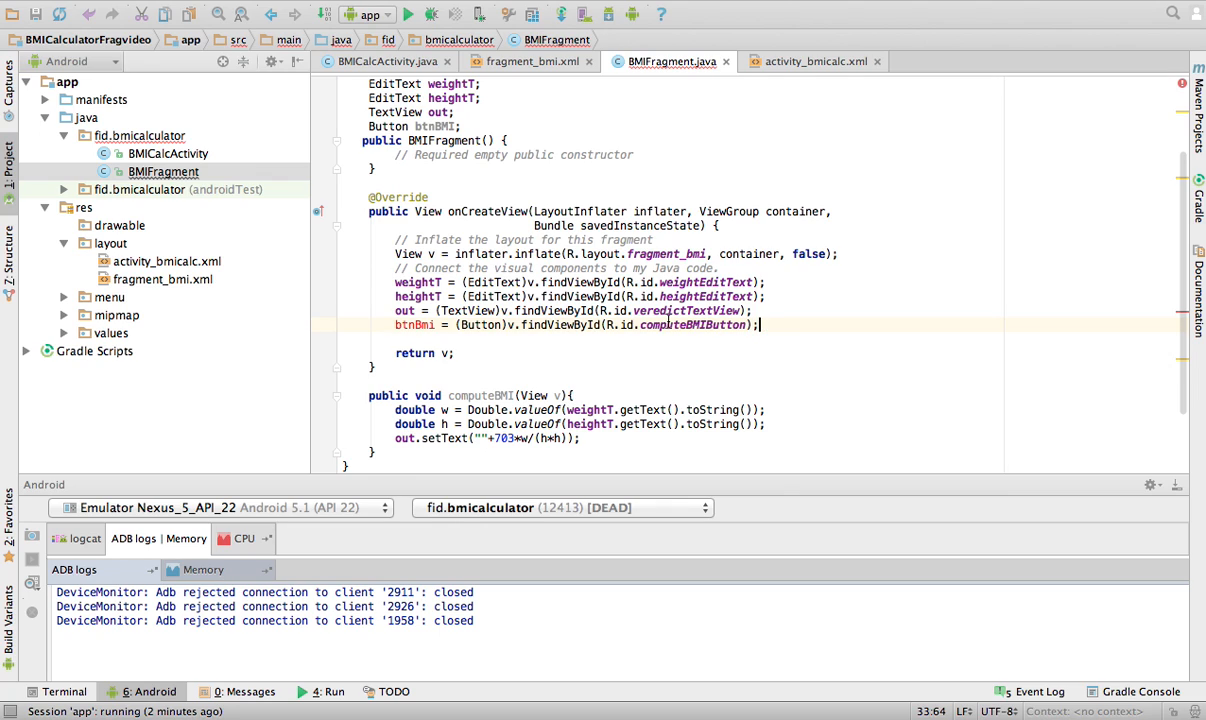
mouse_move(451, 330)
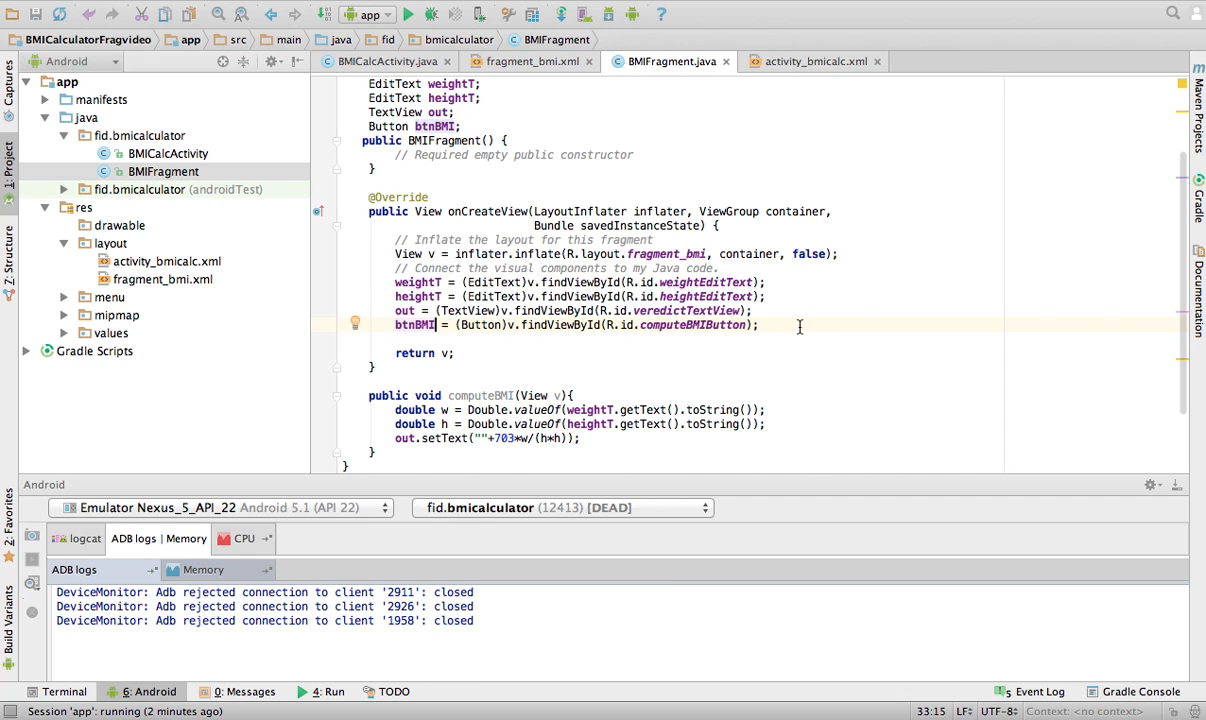
key("enter")
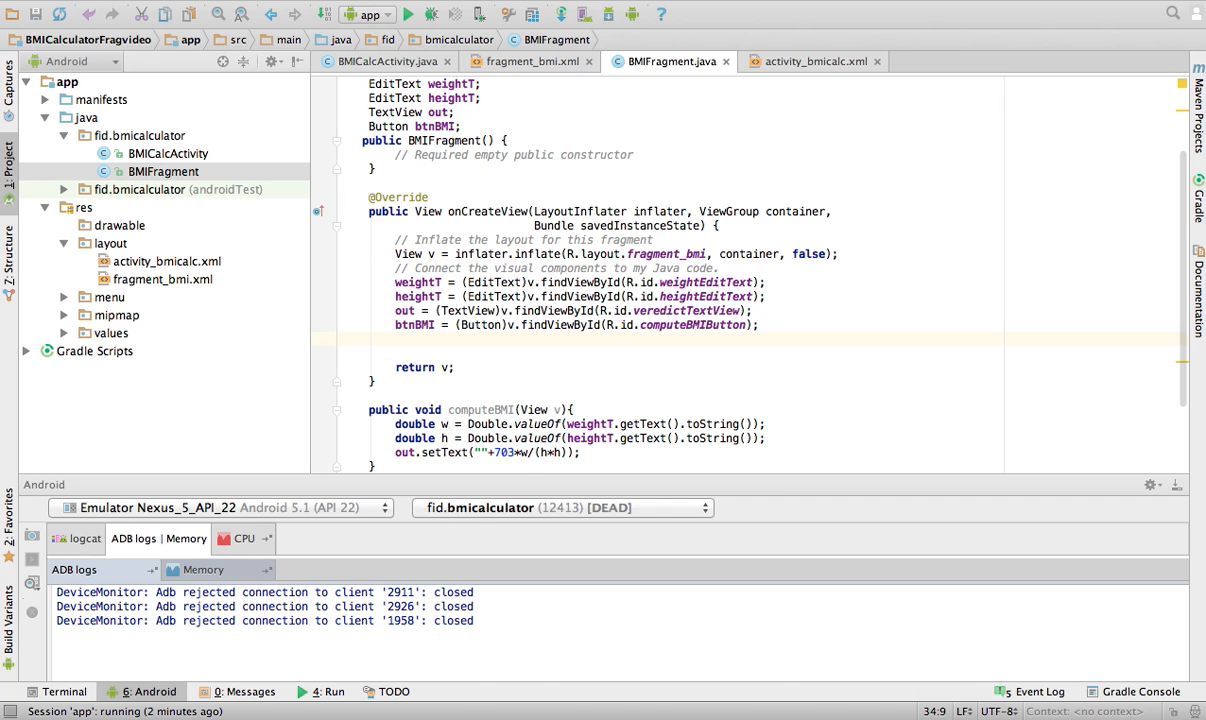
Add btnBMI.setOnClickListener with a new View.OnClickListener whose onClick calls computeBMI(v).
type("bt")
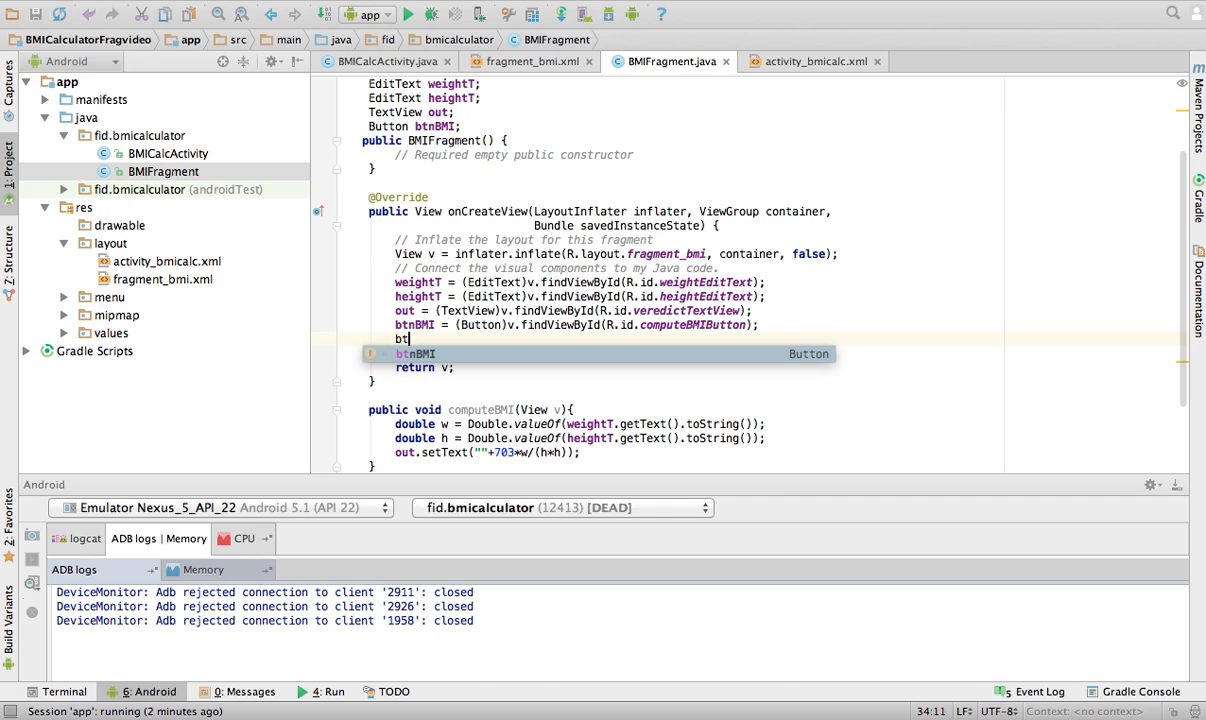
key("Tab")
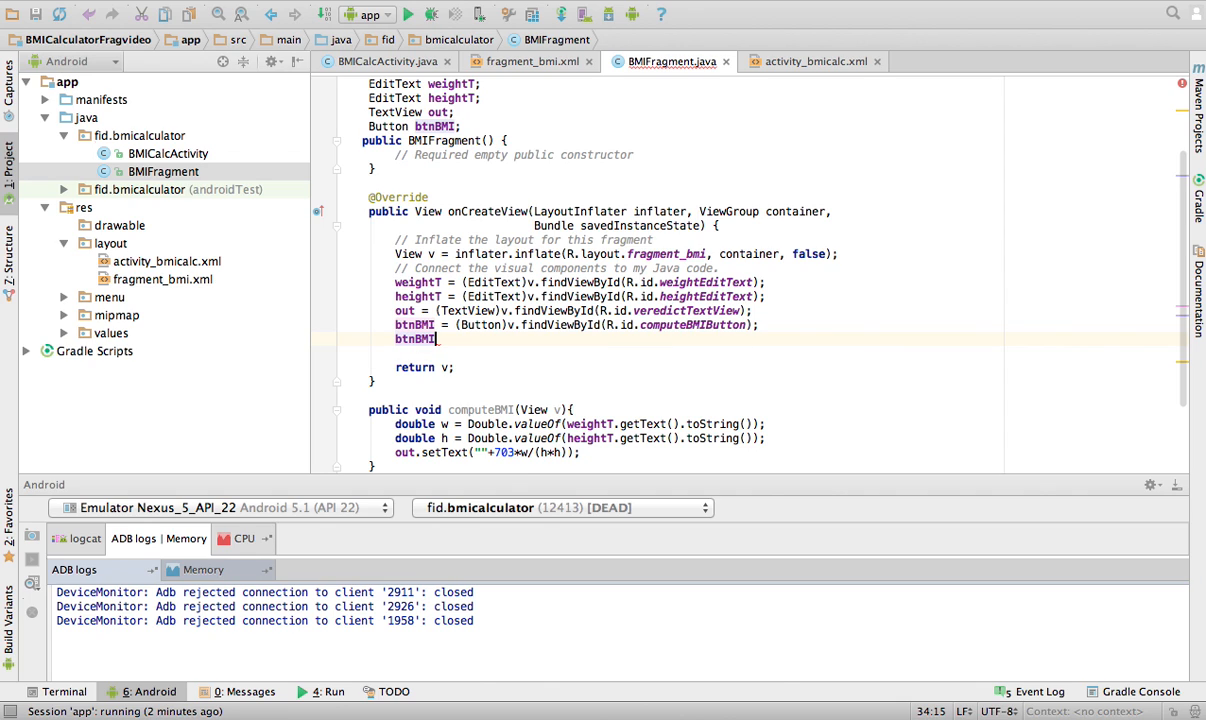
type(".set")
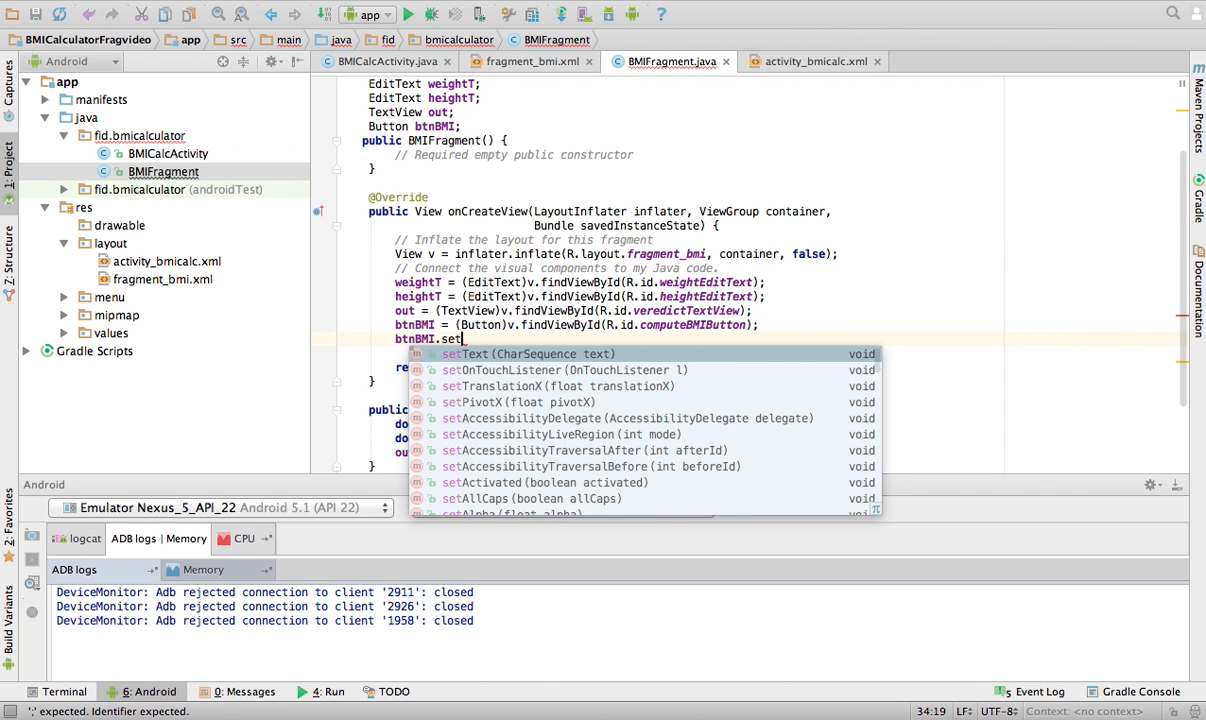
type("OnClickListener();")
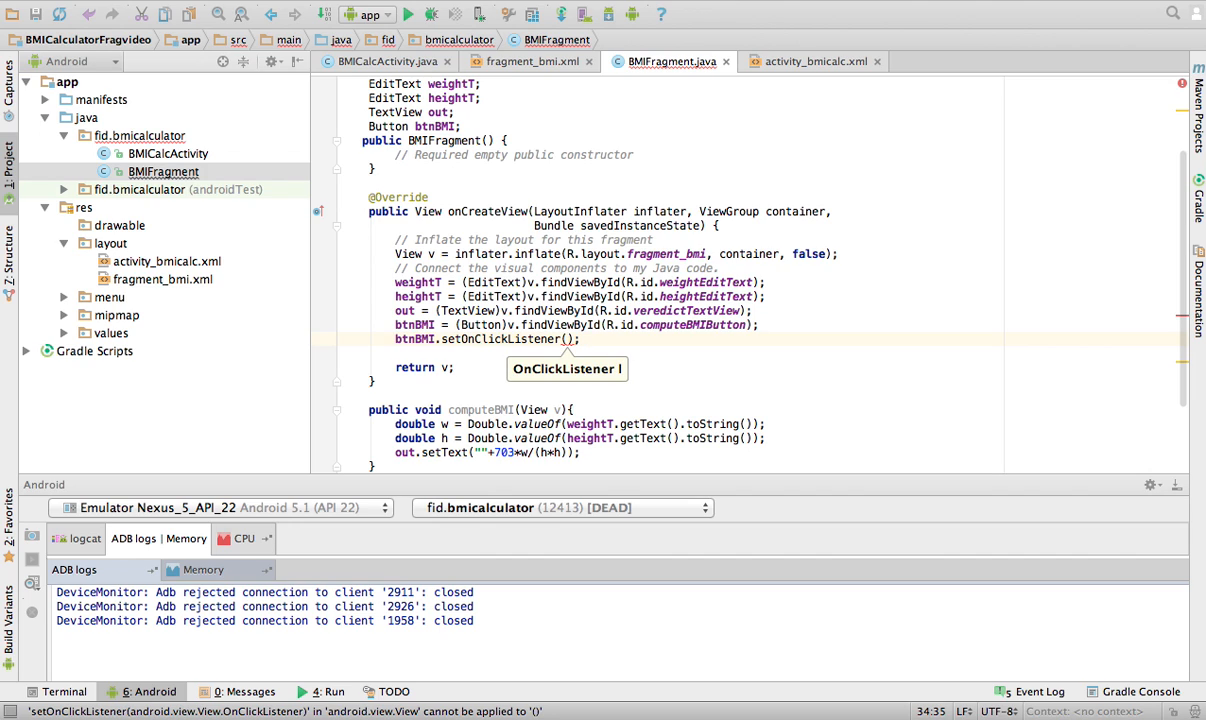
type("new View.OnClickListener(")
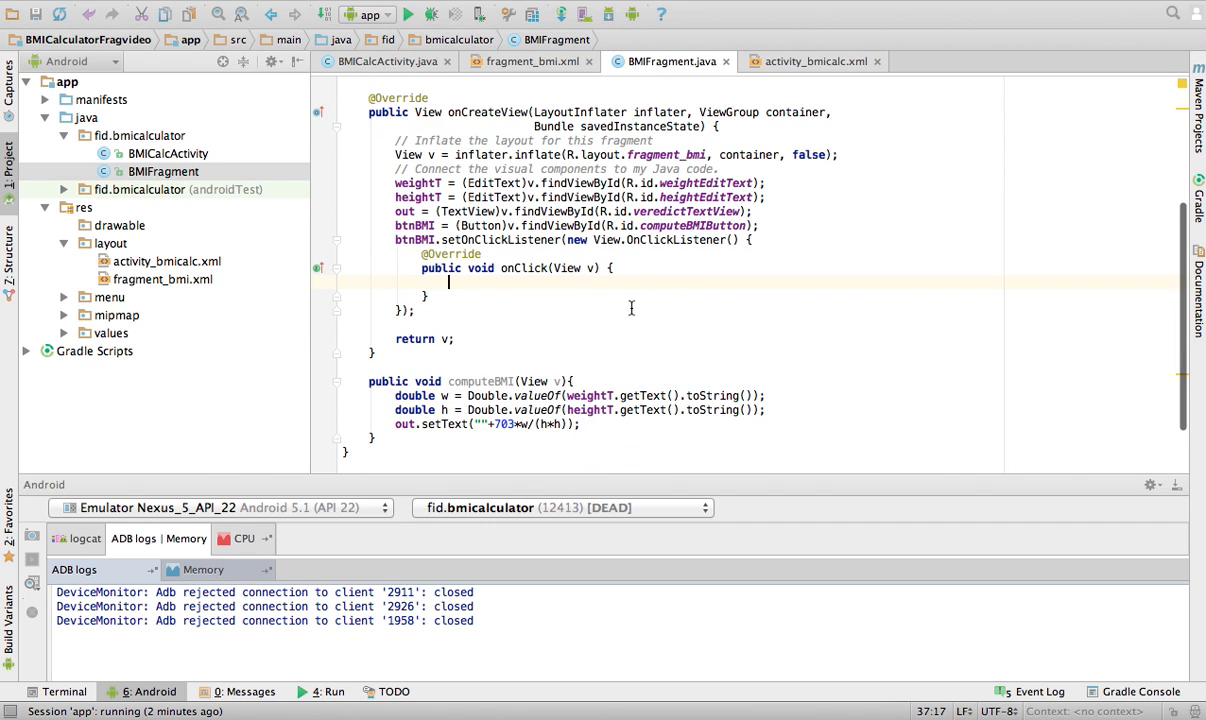
type("com")
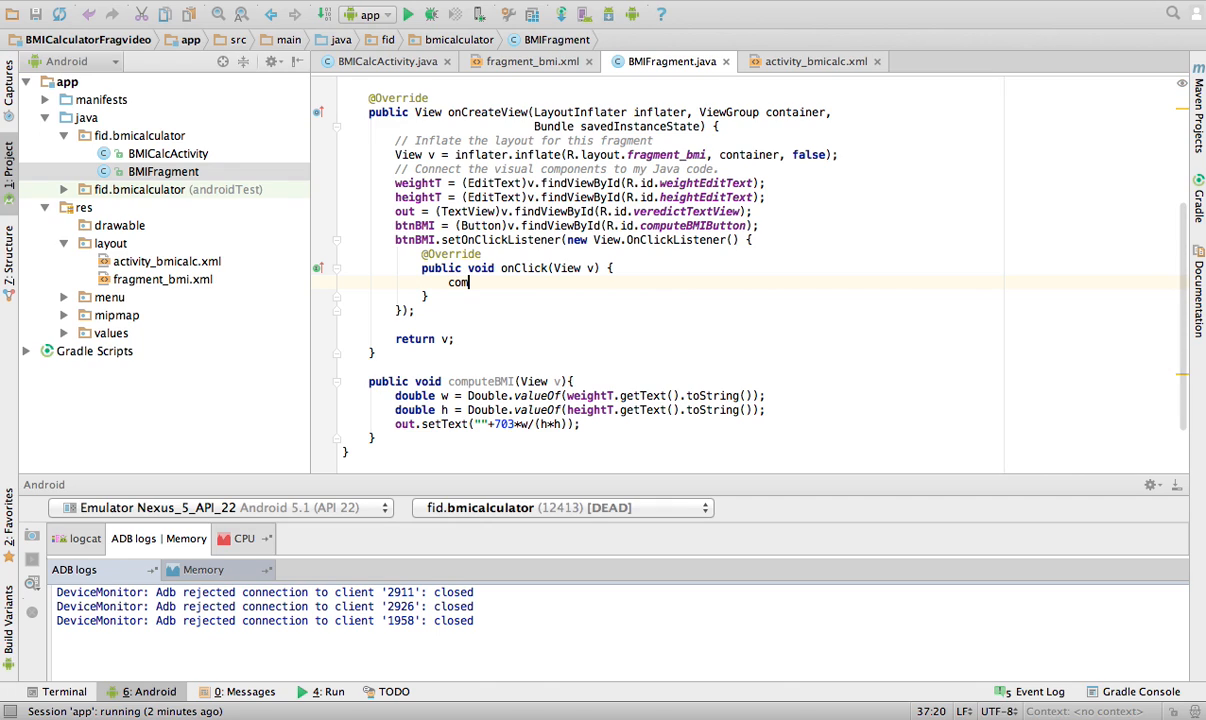
type("puteBMI(v);")
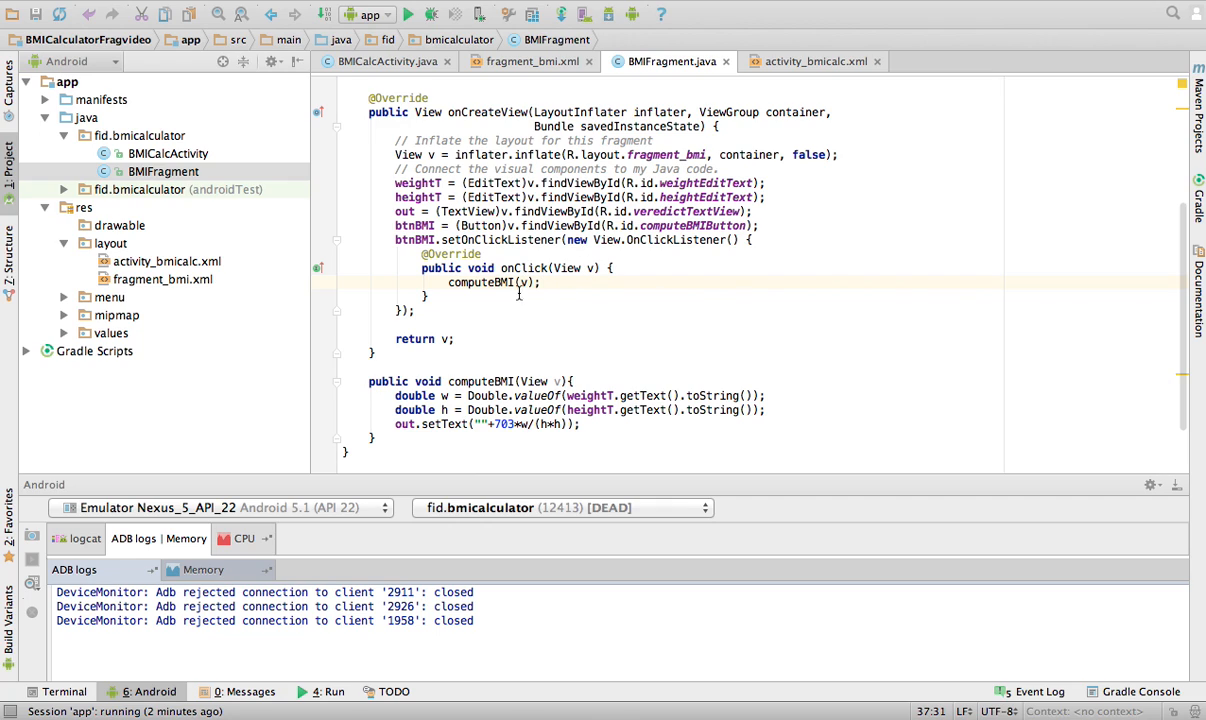
mouse_move(589, 320)
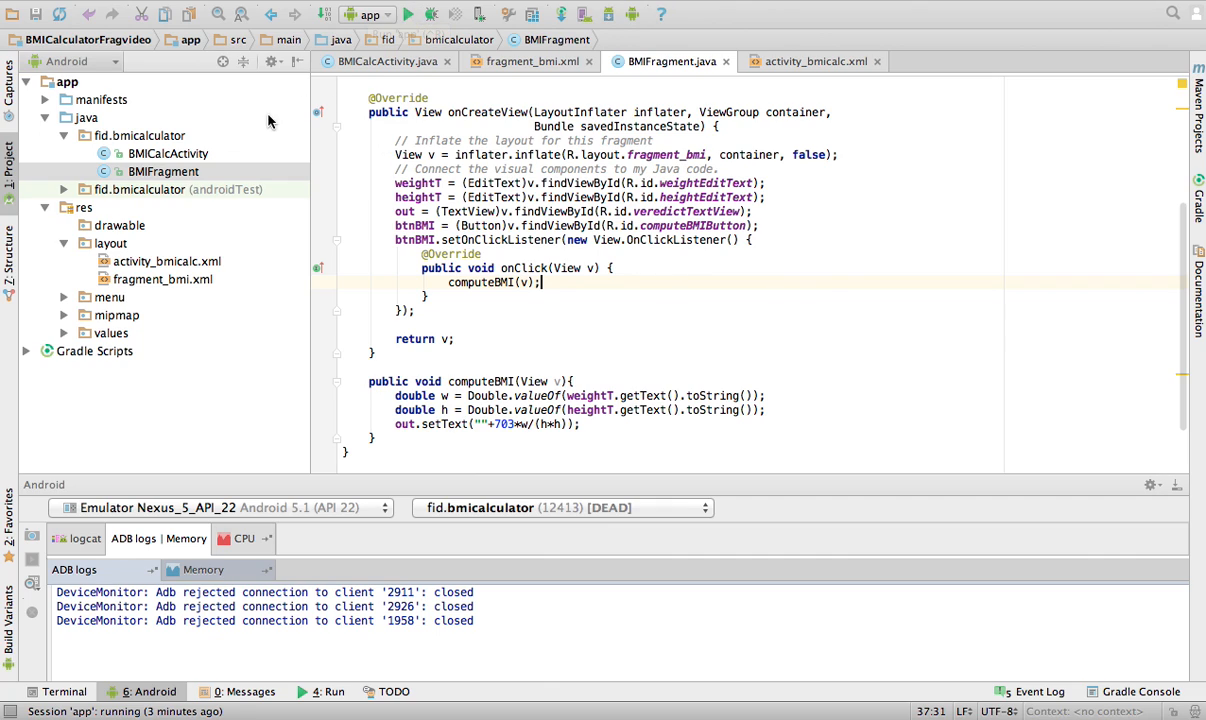
mouse_move(197, 161)
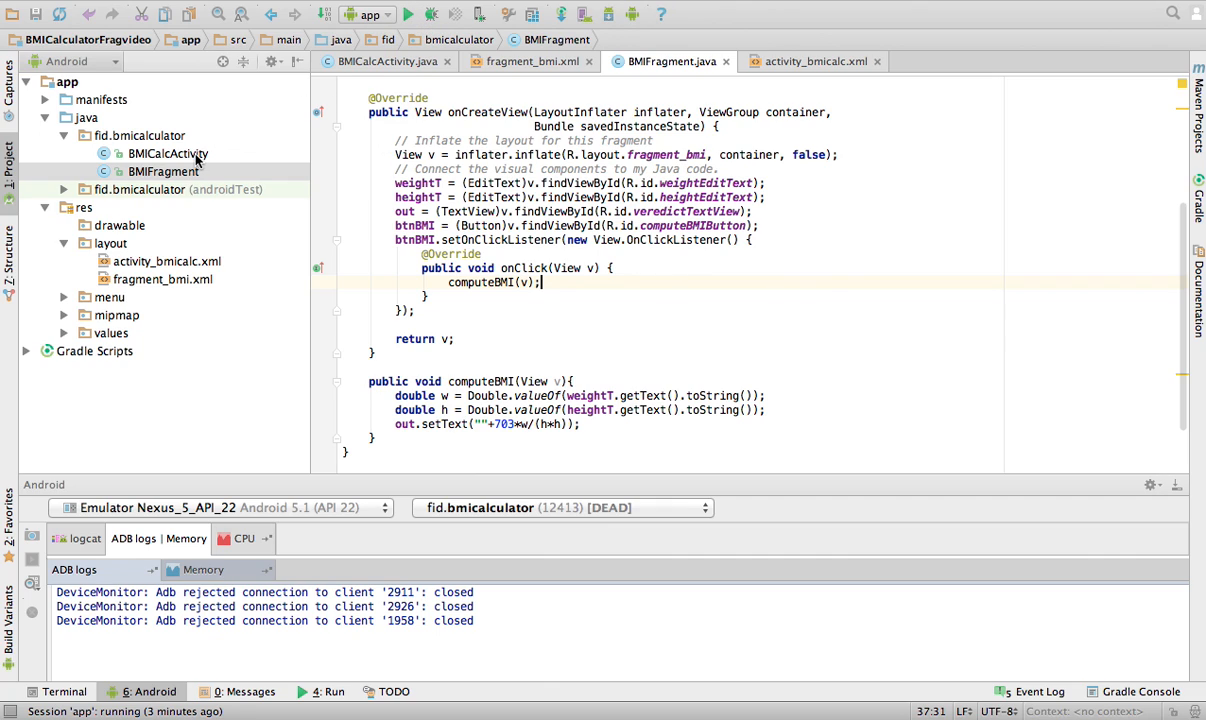
Start a Run 'app' Gradle build to bring up the Choose Device dialog.
left_click(815, 61)
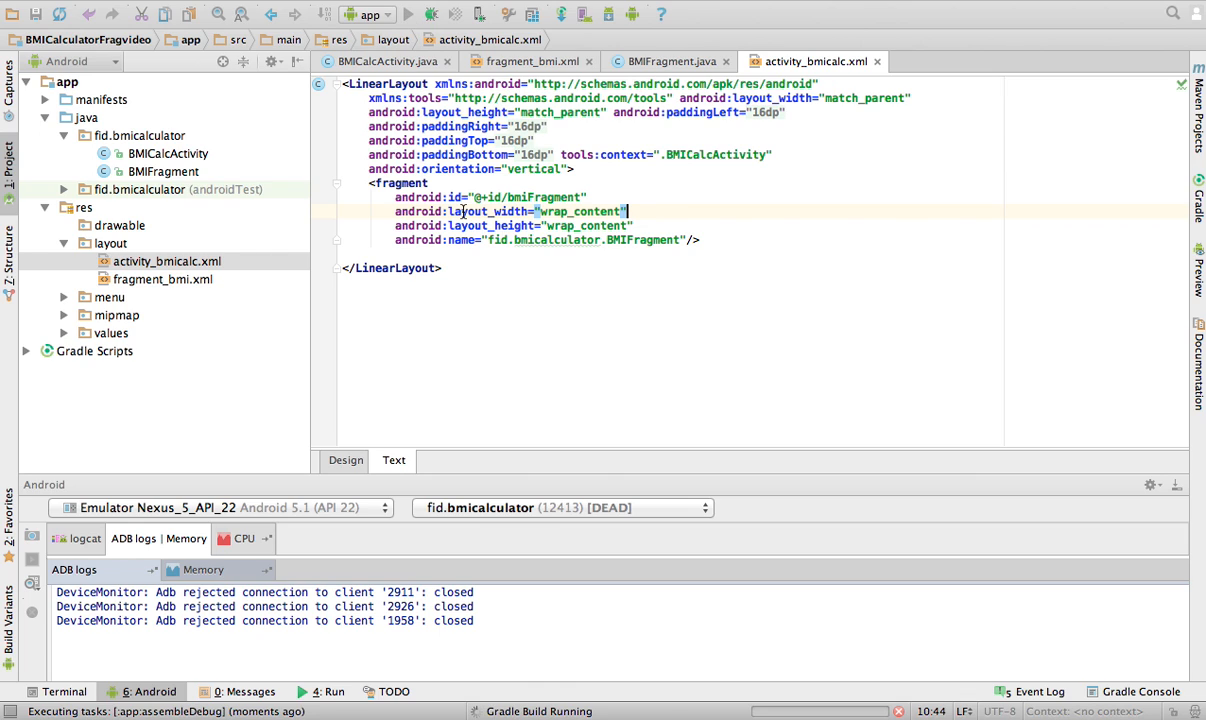
mouse_move(657, 617)
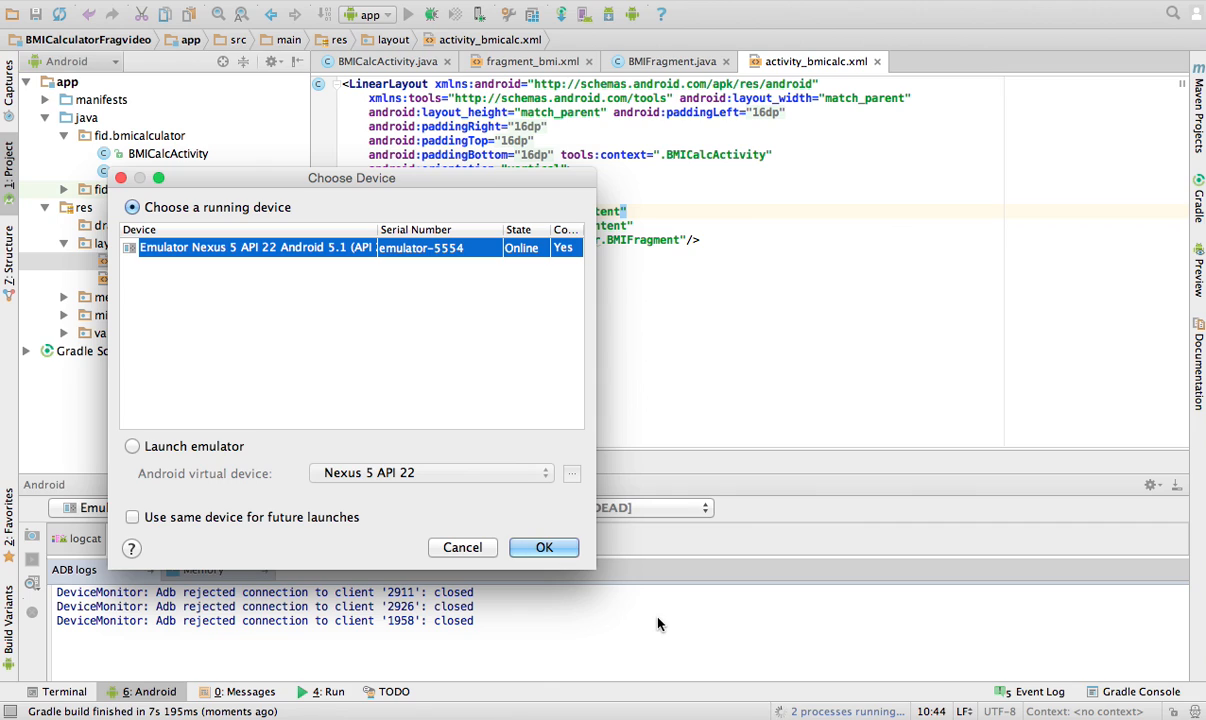
Launch the app on the Nexus 5 emulator and compute BMI for 170 lbs and 69 inches.
left_click(544, 547)
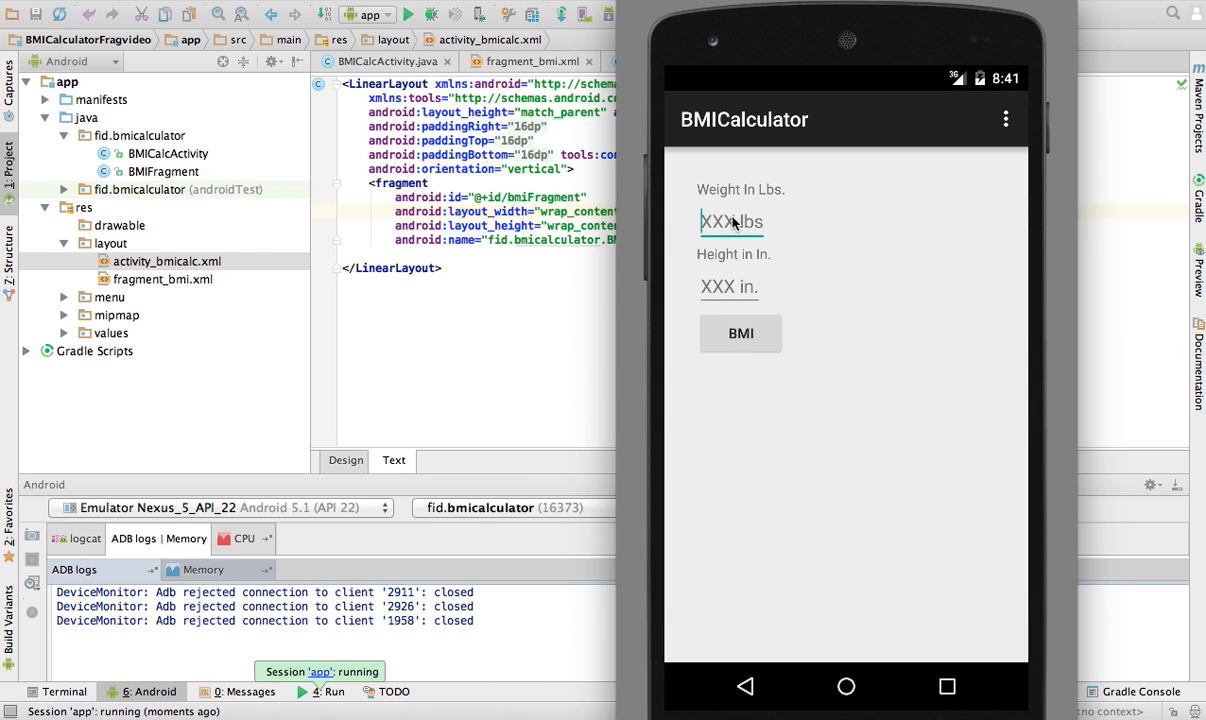
type("170")
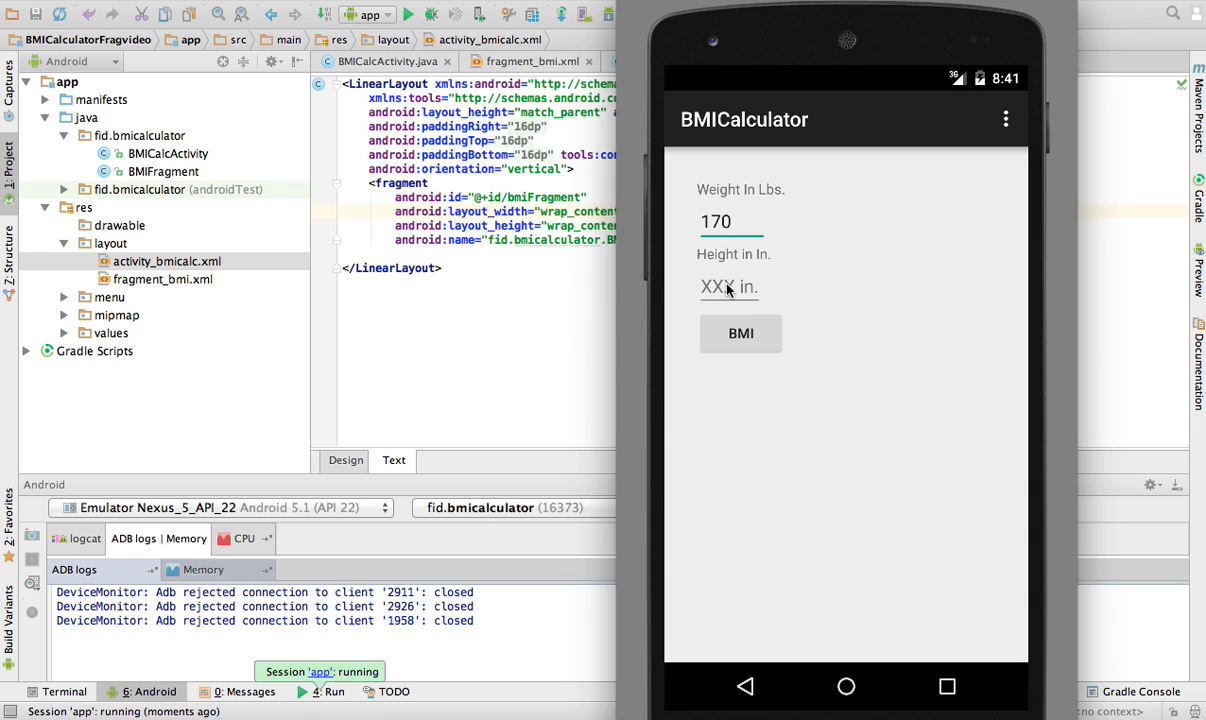
type("6")
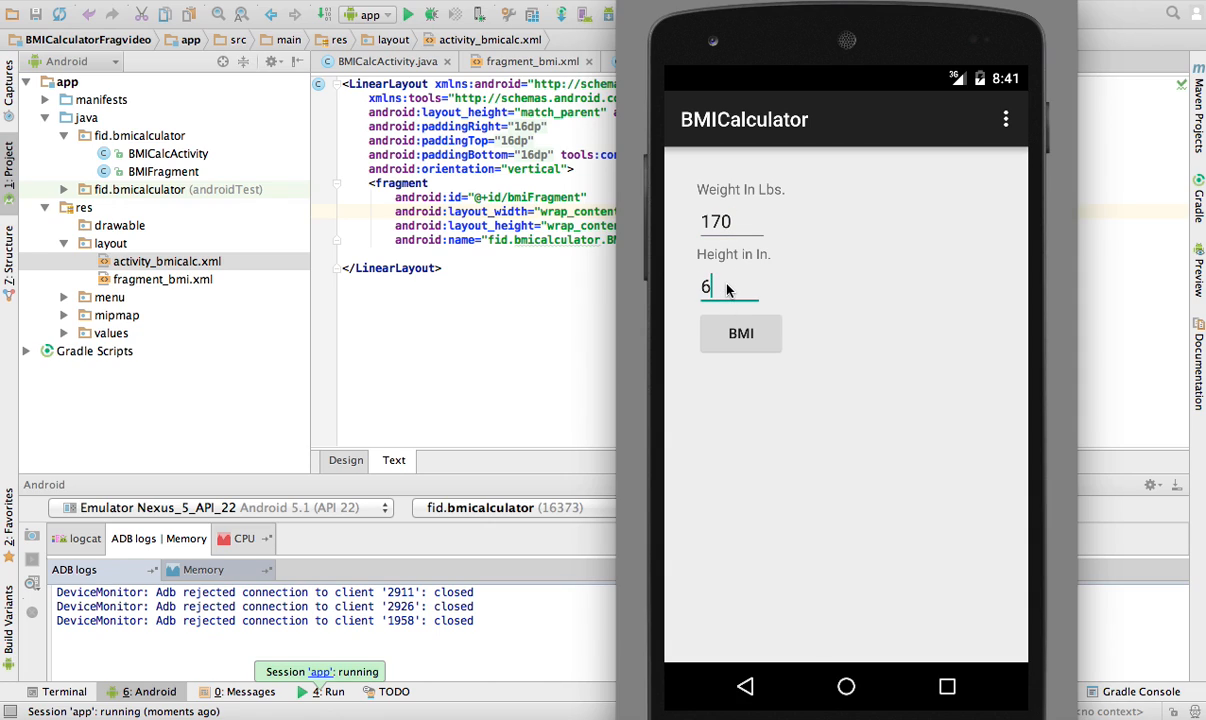
left_click(741, 333)
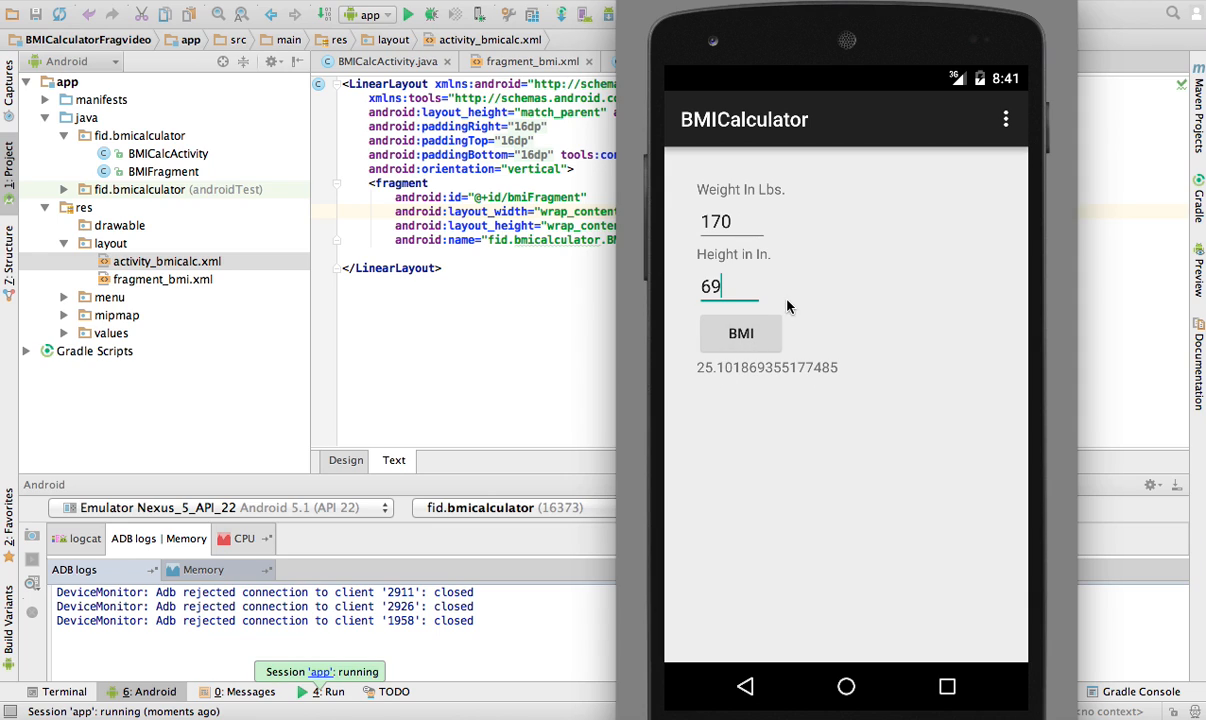
mouse_move(608, 240)
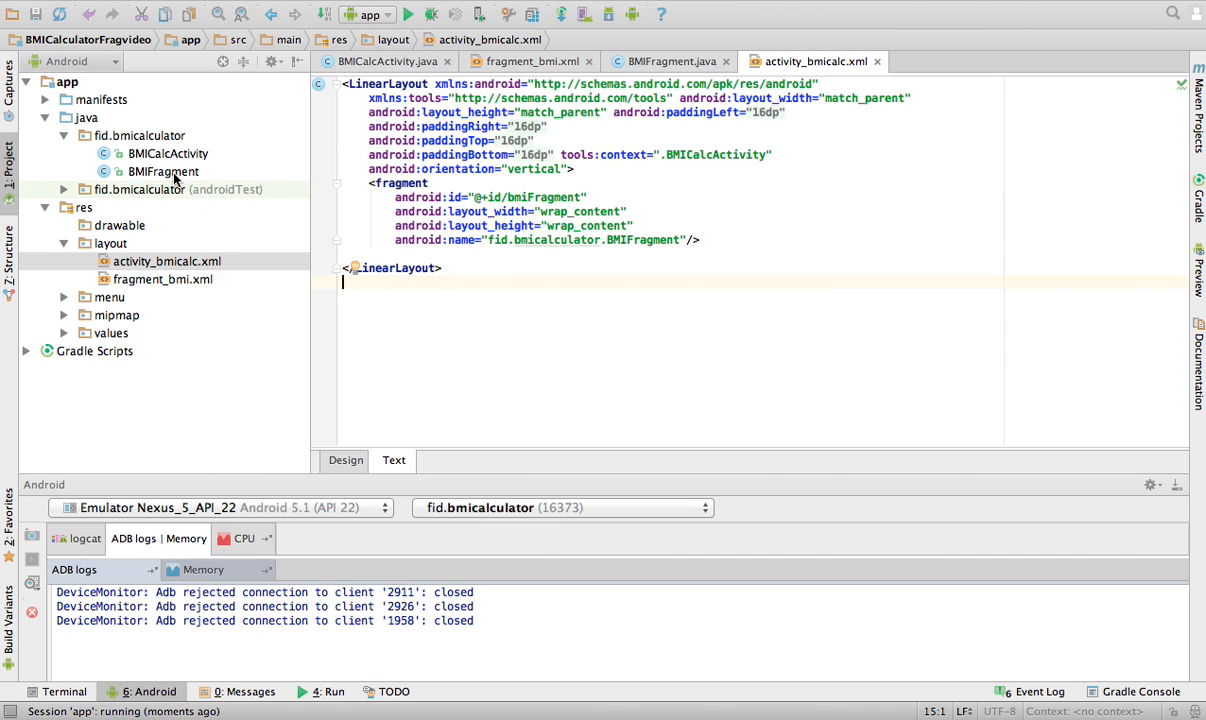
Open BMIFragment.java from the Project panel to view the click listener and computeBMI.
left_click(163, 171)
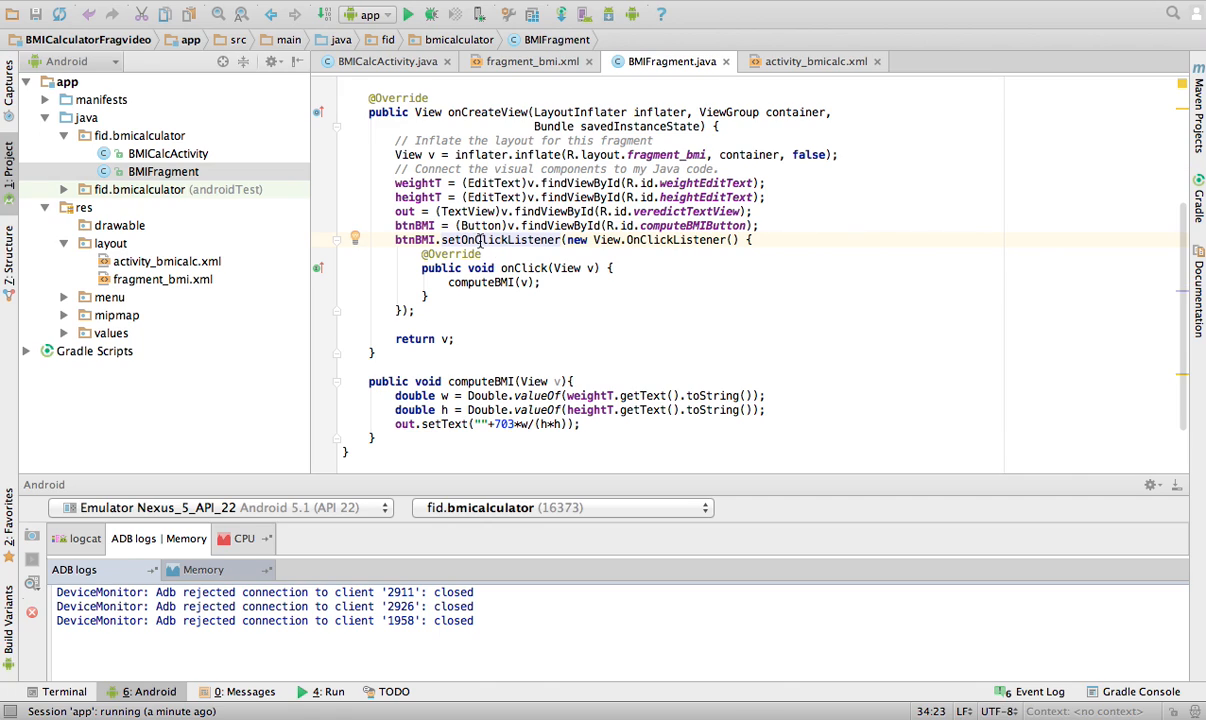
mouse_move(478, 305)
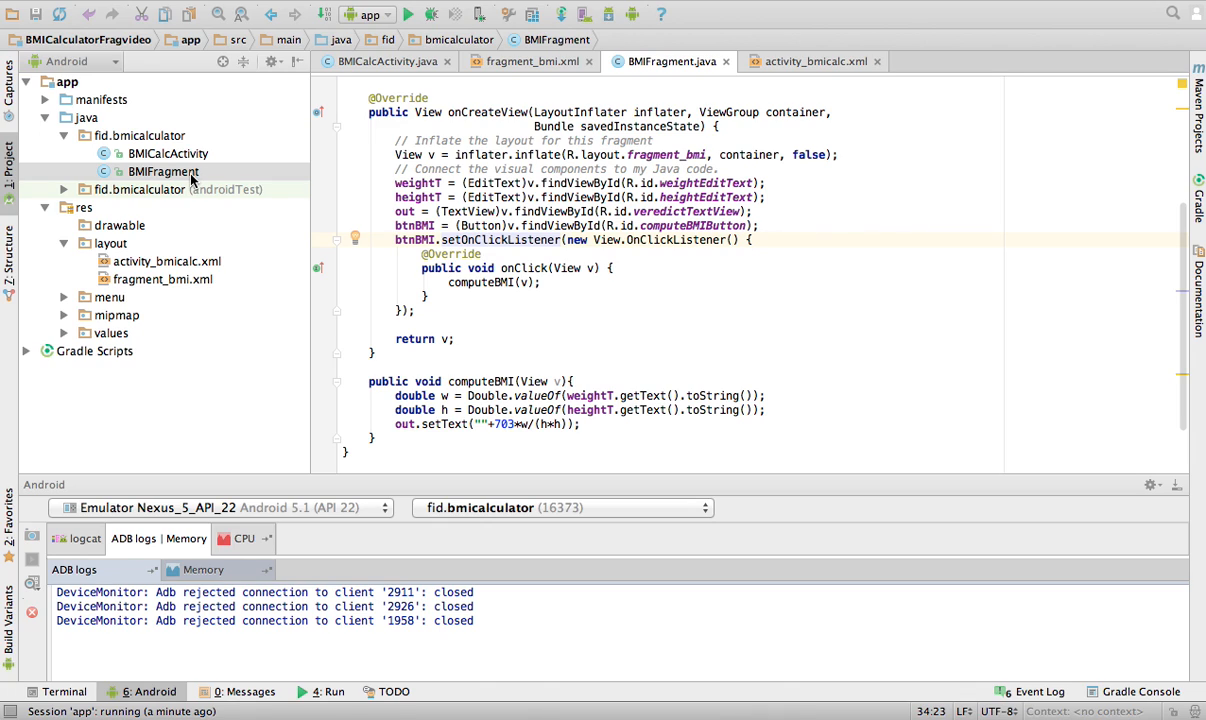
mouse_move(205, 172)
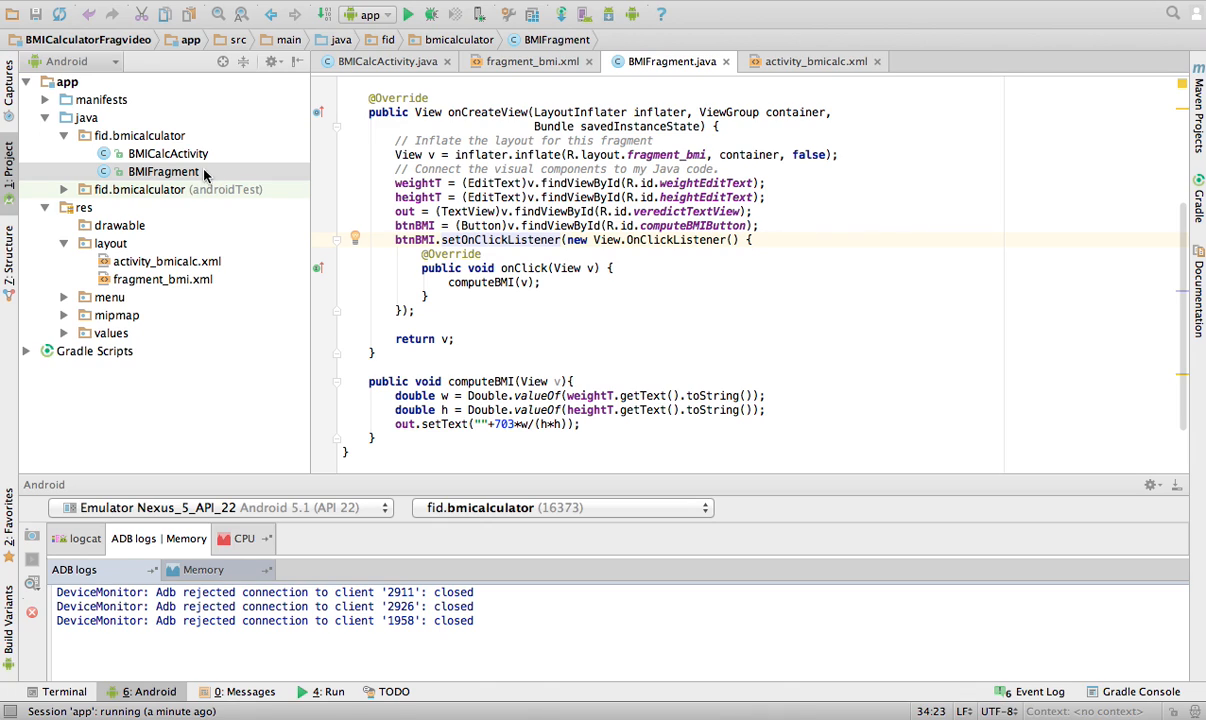
mouse_move(658, 325)
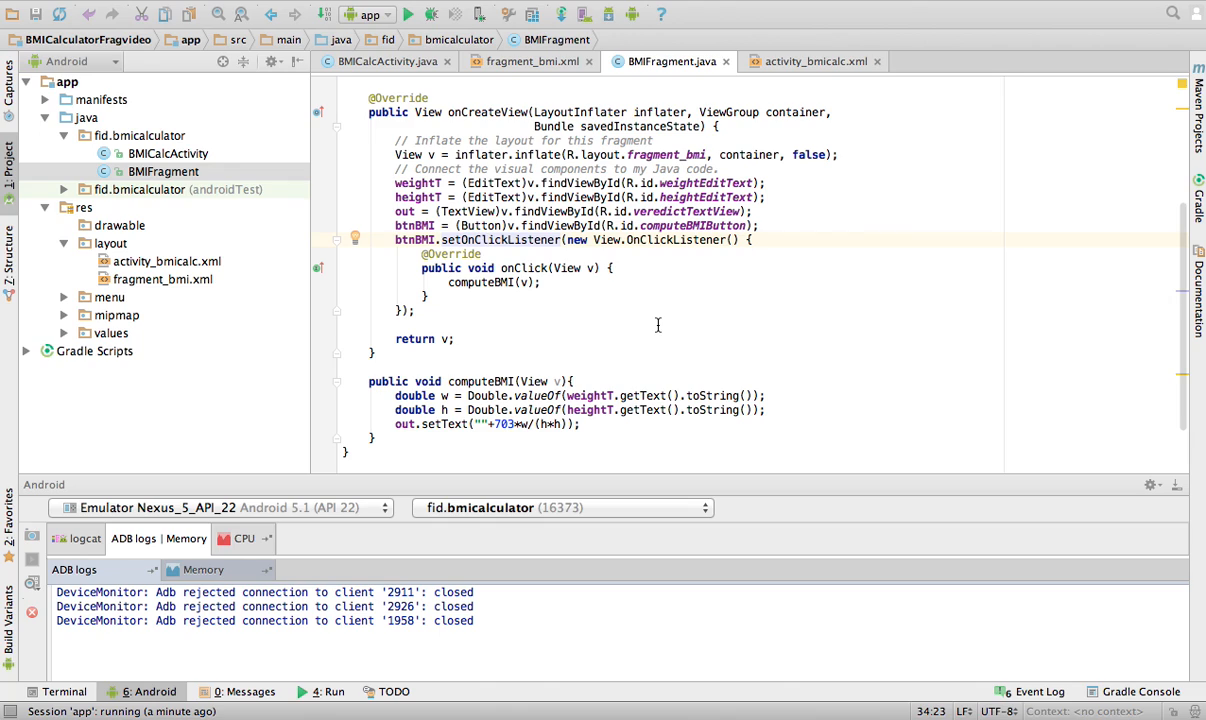